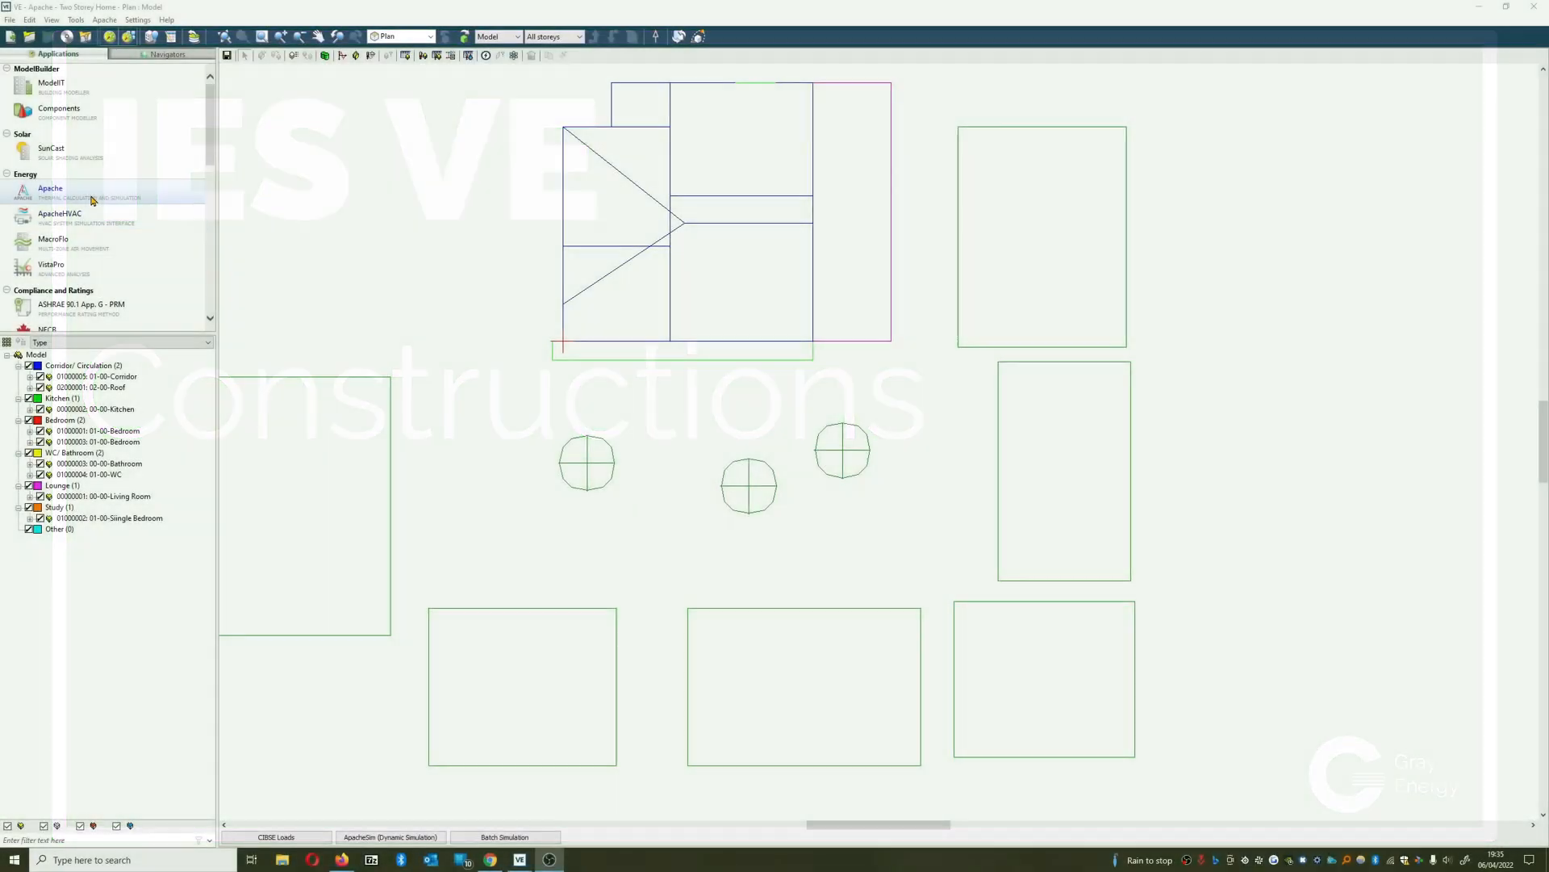
# Switch to the Apache thermal analysis application.
pyautogui.click(50, 83)
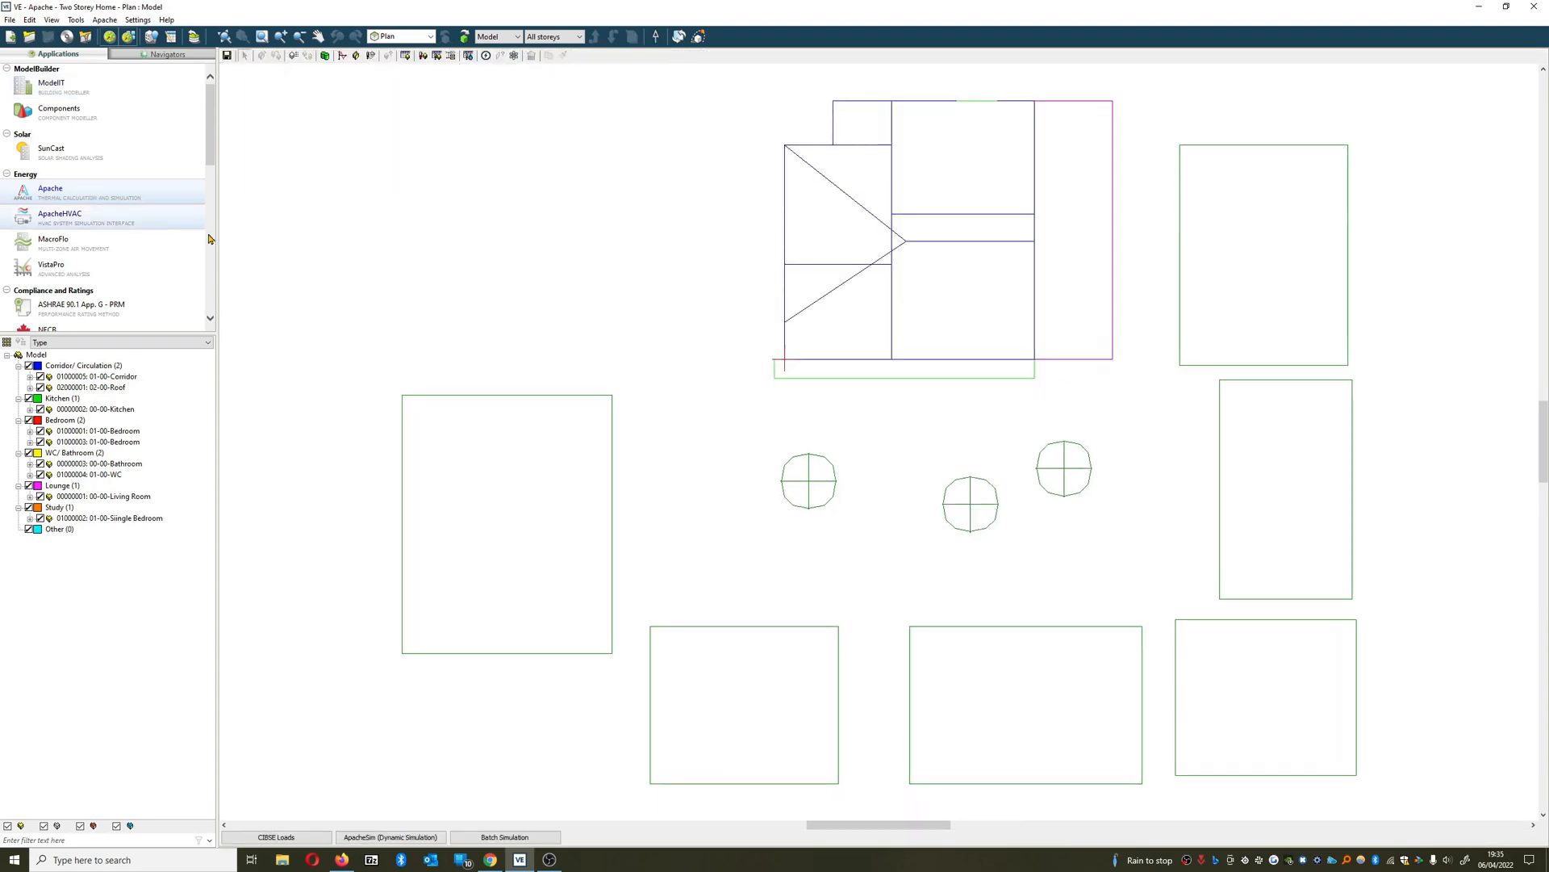
pyautogui.moveTo(355, 55)
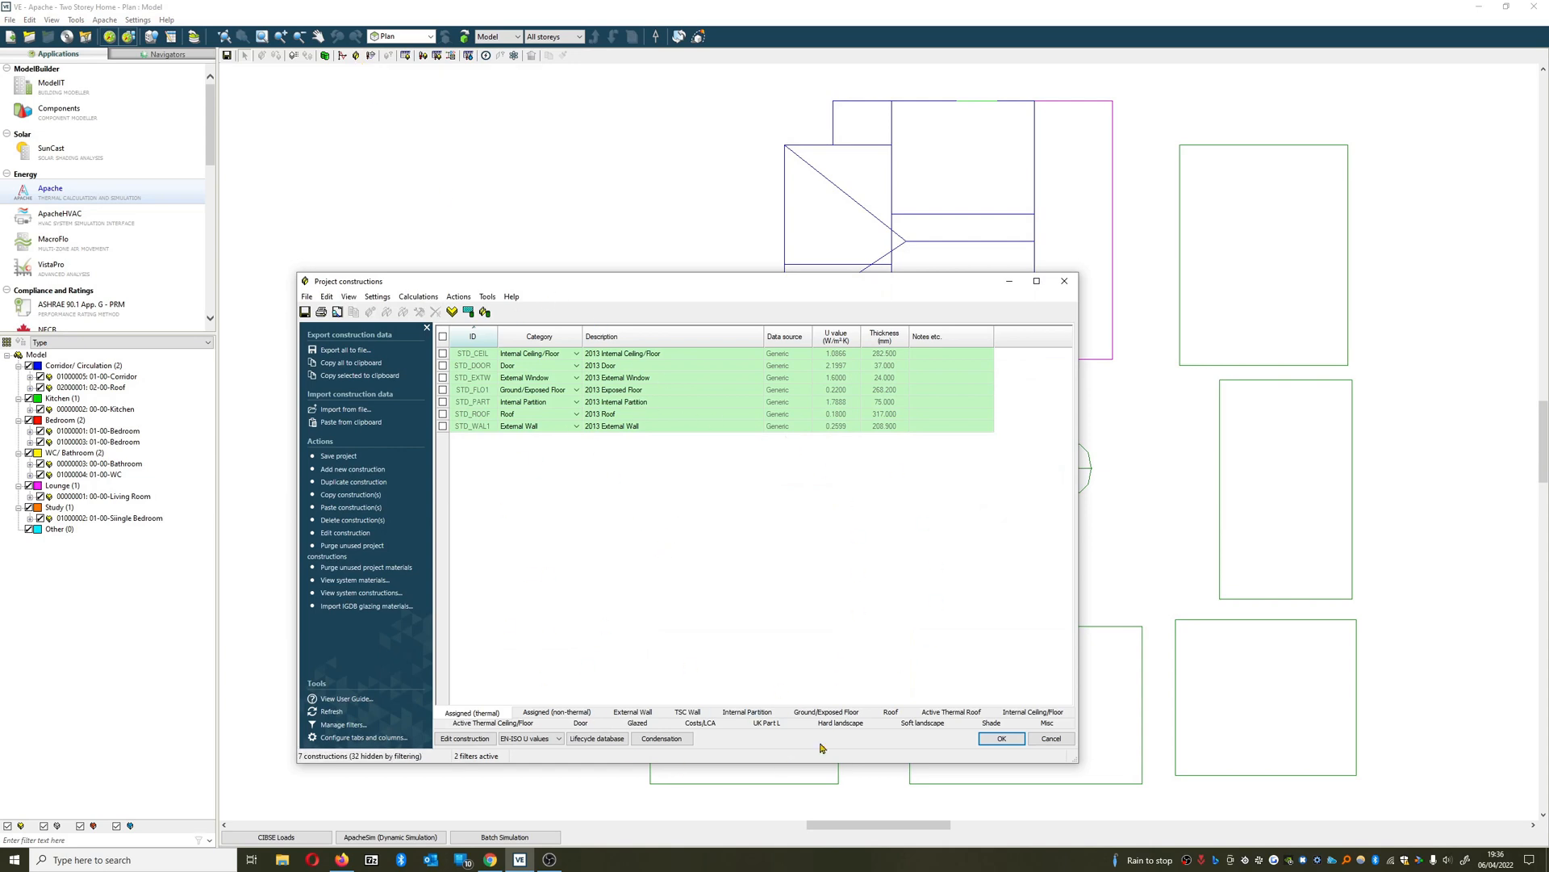
pyautogui.moveTo(822, 339)
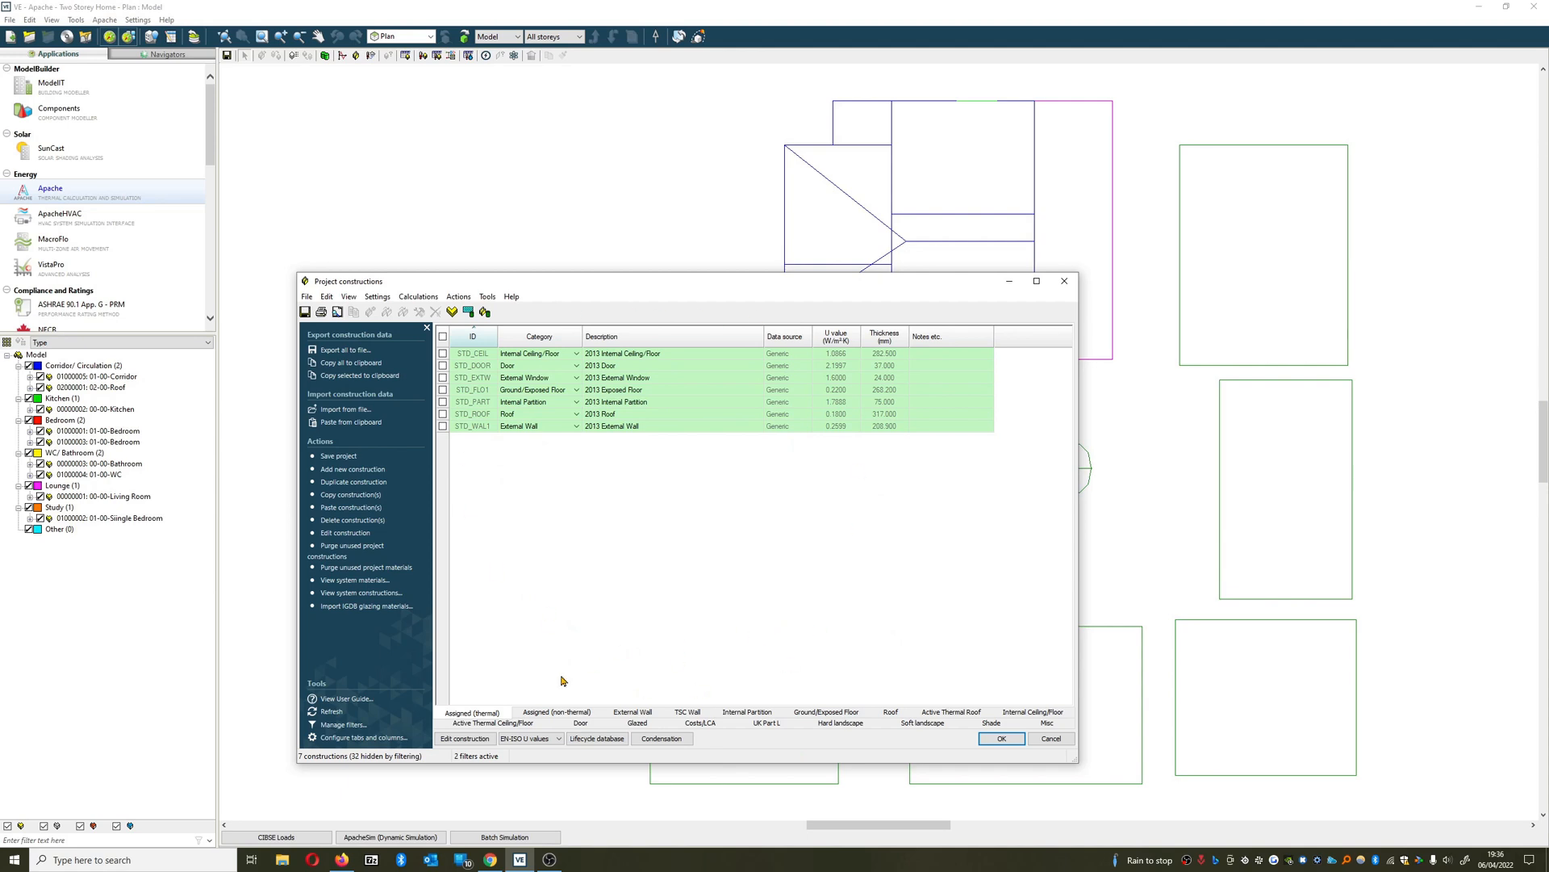
pyautogui.moveTo(548, 686)
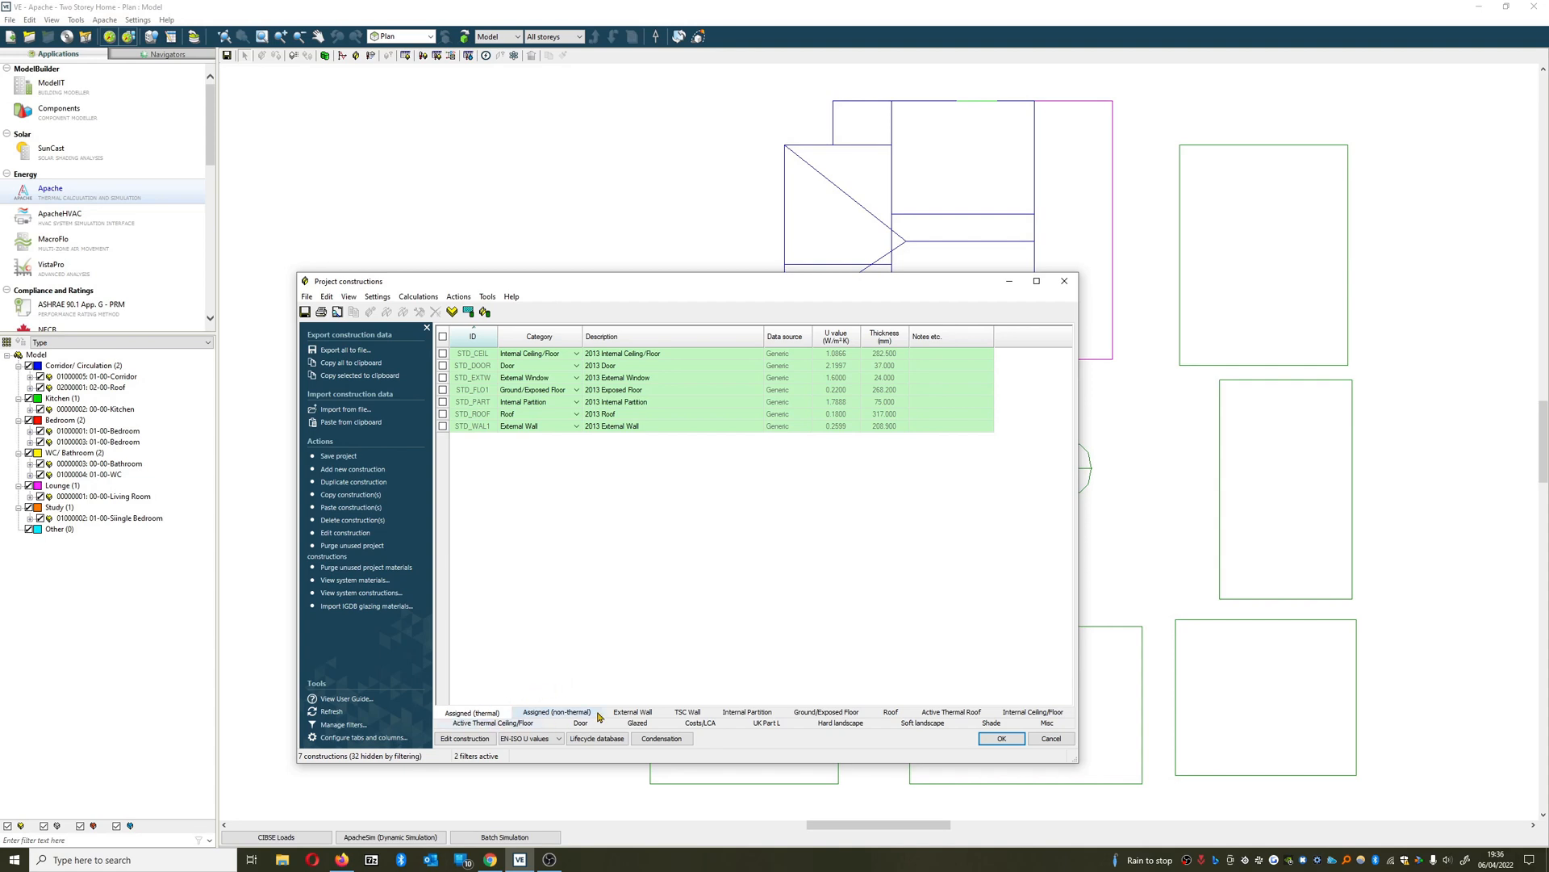
# Filter to external walls and edit WALL's description to the 1960 twin-leaf brick cavity wall with infill.
pyautogui.click(632, 712)
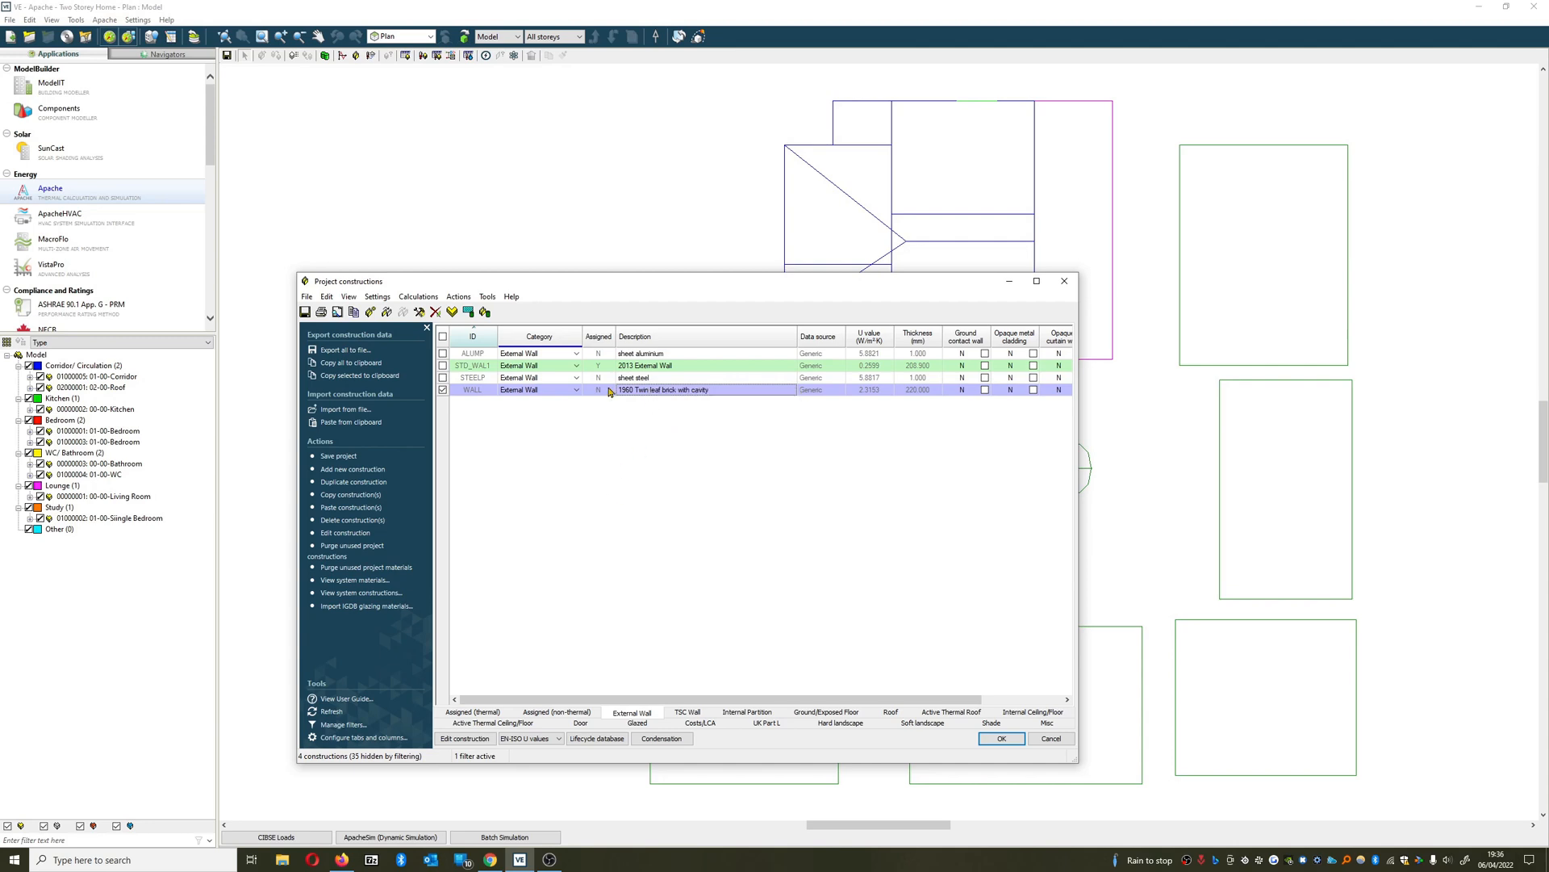
pyautogui.rightClick(643, 389)
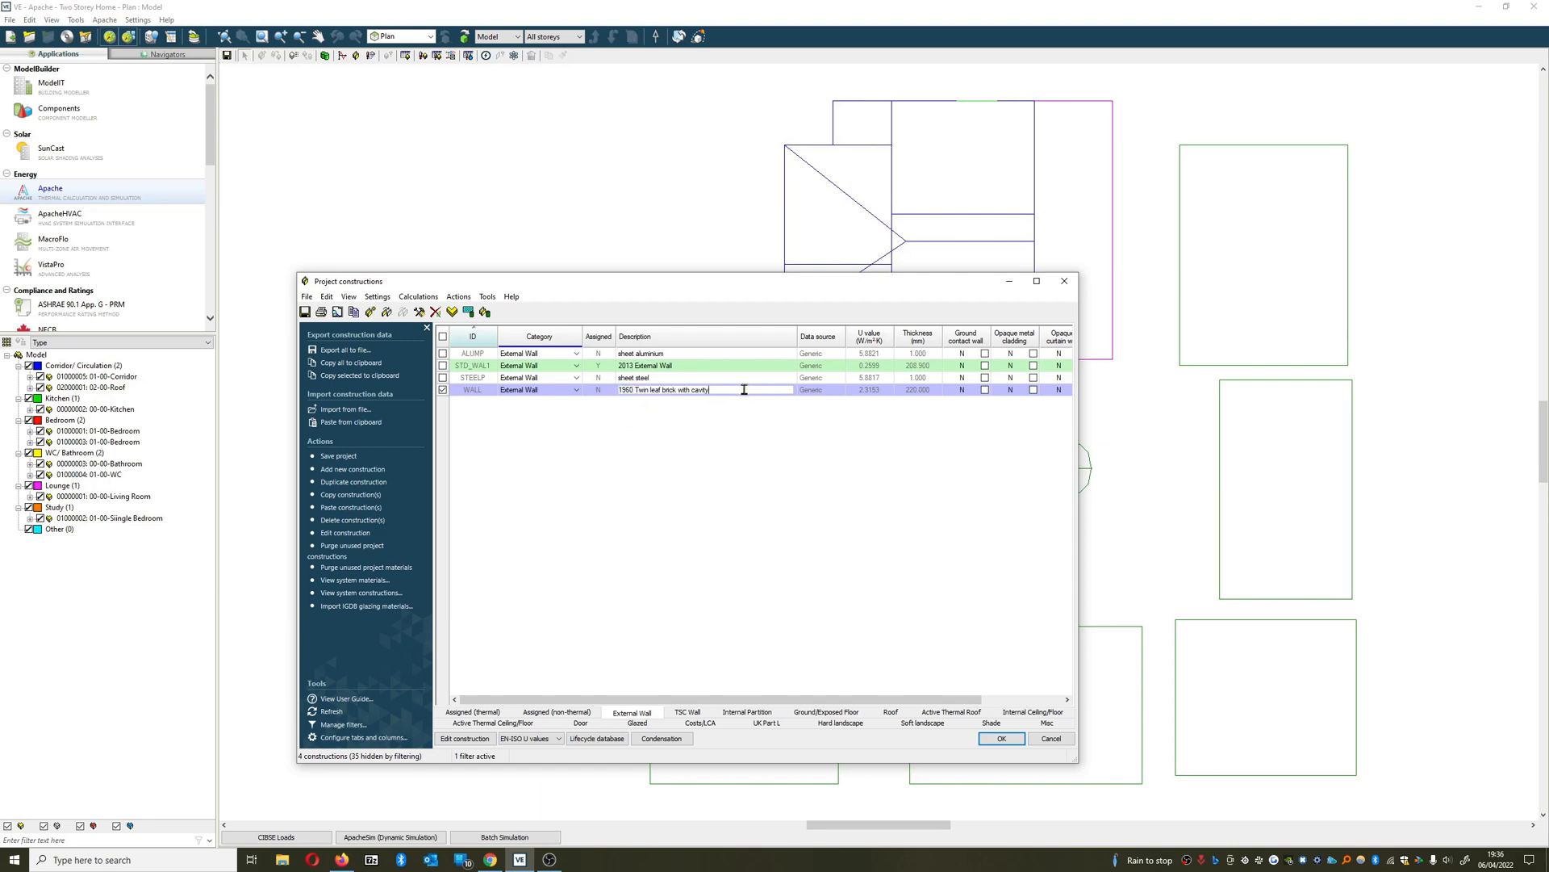
pyautogui.moveTo(723, 439)
pyautogui.write(' with infil')
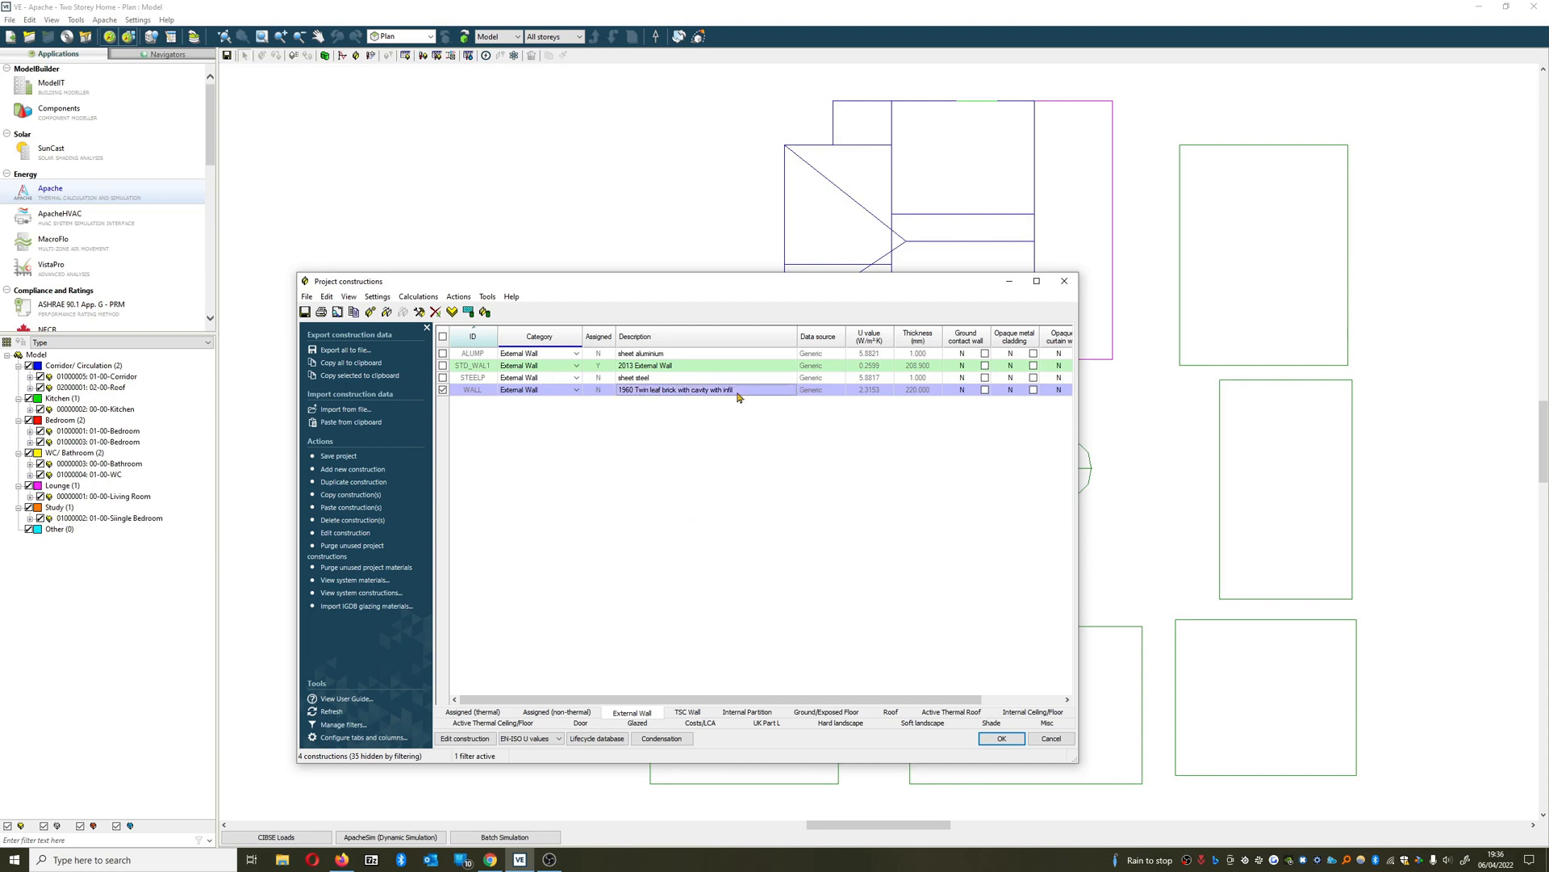
pyautogui.moveTo(658, 398)
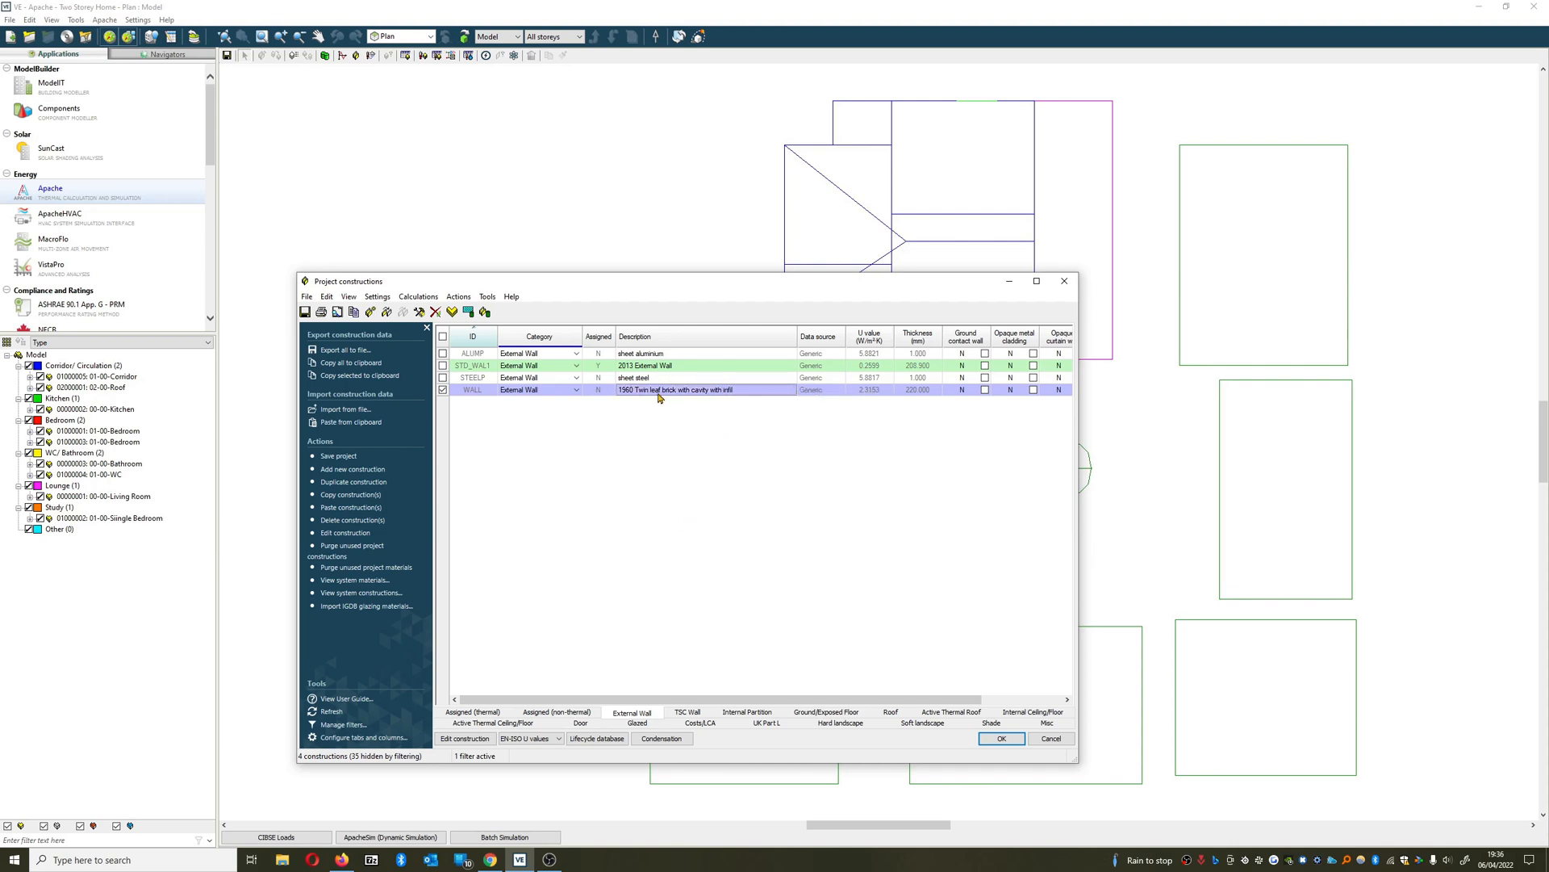
# Add then delete a test external wall construction, leaving the four originals, and bring up WALL's actions.
pyautogui.click(353, 468)
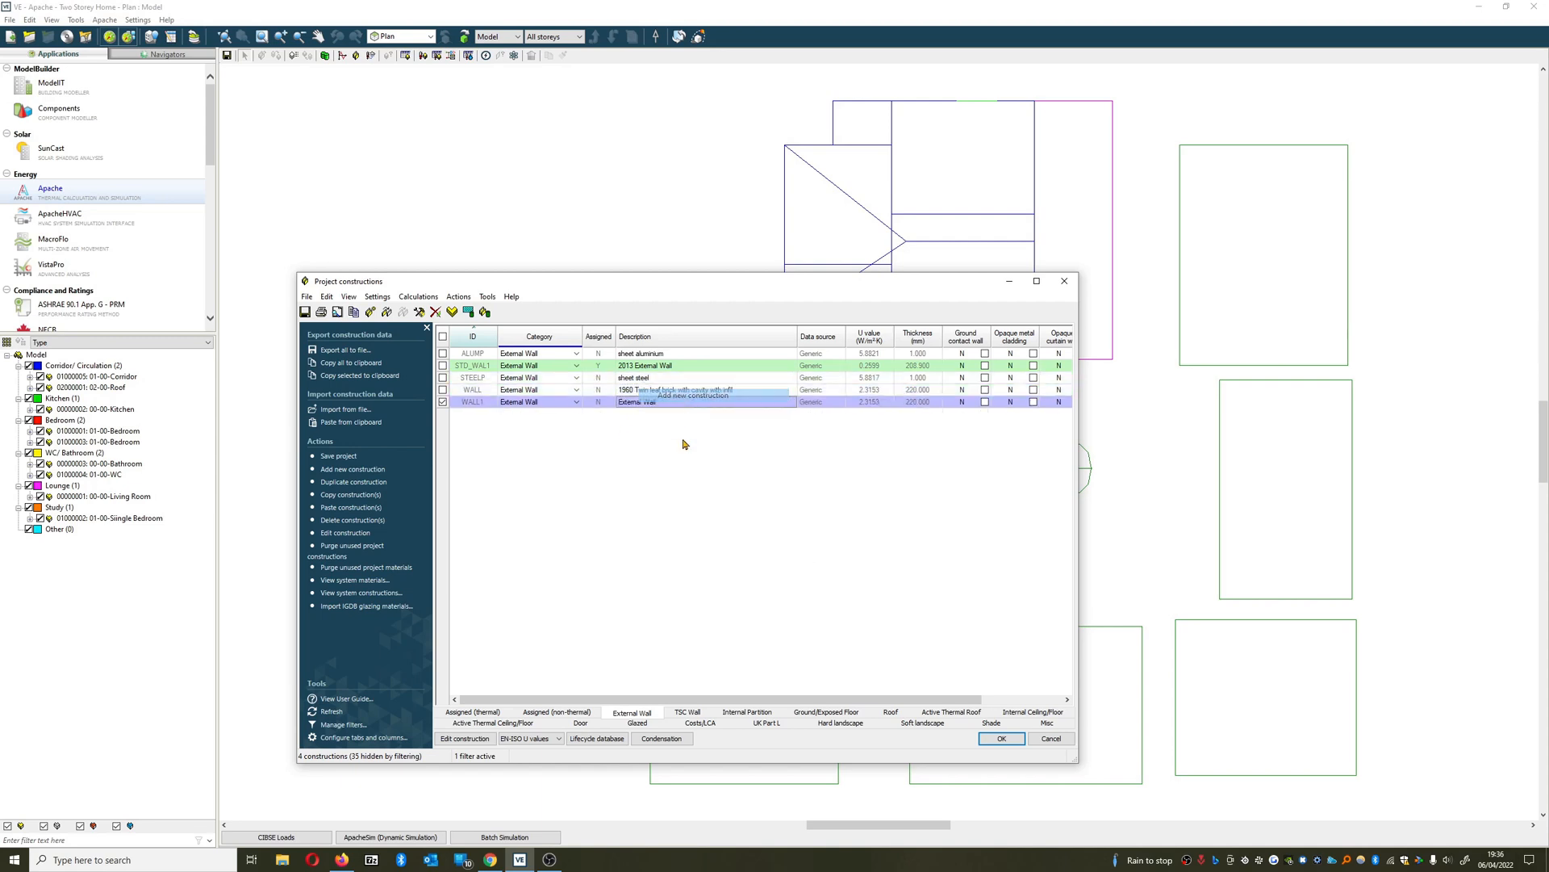
pyautogui.rightClick(638, 402)
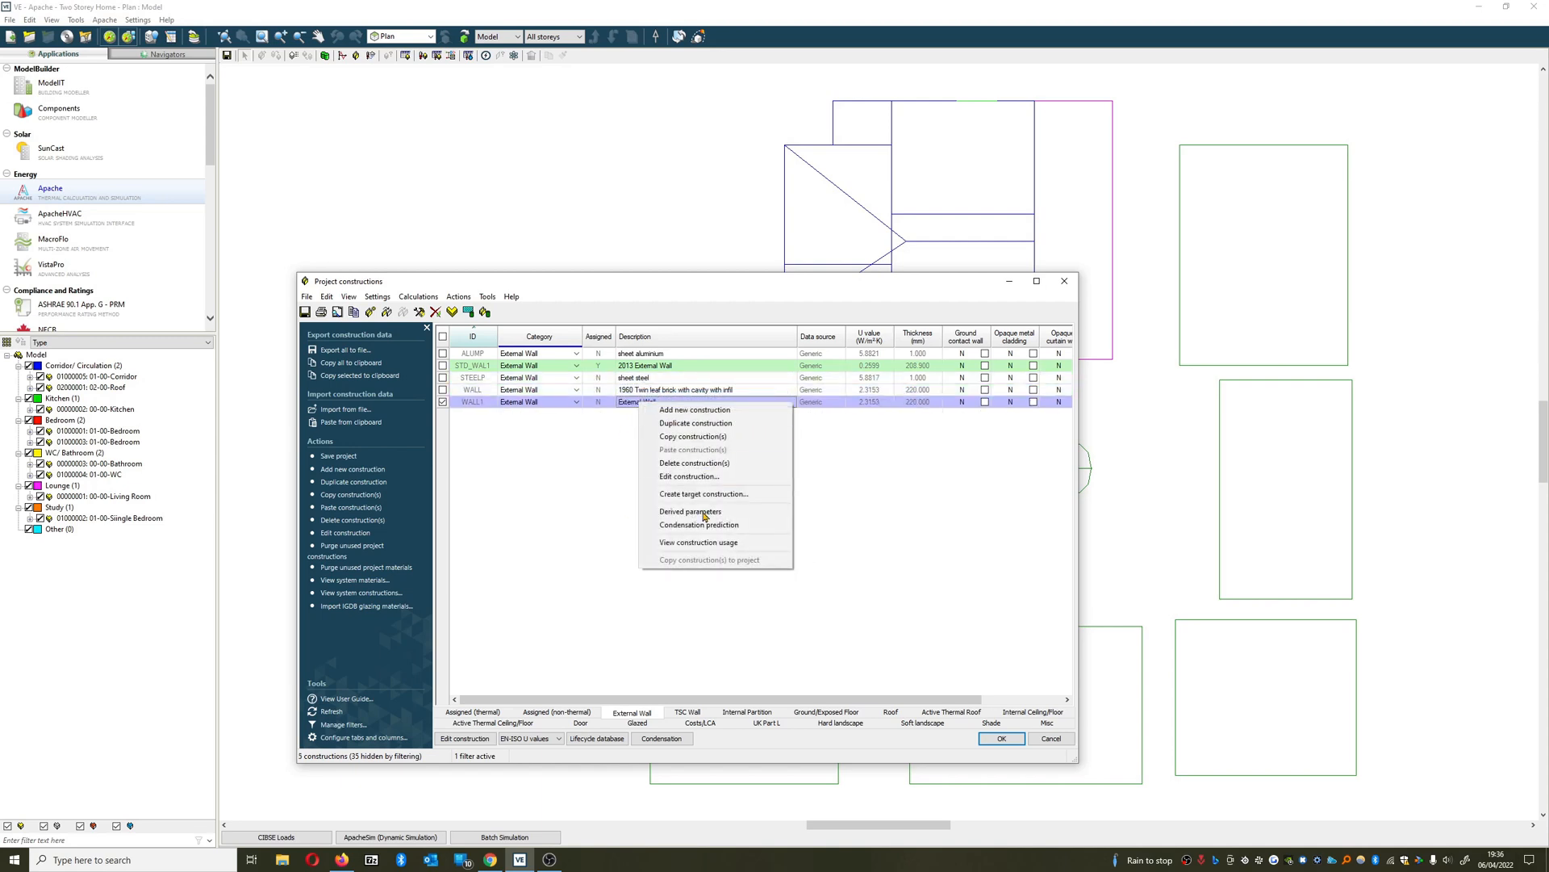
pyautogui.click(694, 463)
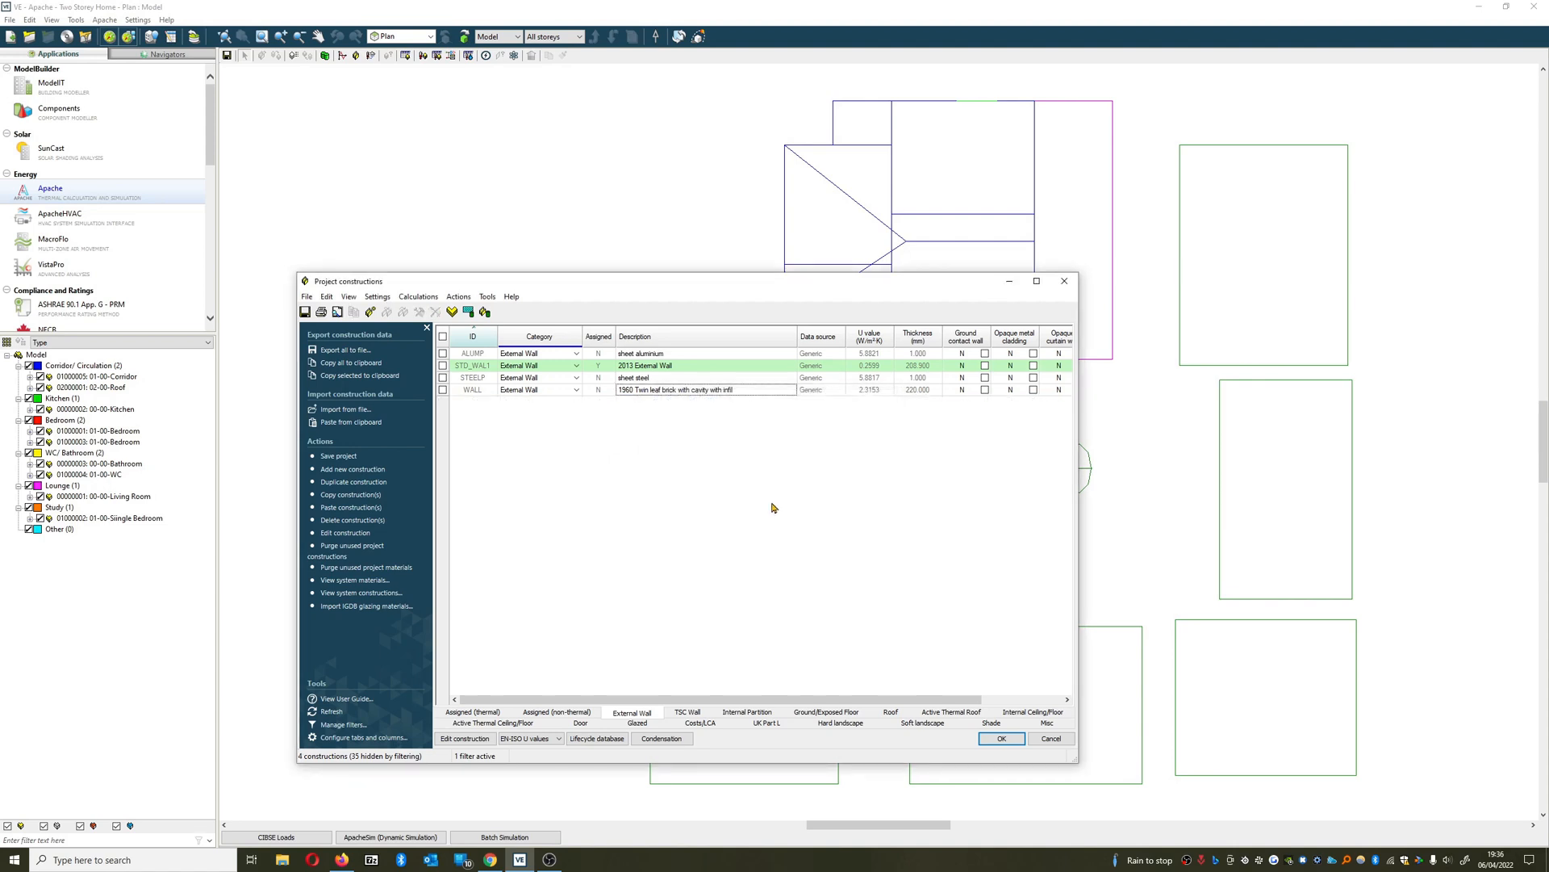
pyautogui.rightClick(676, 389)
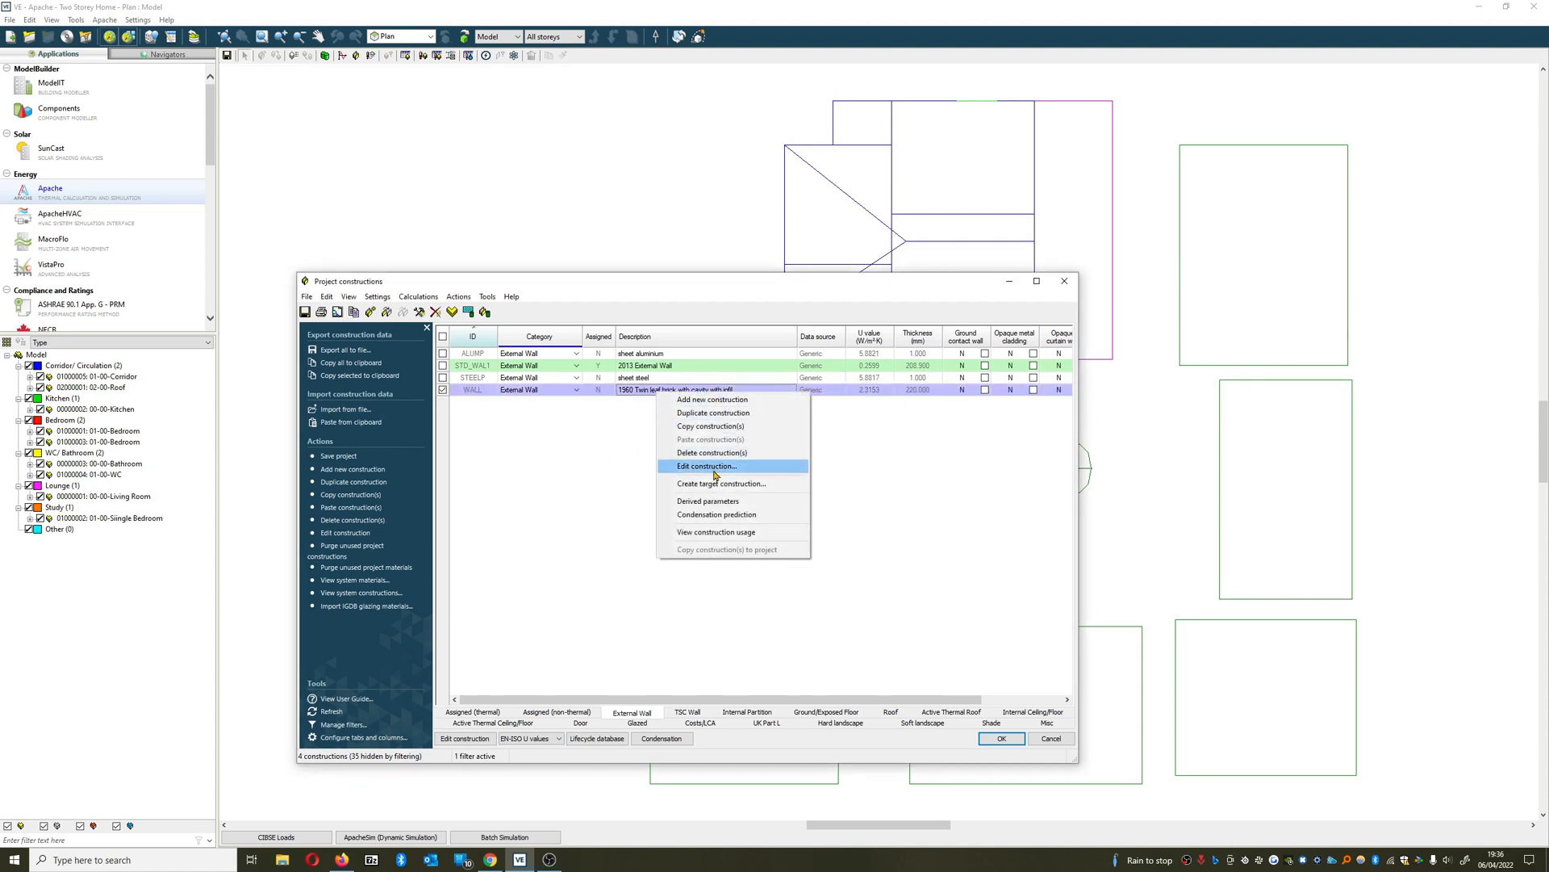
# Edit the WALL construction and duplicate its brickwork layer to make two leaves.
pyautogui.click(705, 465)
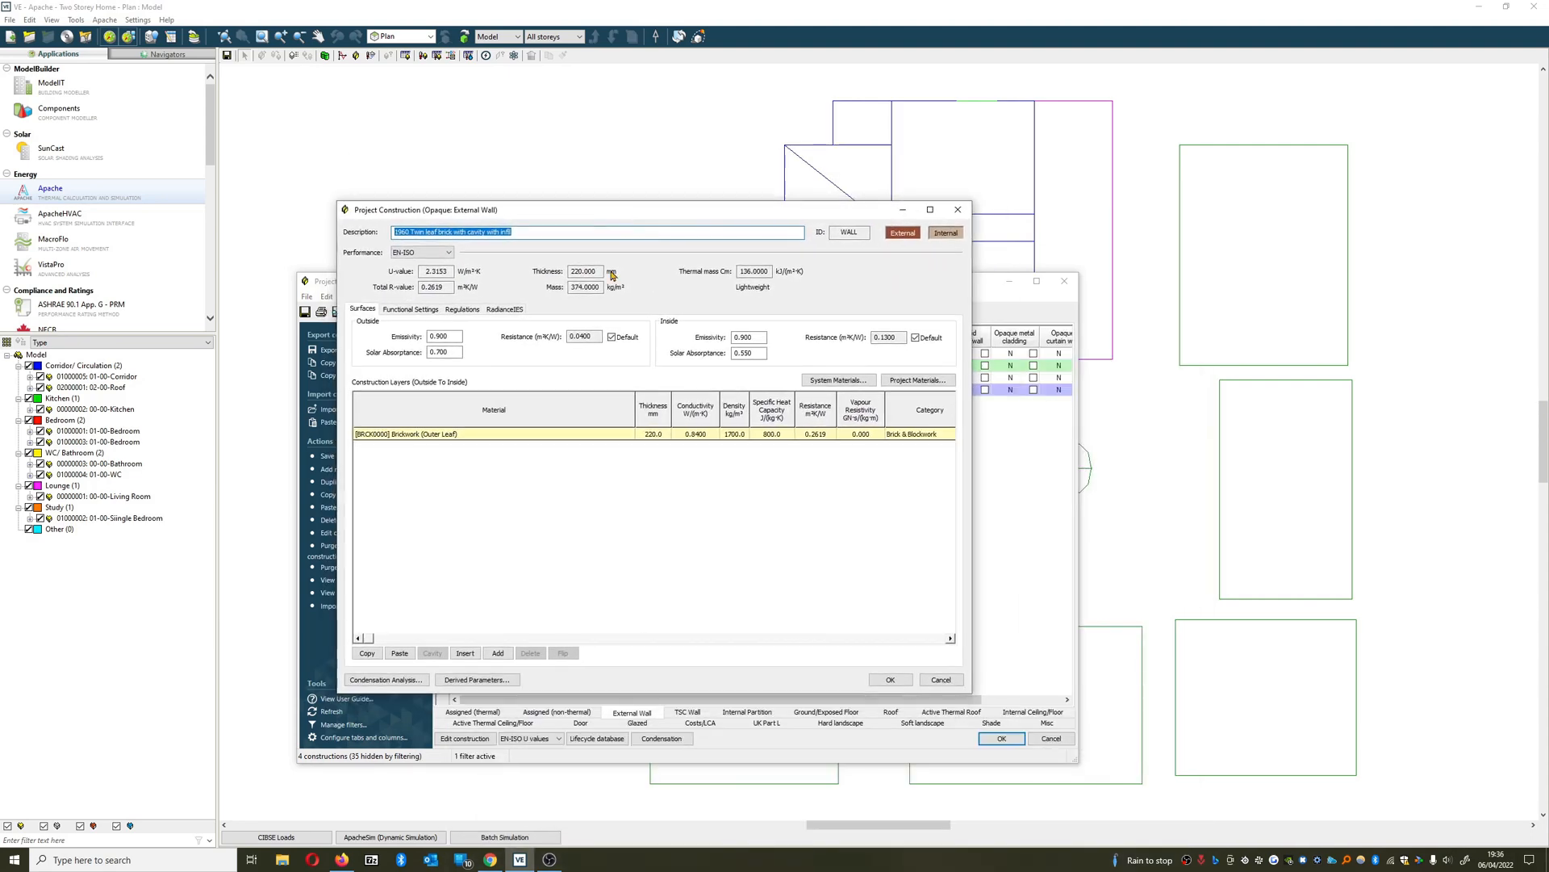
pyautogui.click(435, 271)
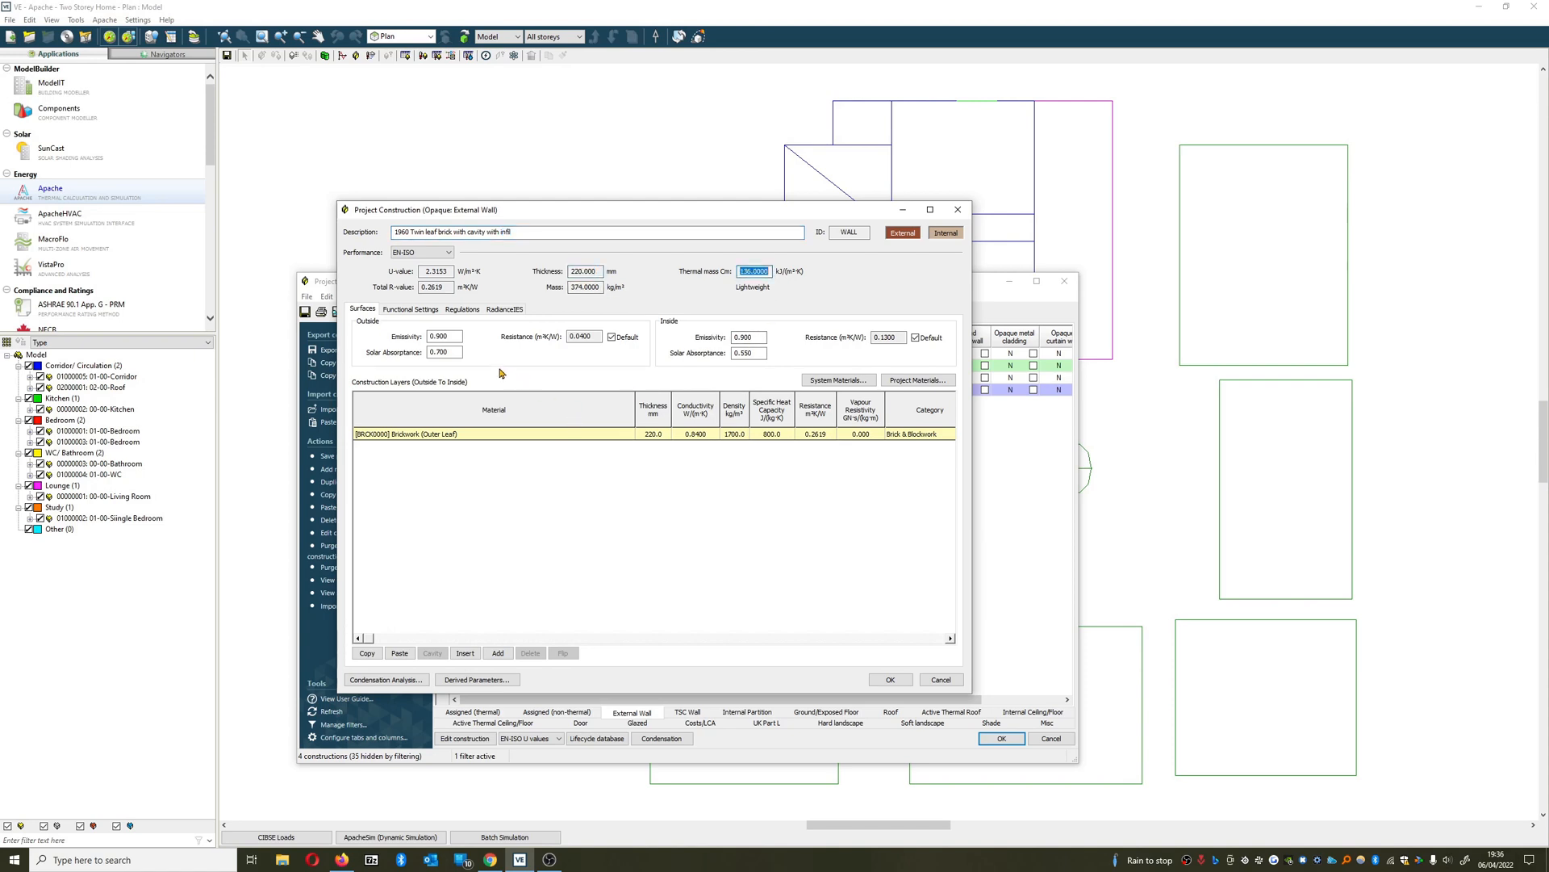
pyautogui.moveTo(434, 483)
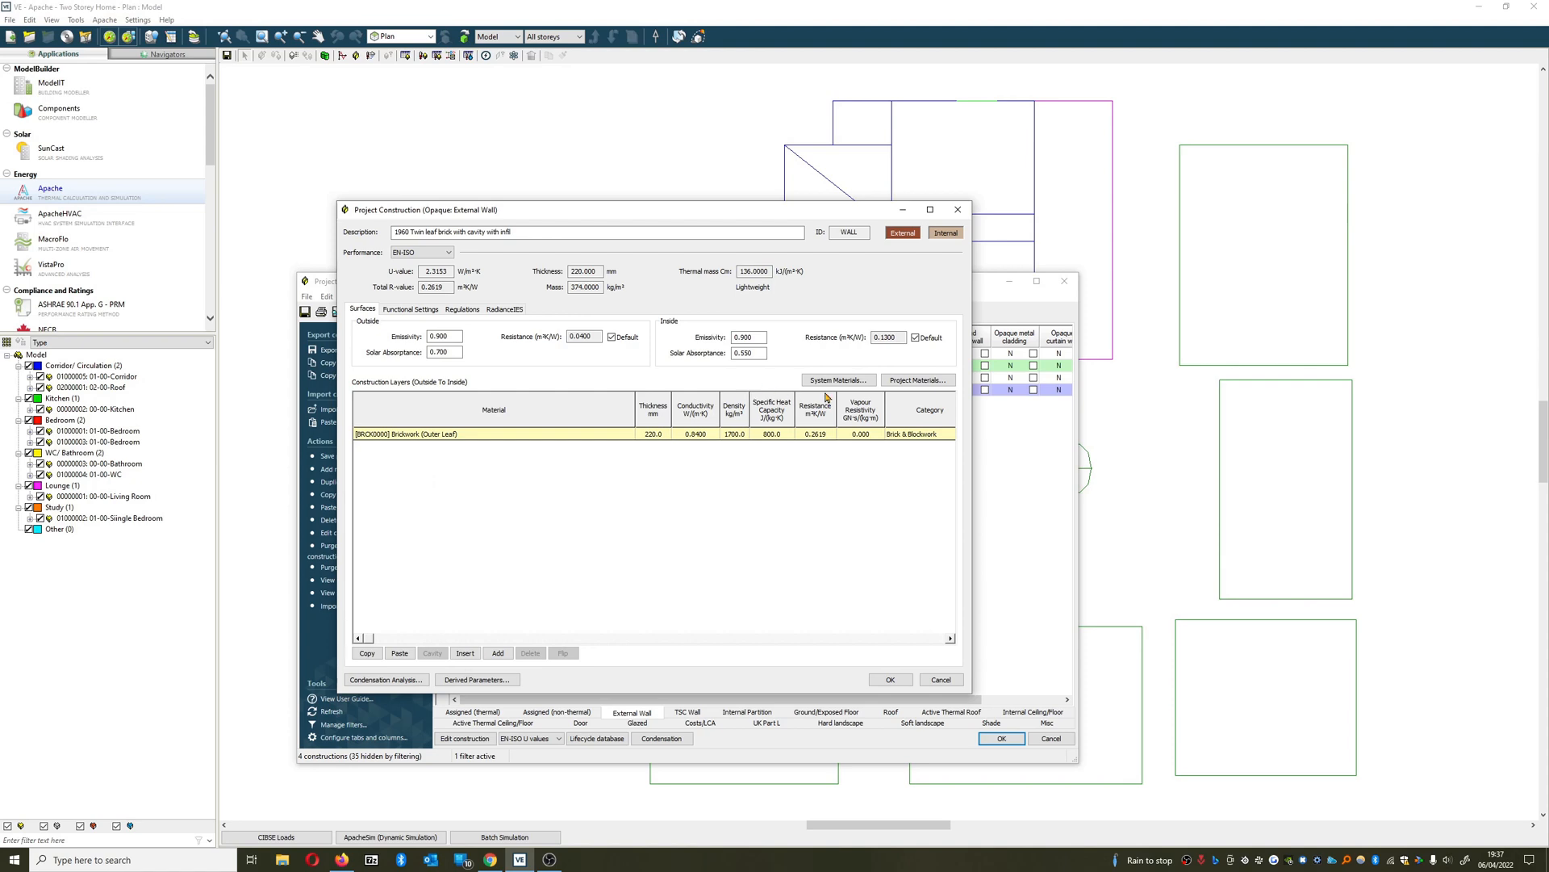
pyautogui.moveTo(401, 620)
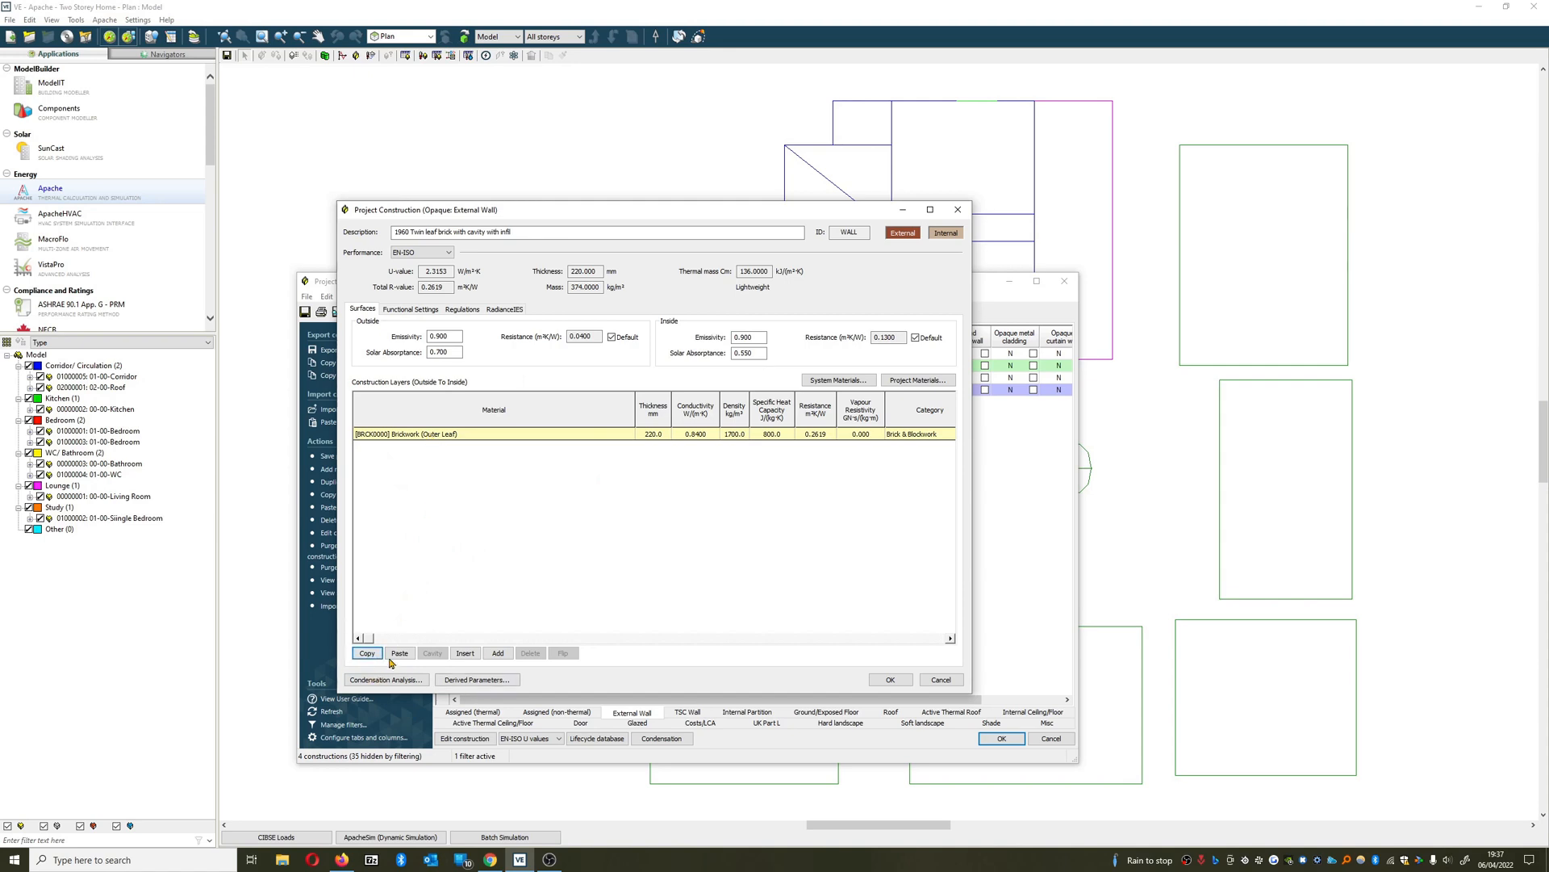
pyautogui.click(498, 652)
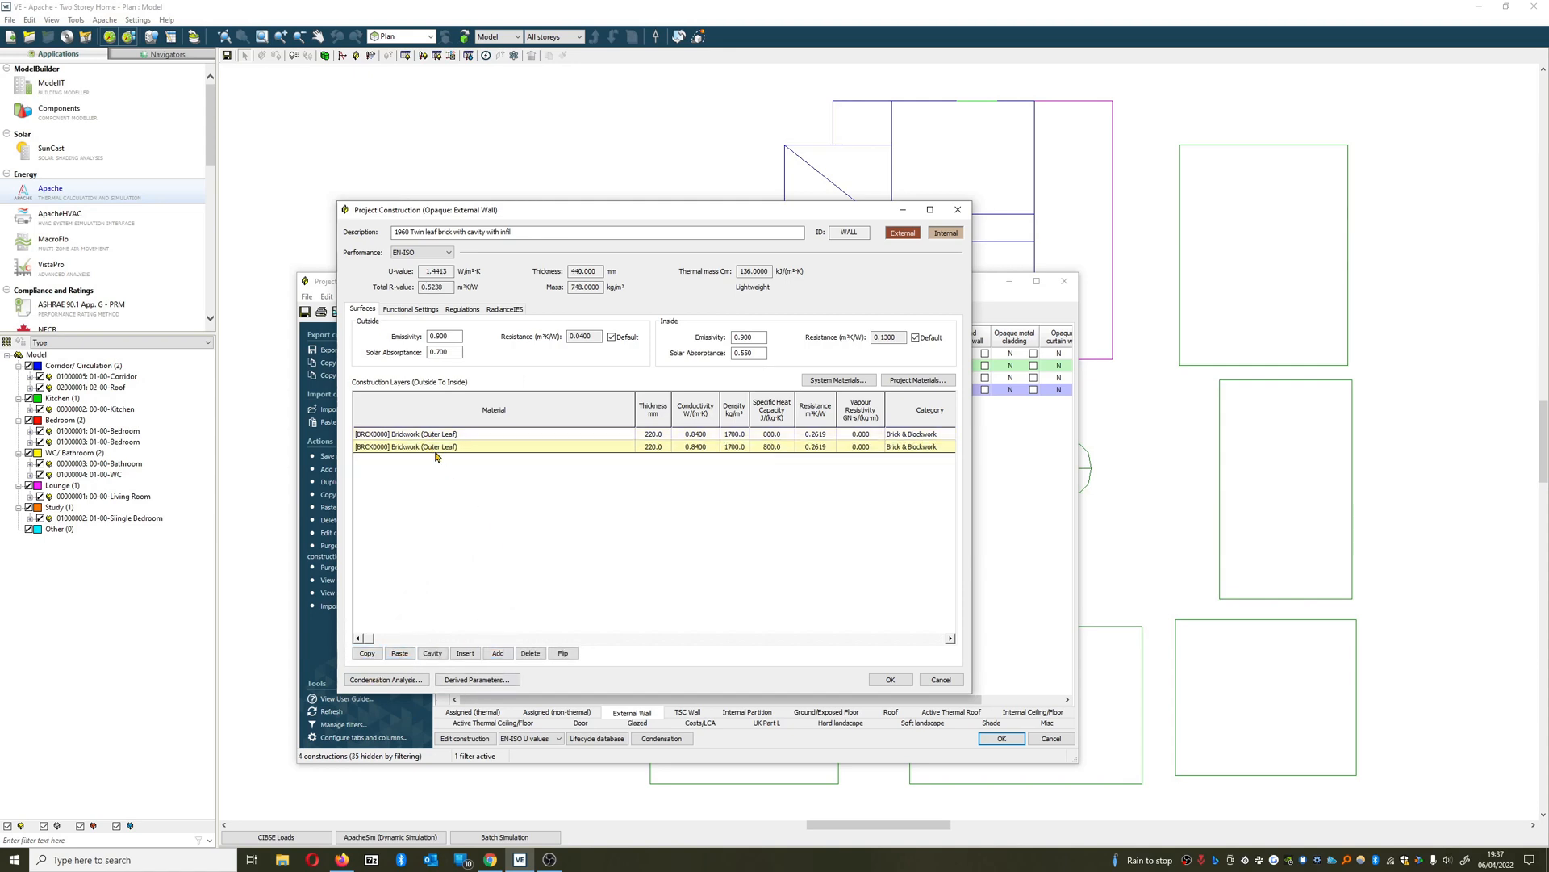
# Insert a 10 mm cavity between the two brick leaves, giving a 452 mm build-up.
pyautogui.click(433, 652)
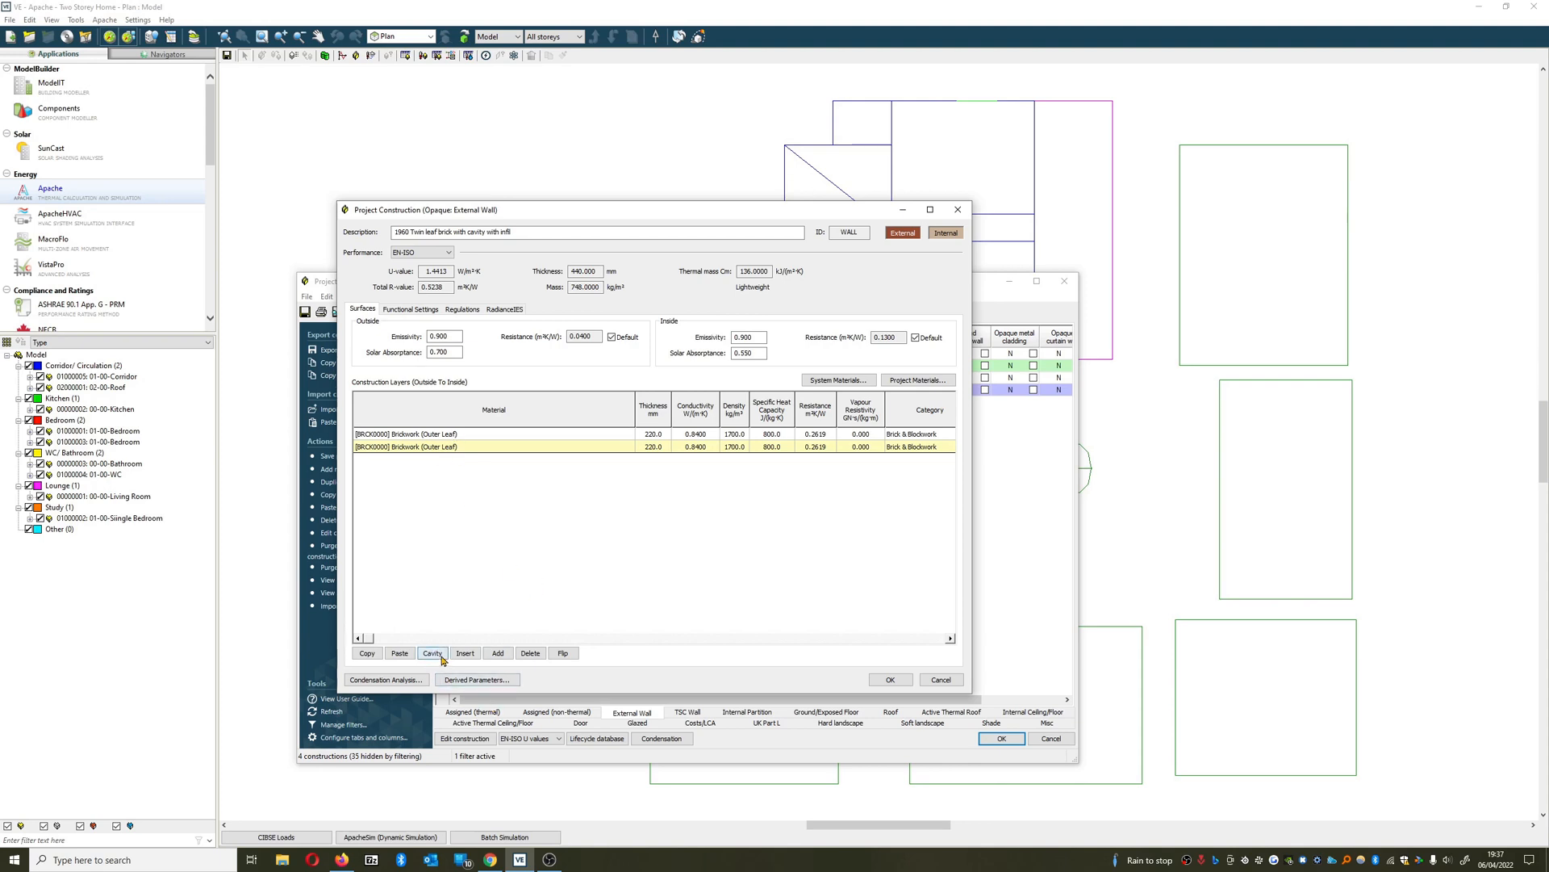
pyautogui.click(433, 652)
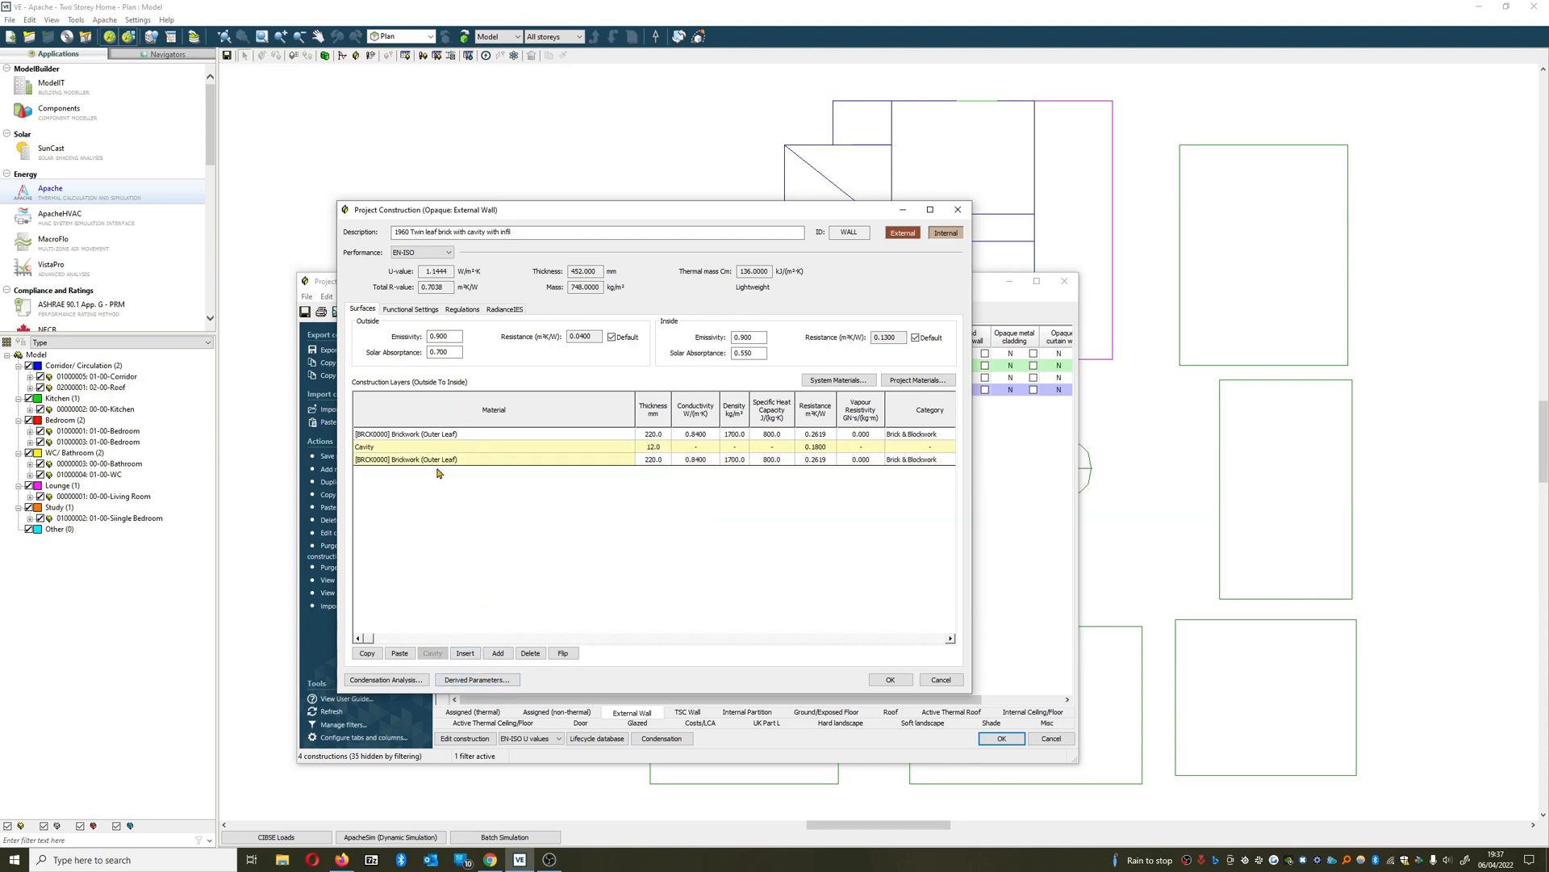
pyautogui.click(494, 458)
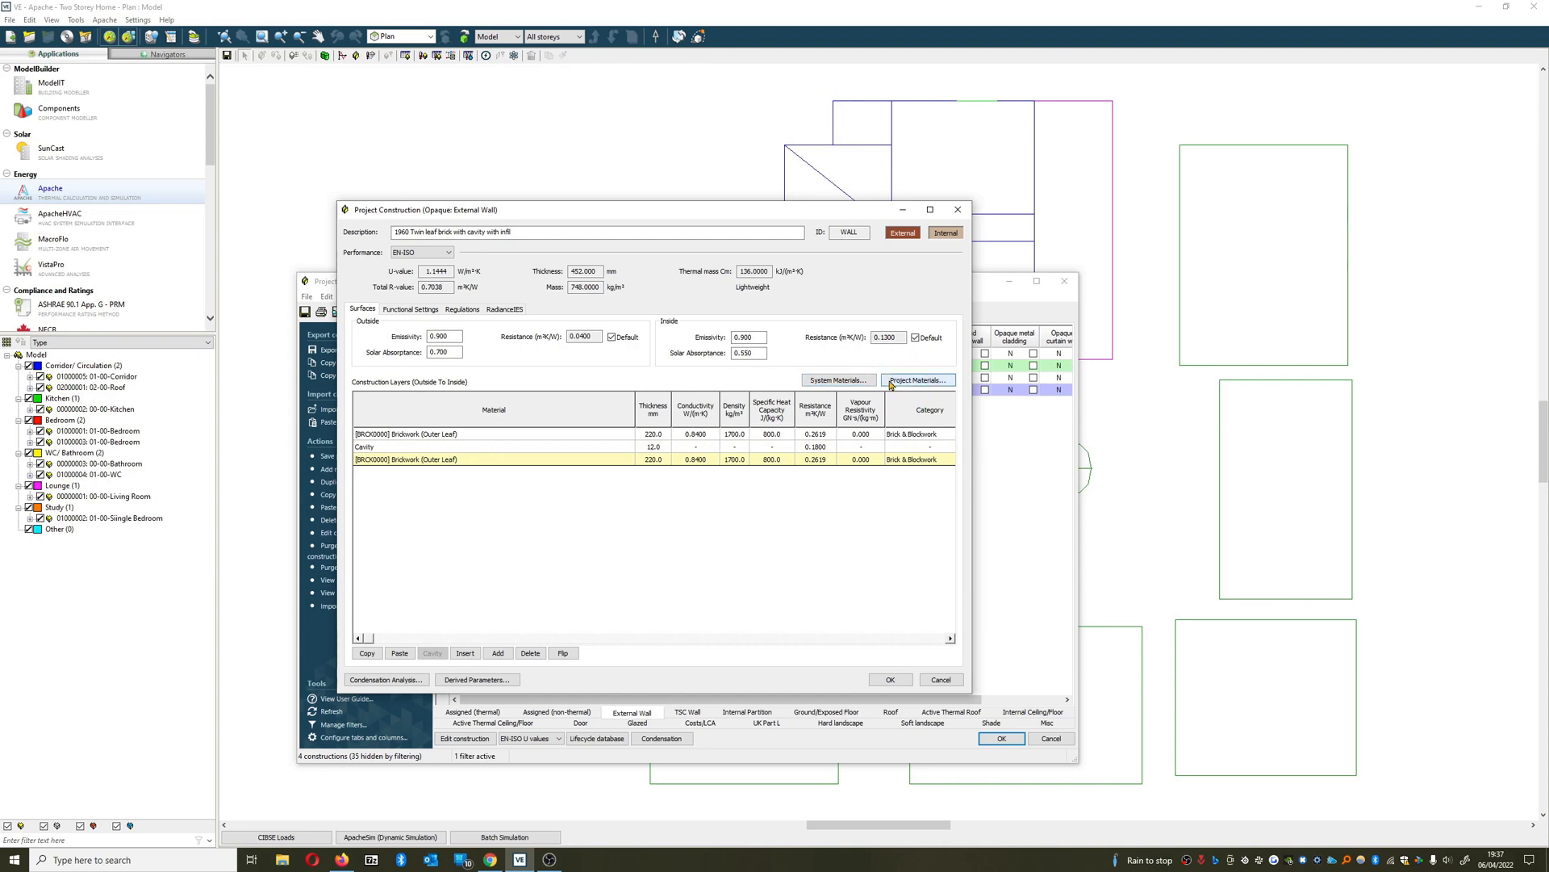
# Make the inner layer Brickwork (Inner Leaf) from the Brick & Blockwork system materials.
pyautogui.click(837, 379)
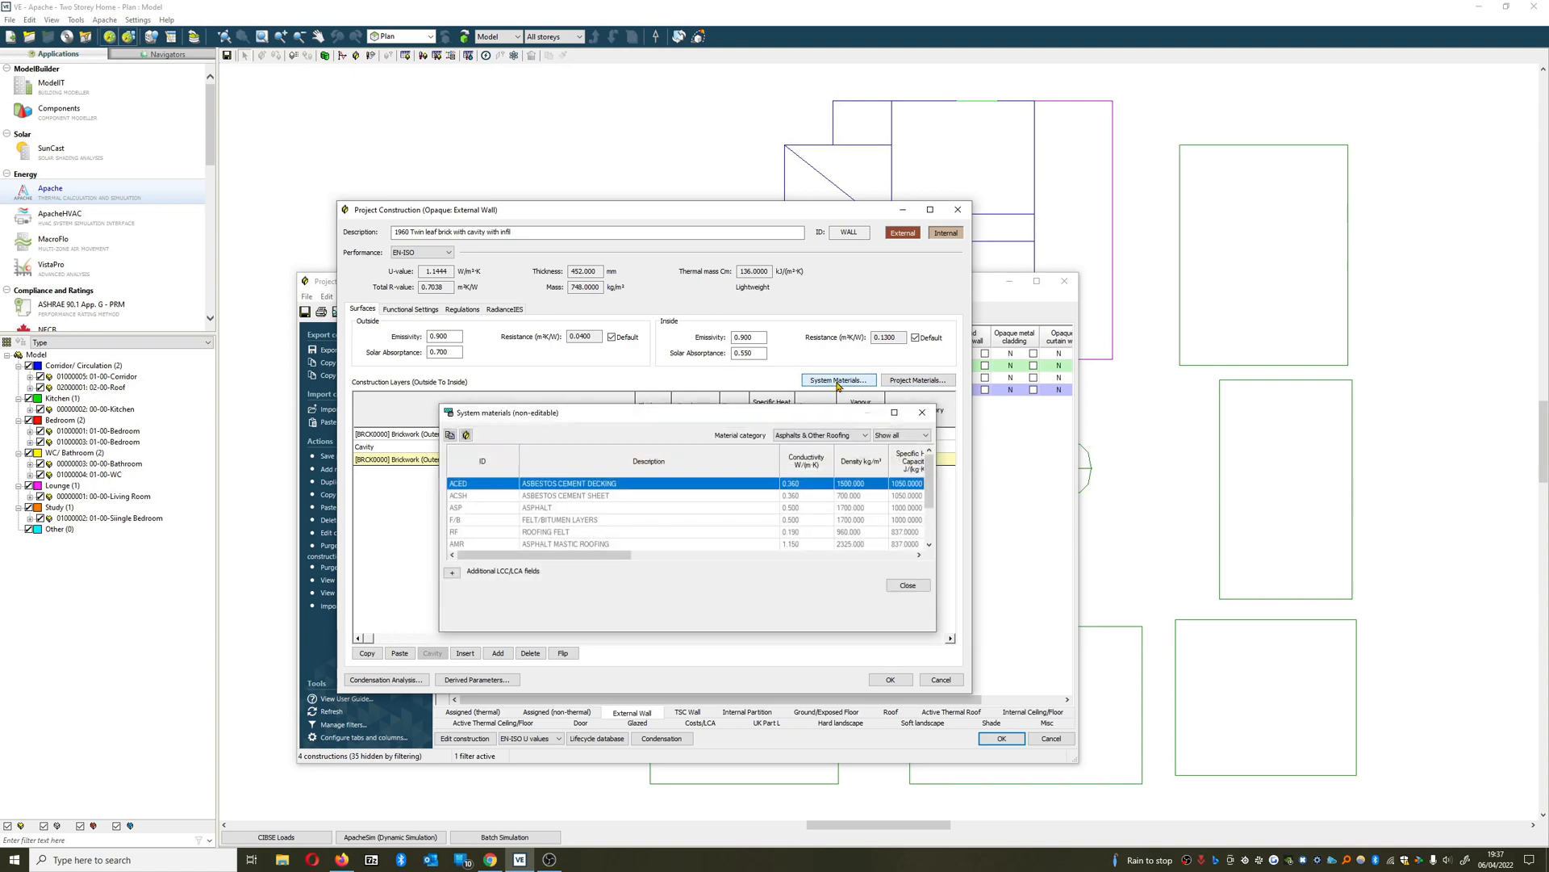
pyautogui.click(862, 434)
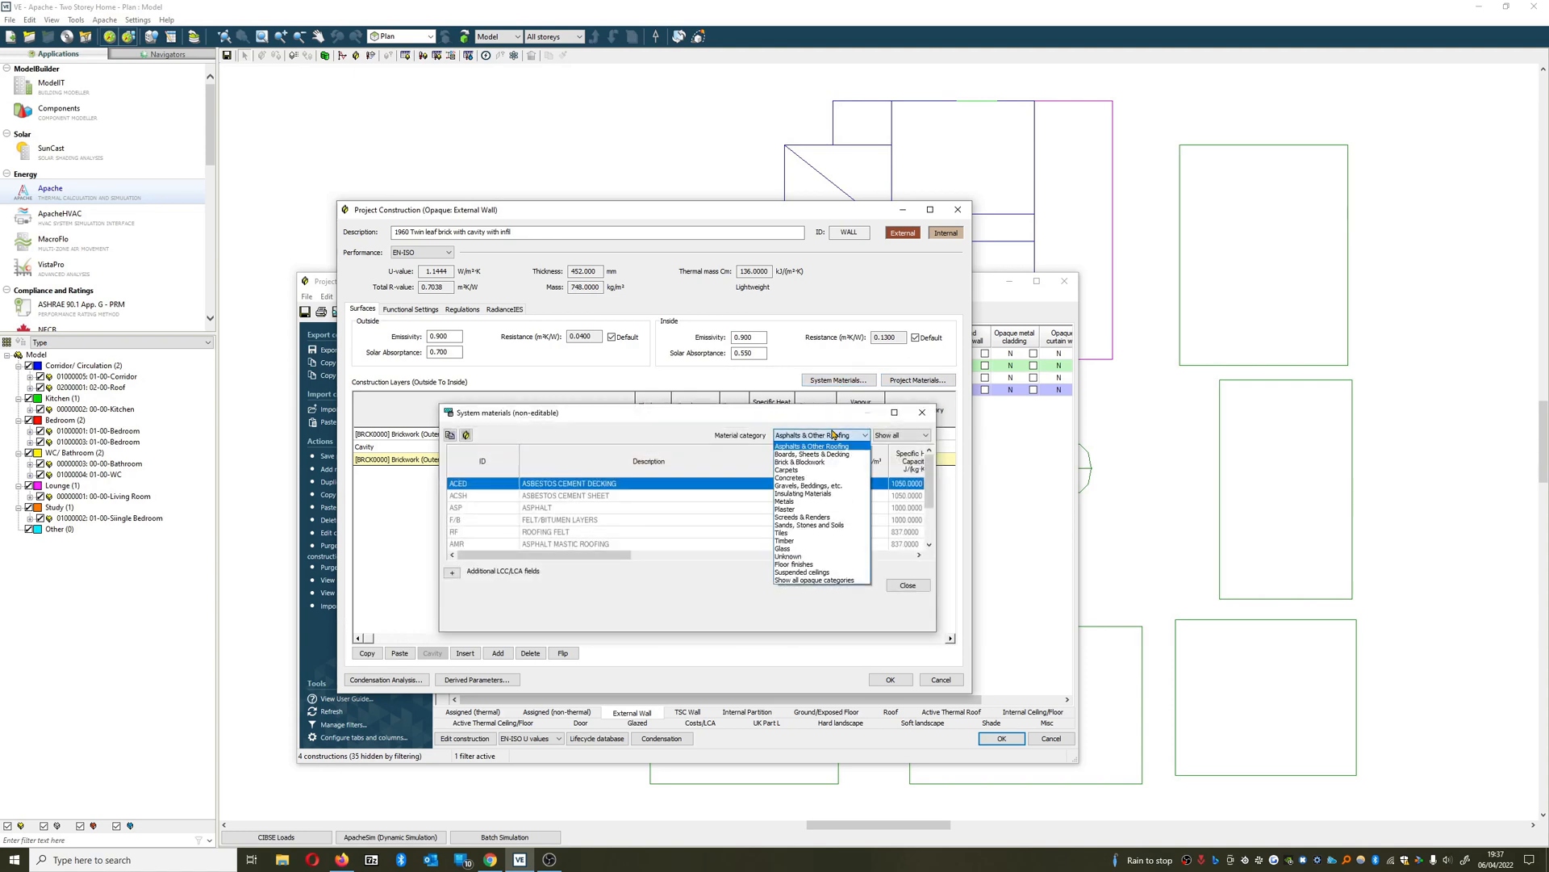
pyautogui.click(795, 462)
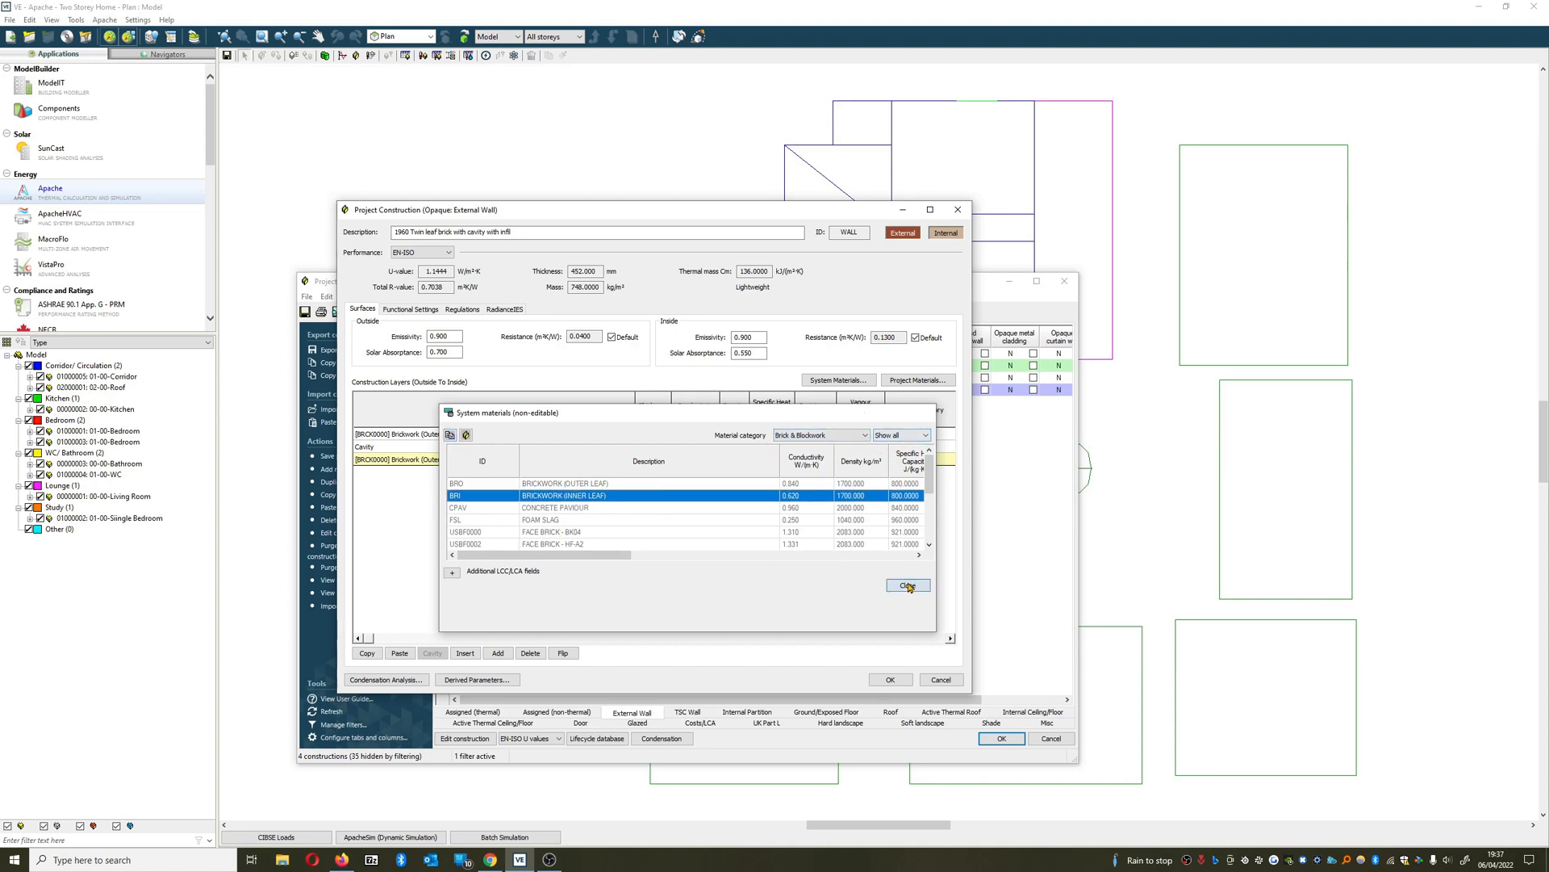
pyautogui.click(906, 584)
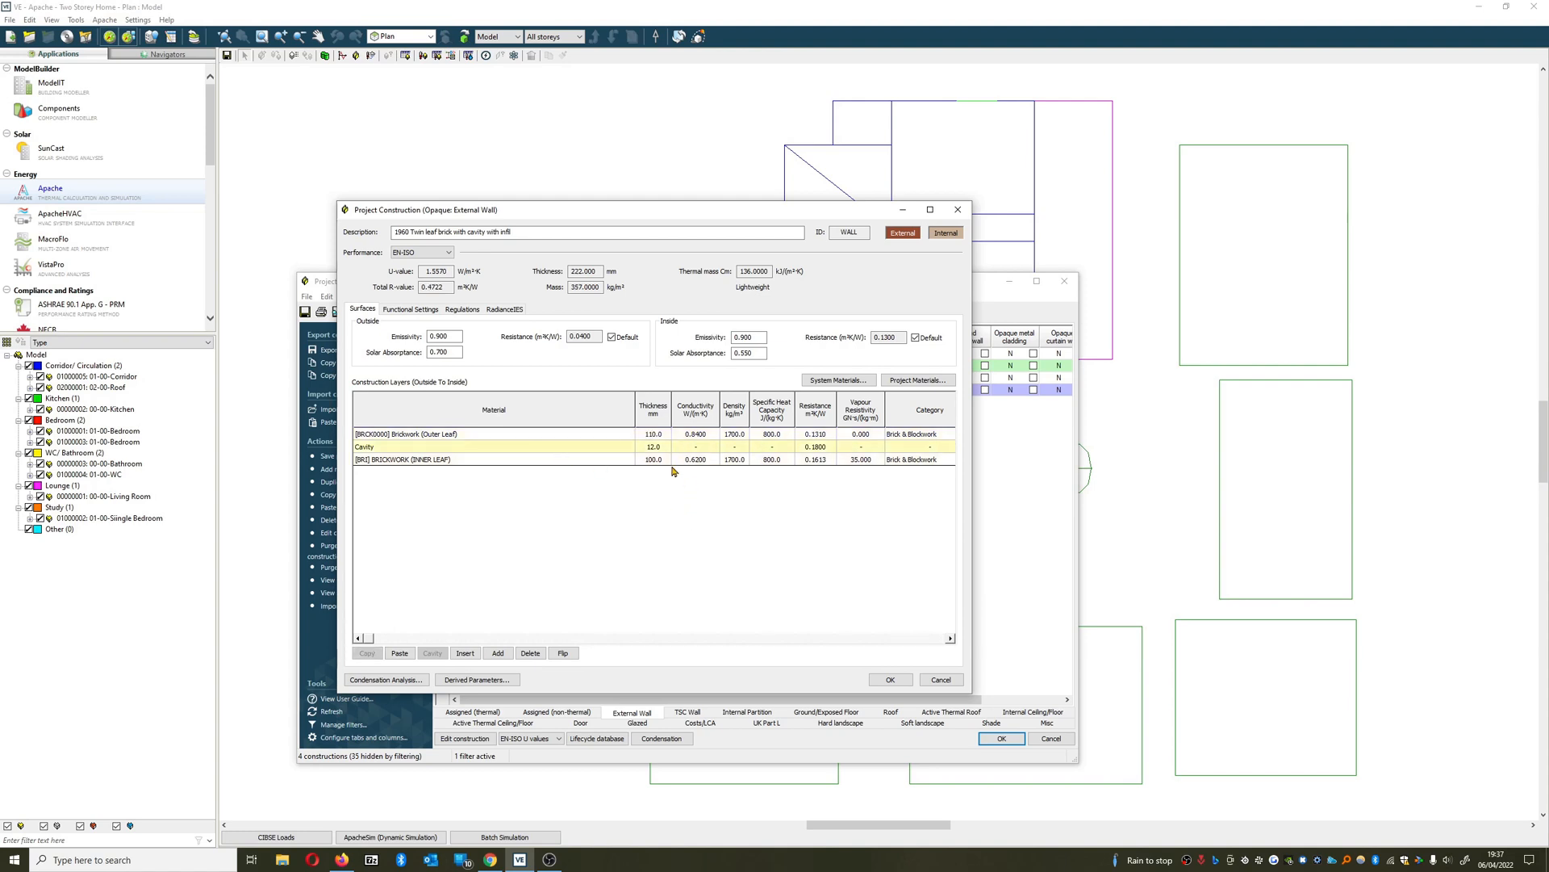
# Set the cavity to 50 mm and reopen the system materials library.
pyautogui.click(651, 445)
pyautogui.write('50')
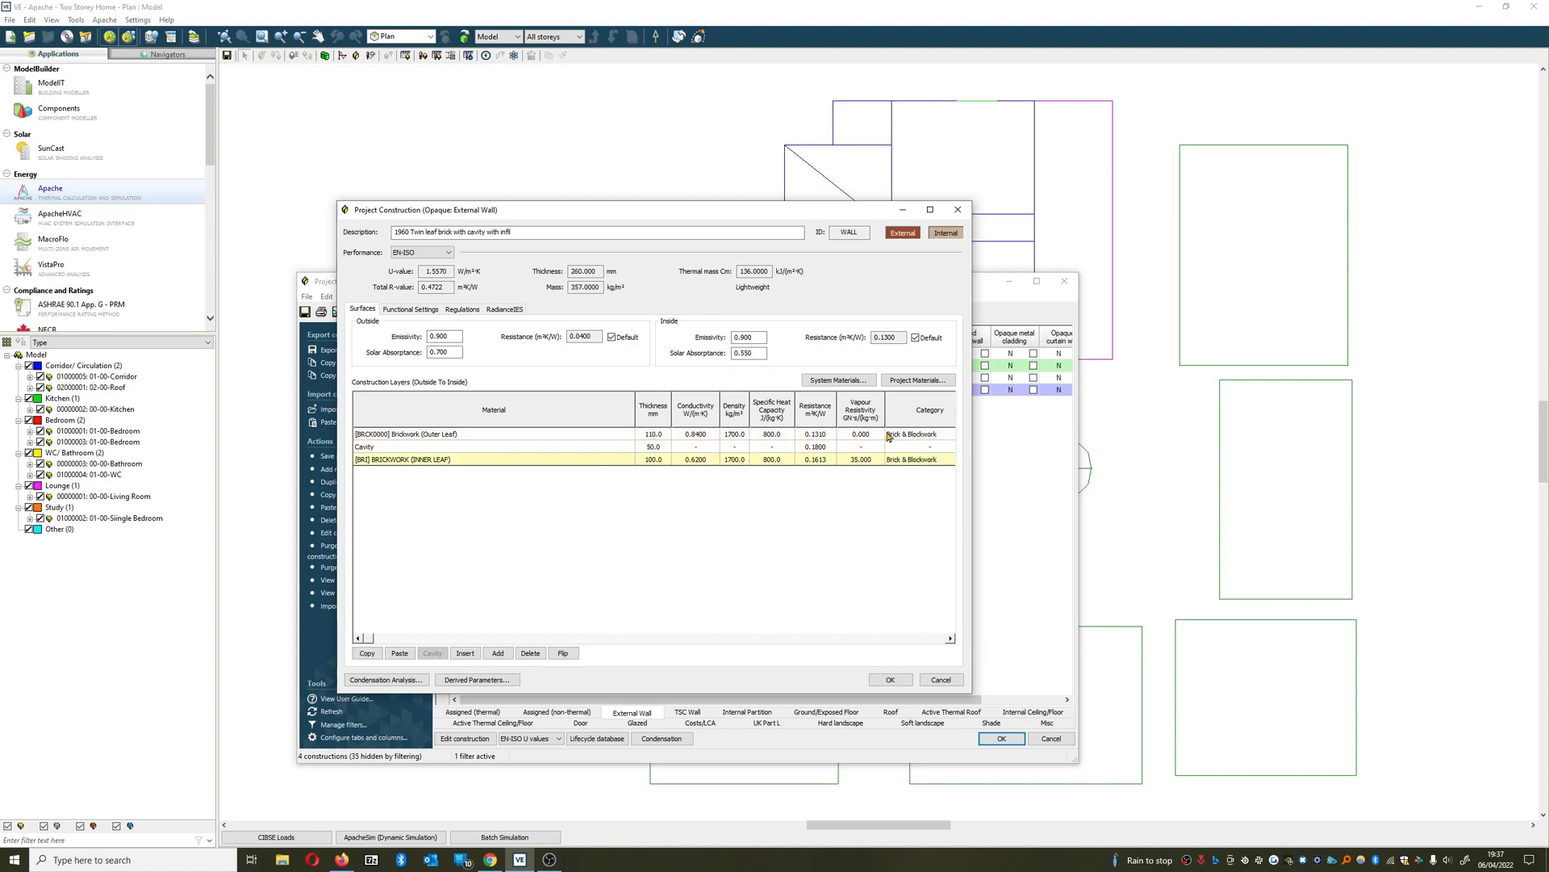
pyautogui.click(862, 434)
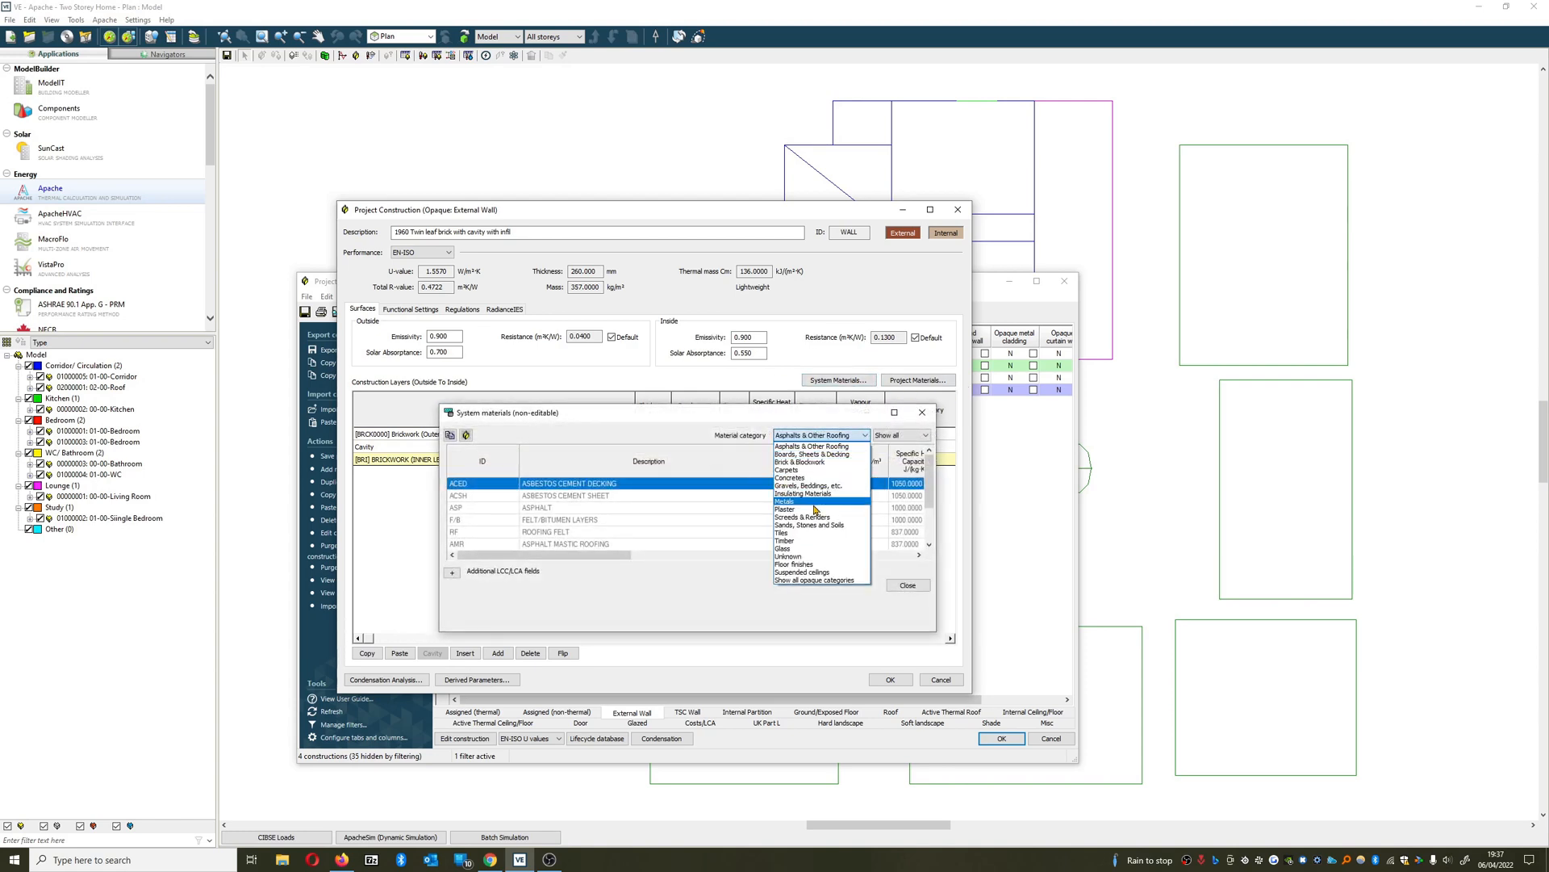
# Add a 50 mm EPSL expanded polystyrene (CIBSE) insulation layer before the inner leaf.
pyautogui.click(786, 494)
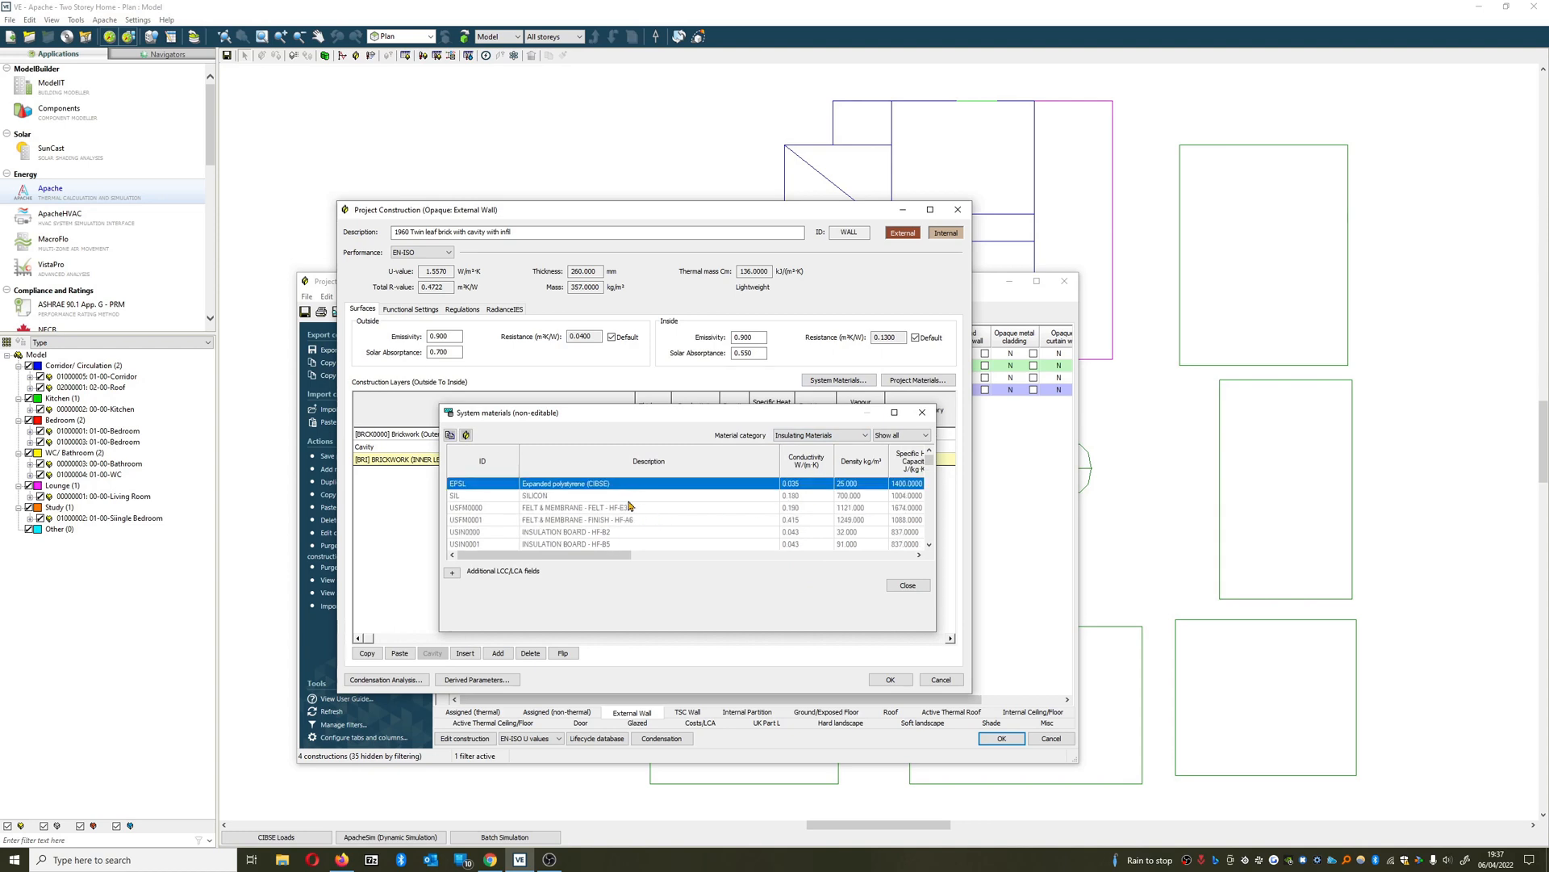
pyautogui.scroll(-3)
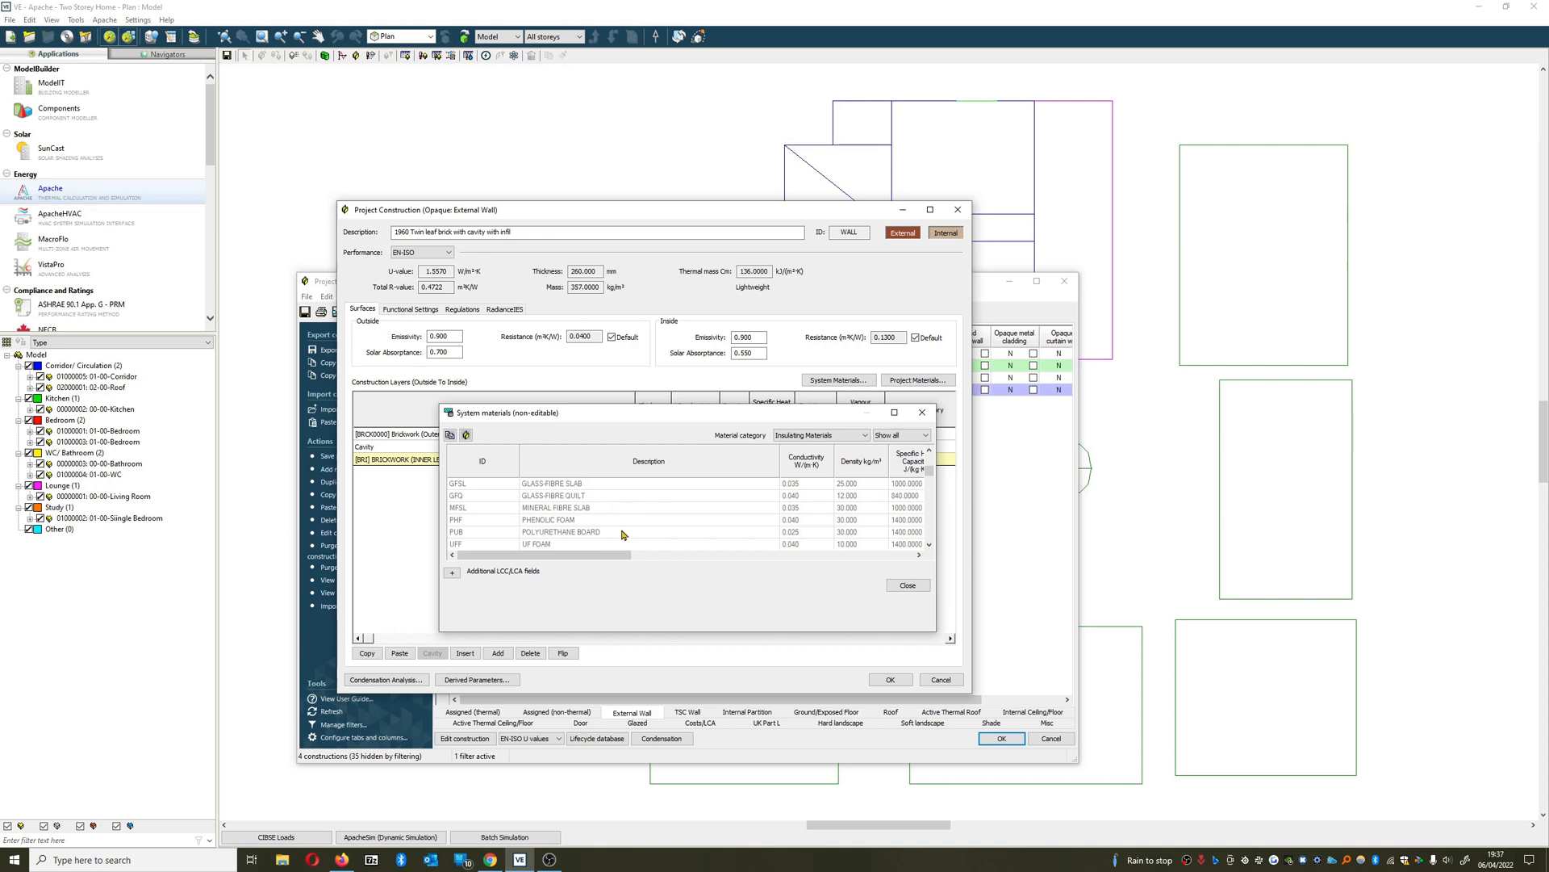
pyautogui.moveTo(615, 525)
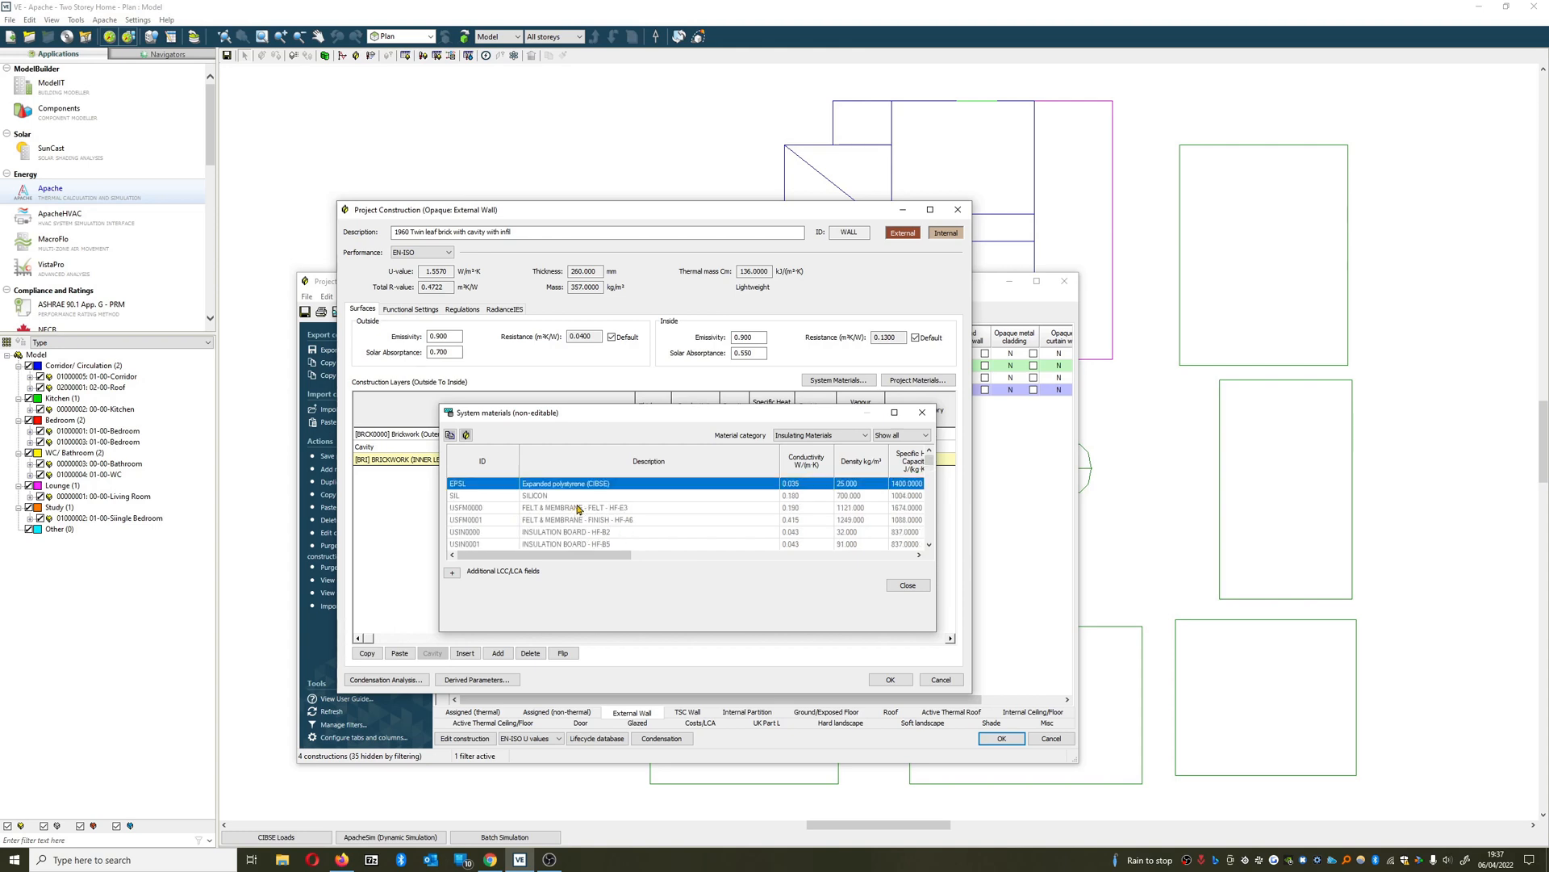
pyautogui.moveTo(460, 452)
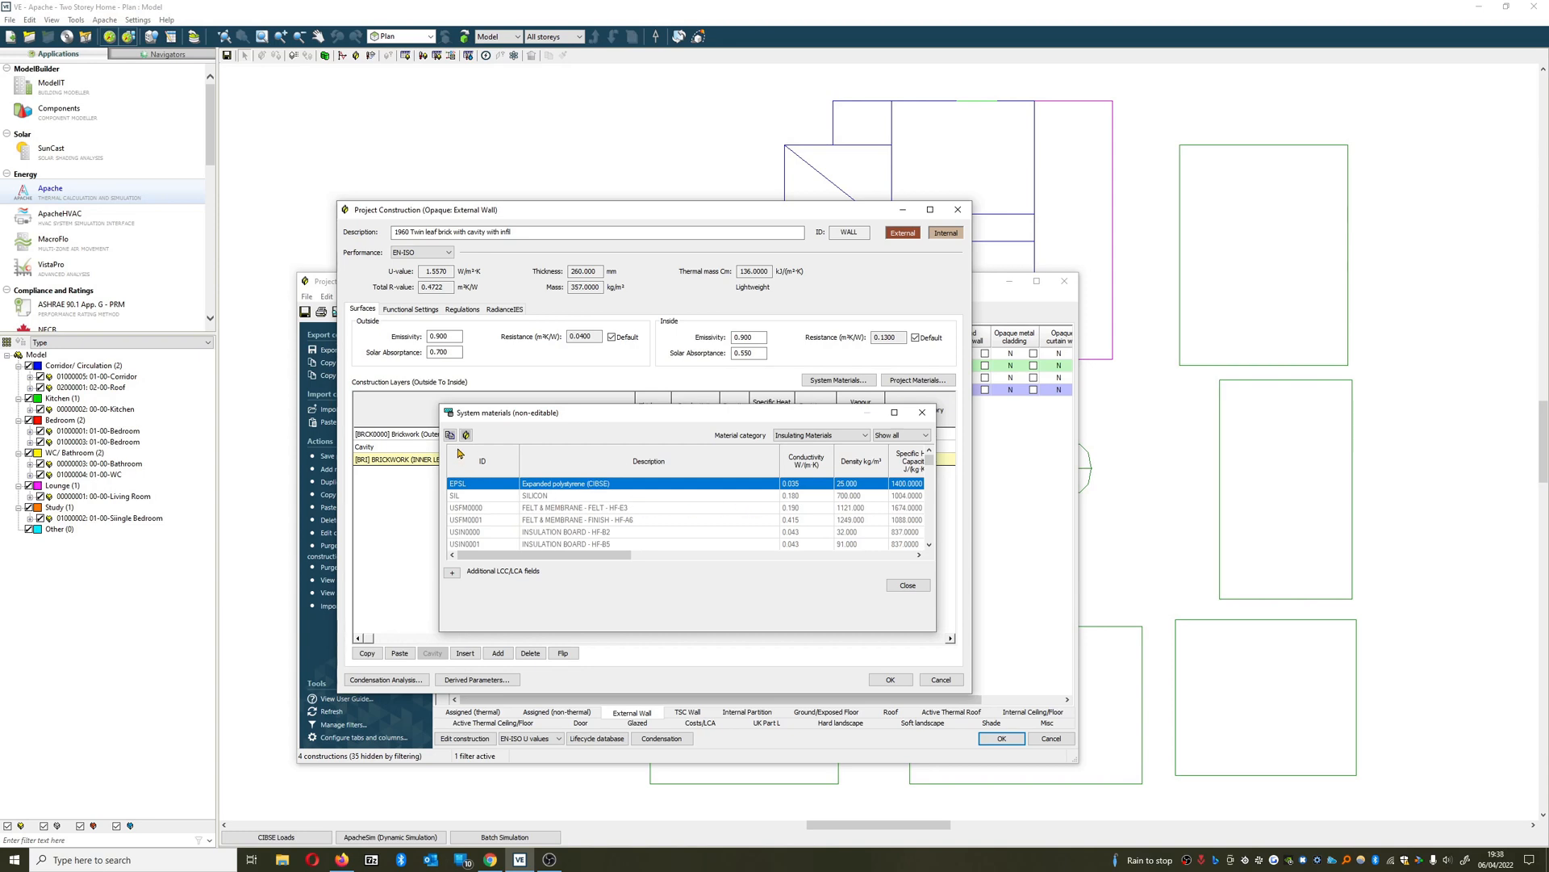
pyautogui.moveTo(911, 596)
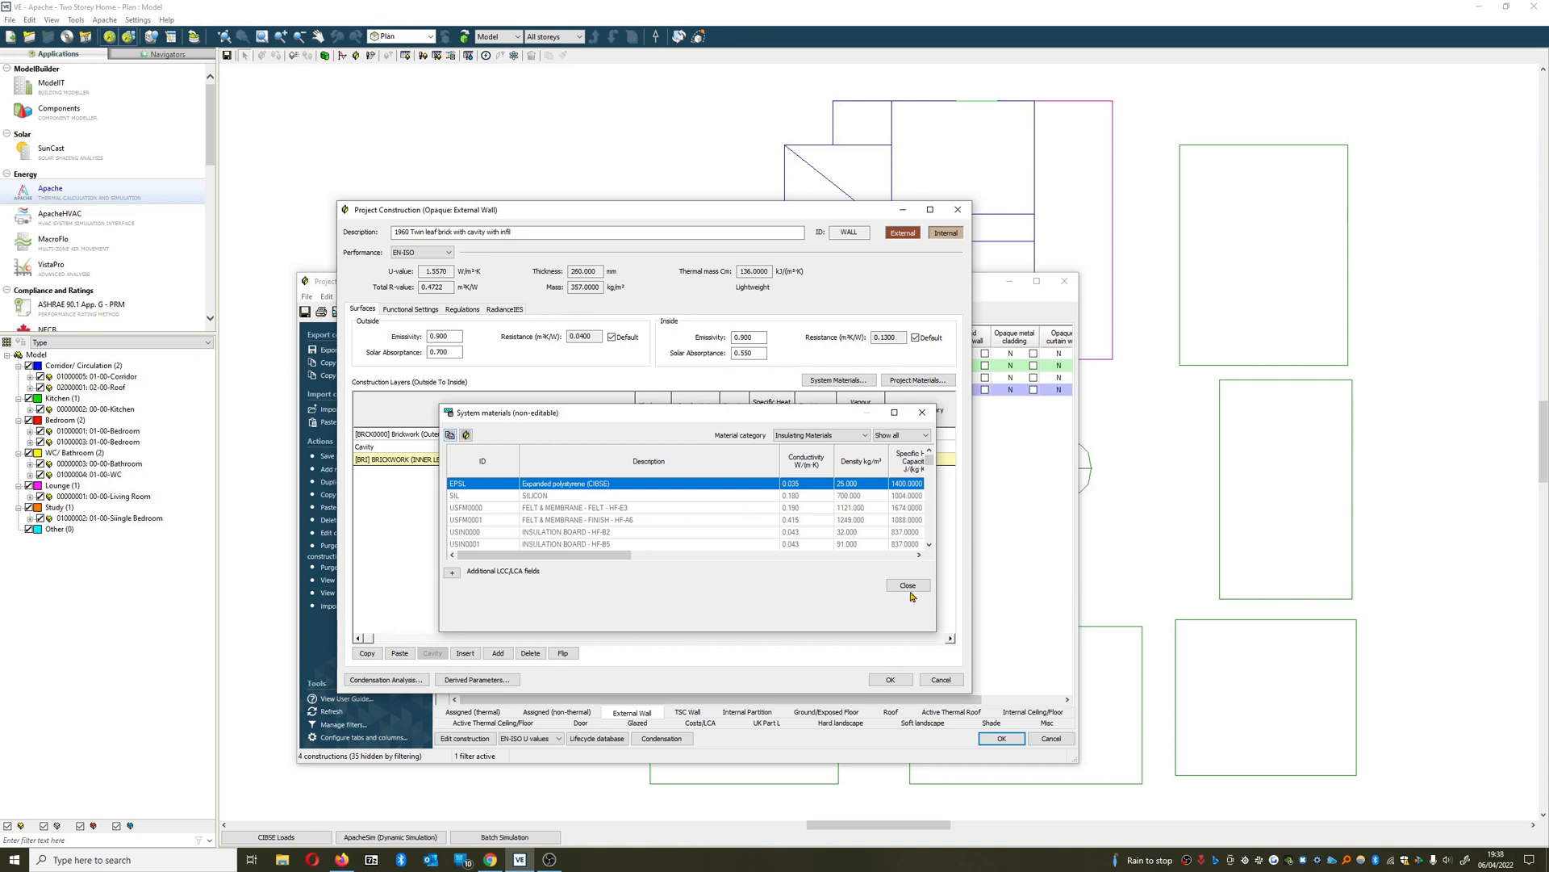
pyautogui.click(906, 585)
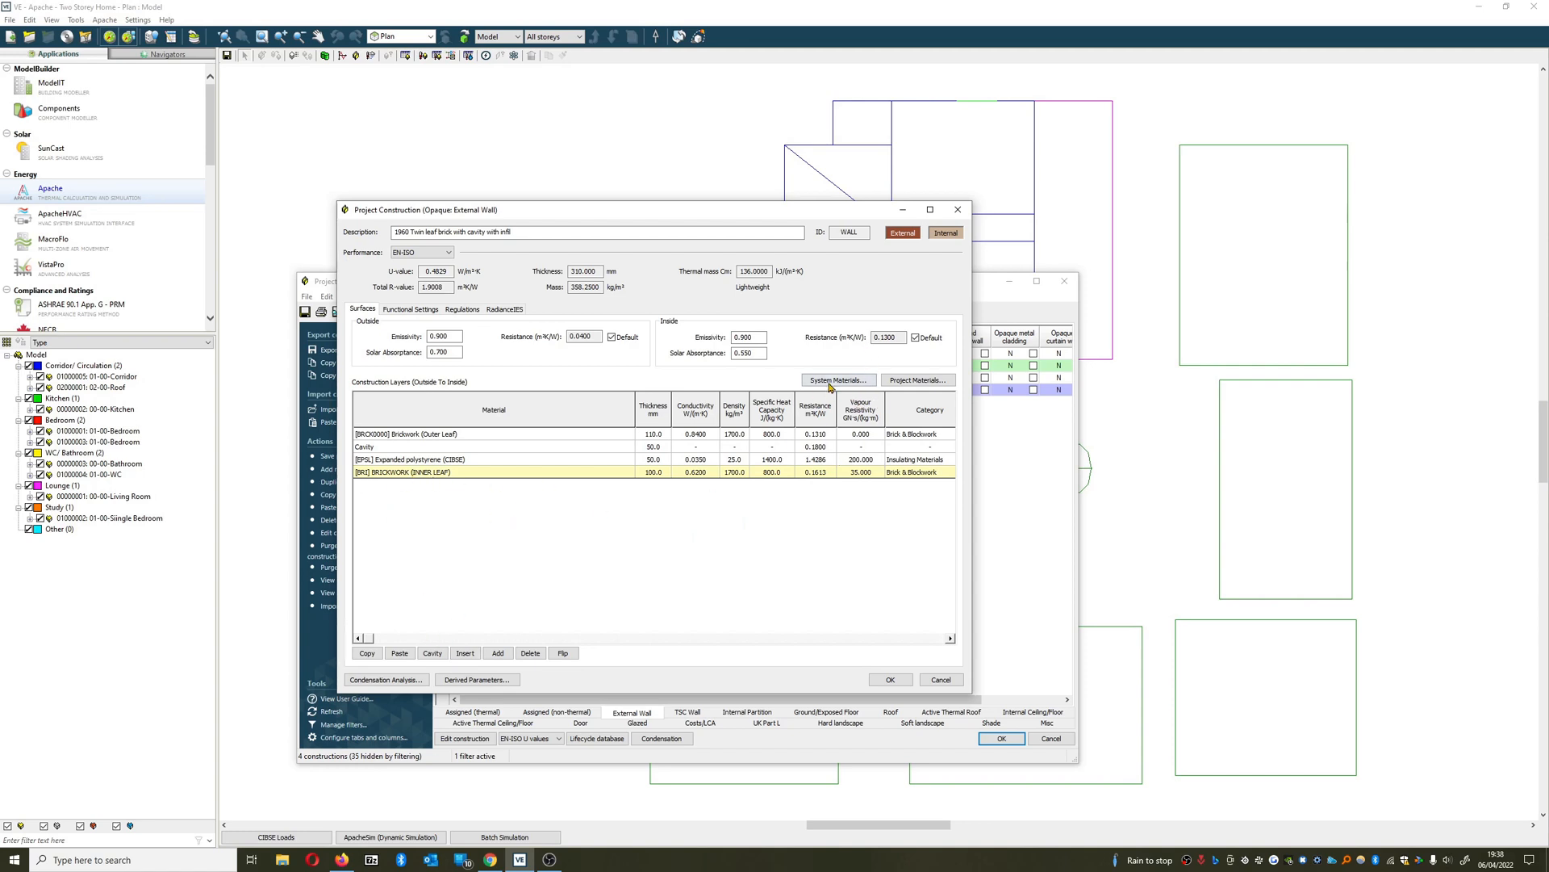
# Append a 12.5 mm STD_US1 plasterboard layer as the innermost lining, giving U-value 0.4694.
pyautogui.click(837, 381)
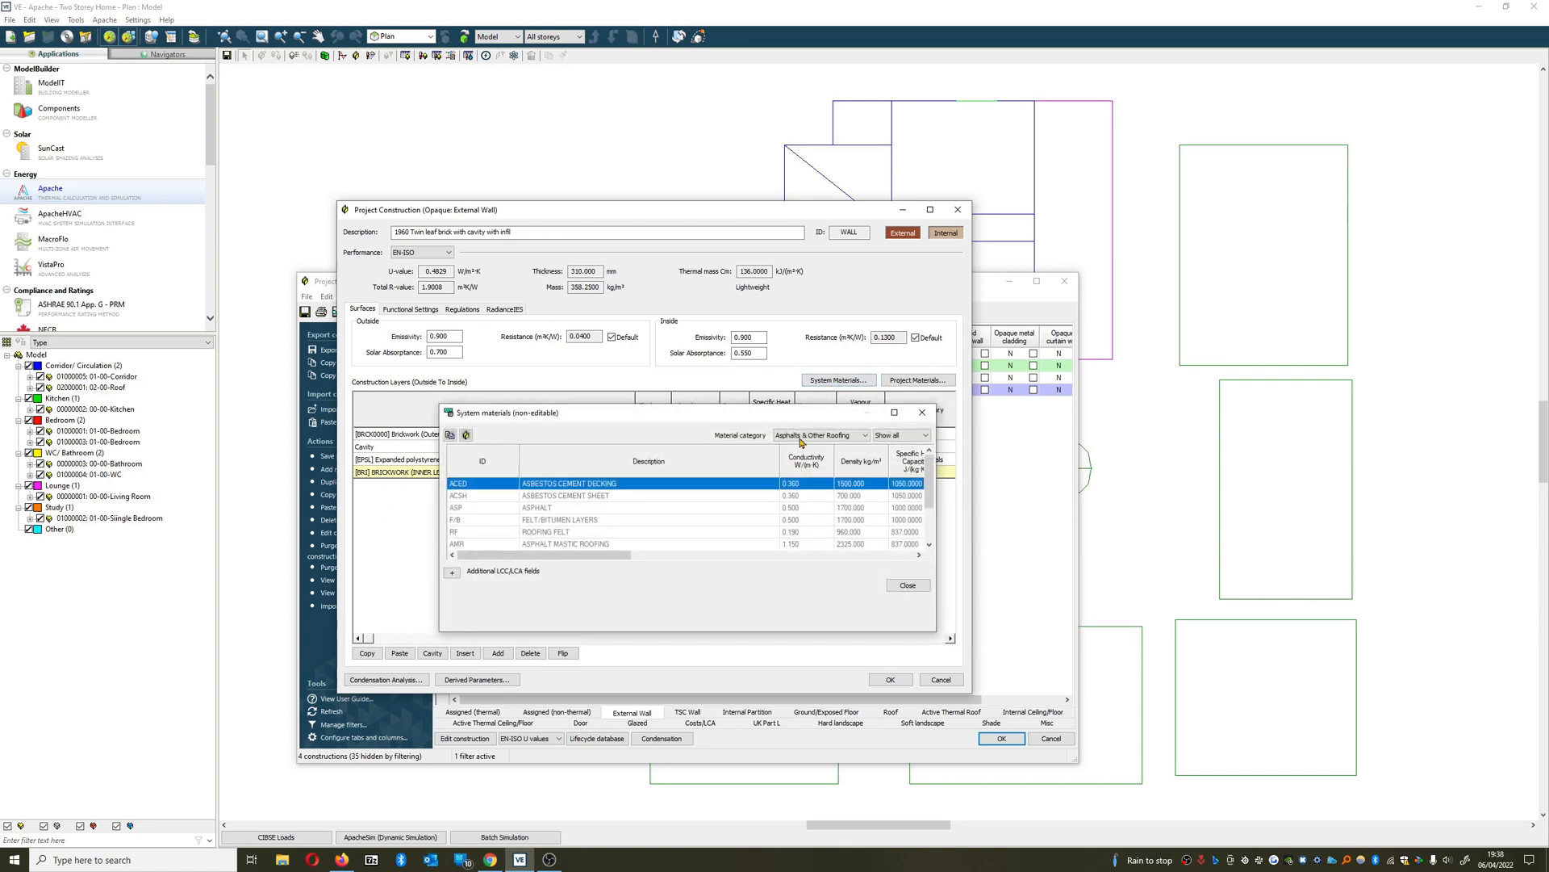
pyautogui.click(865, 434)
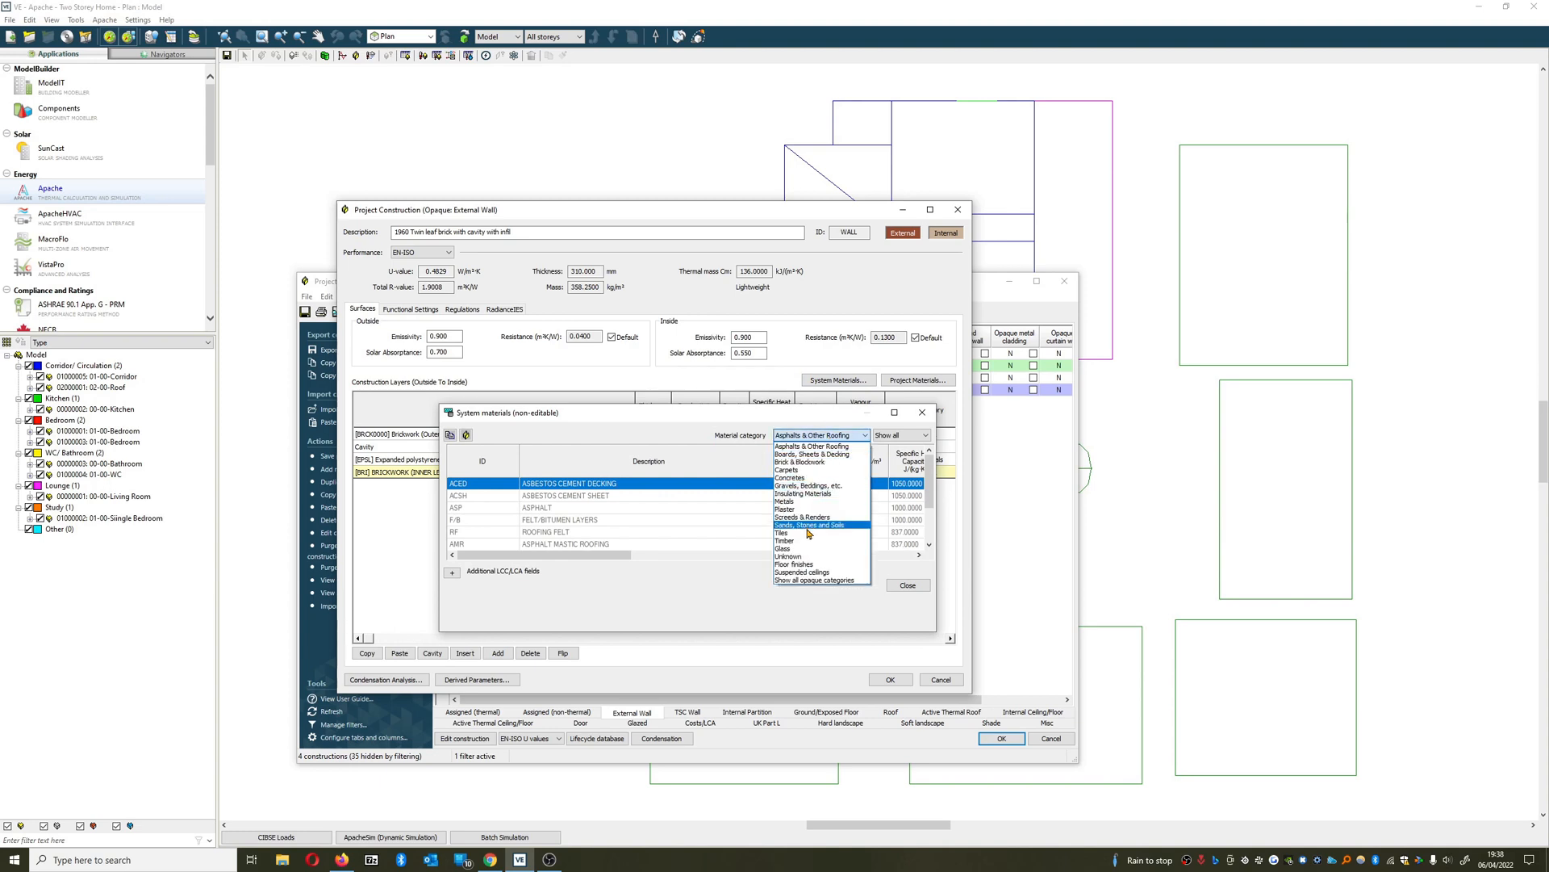
pyautogui.moveTo(801, 508)
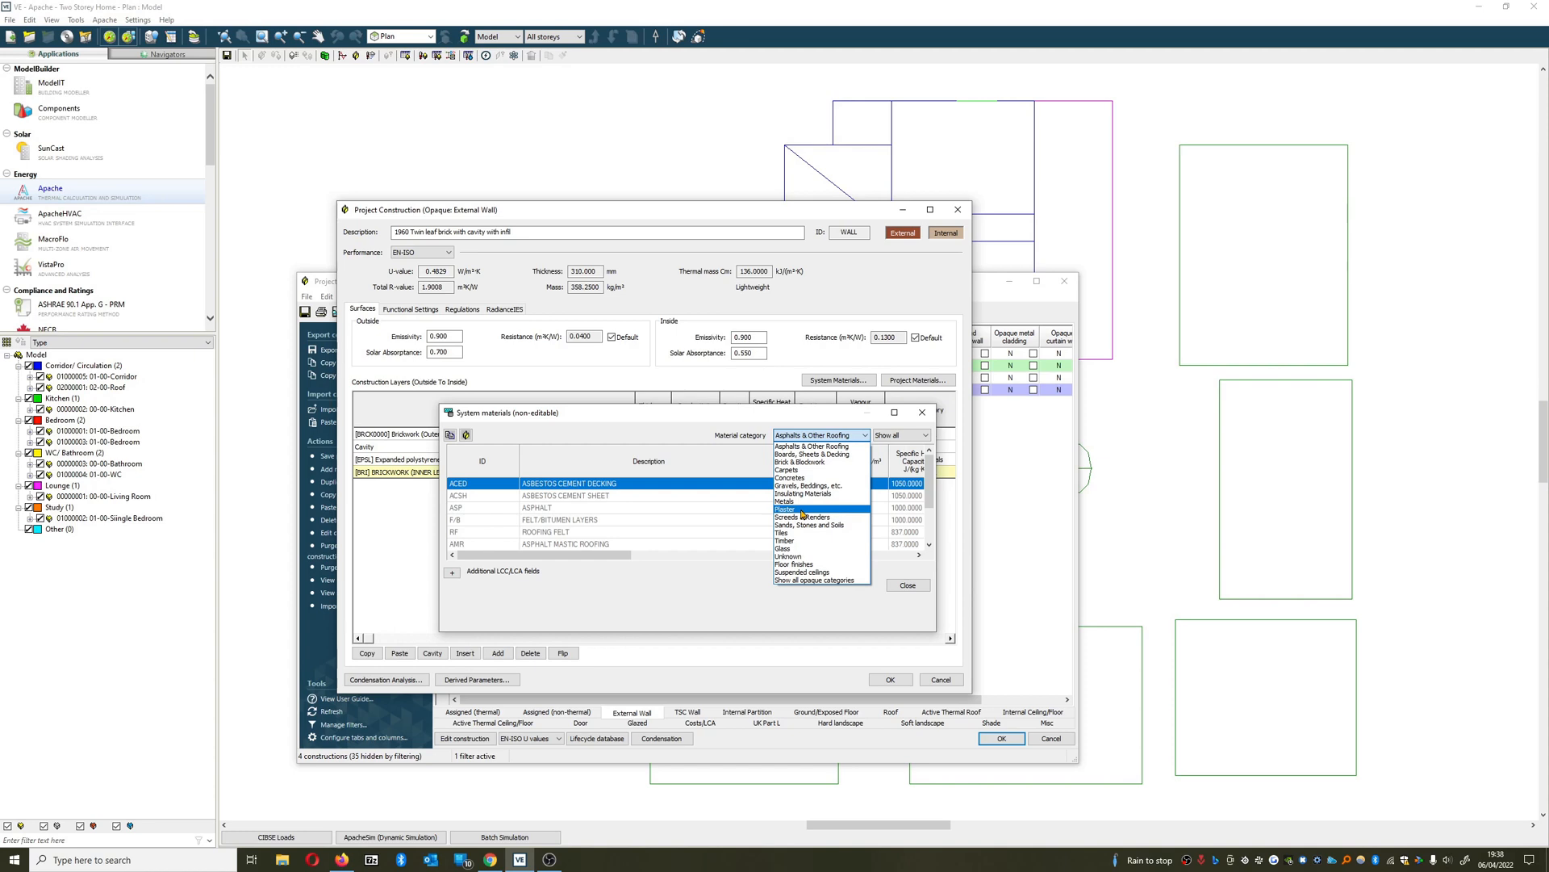
pyautogui.click(786, 509)
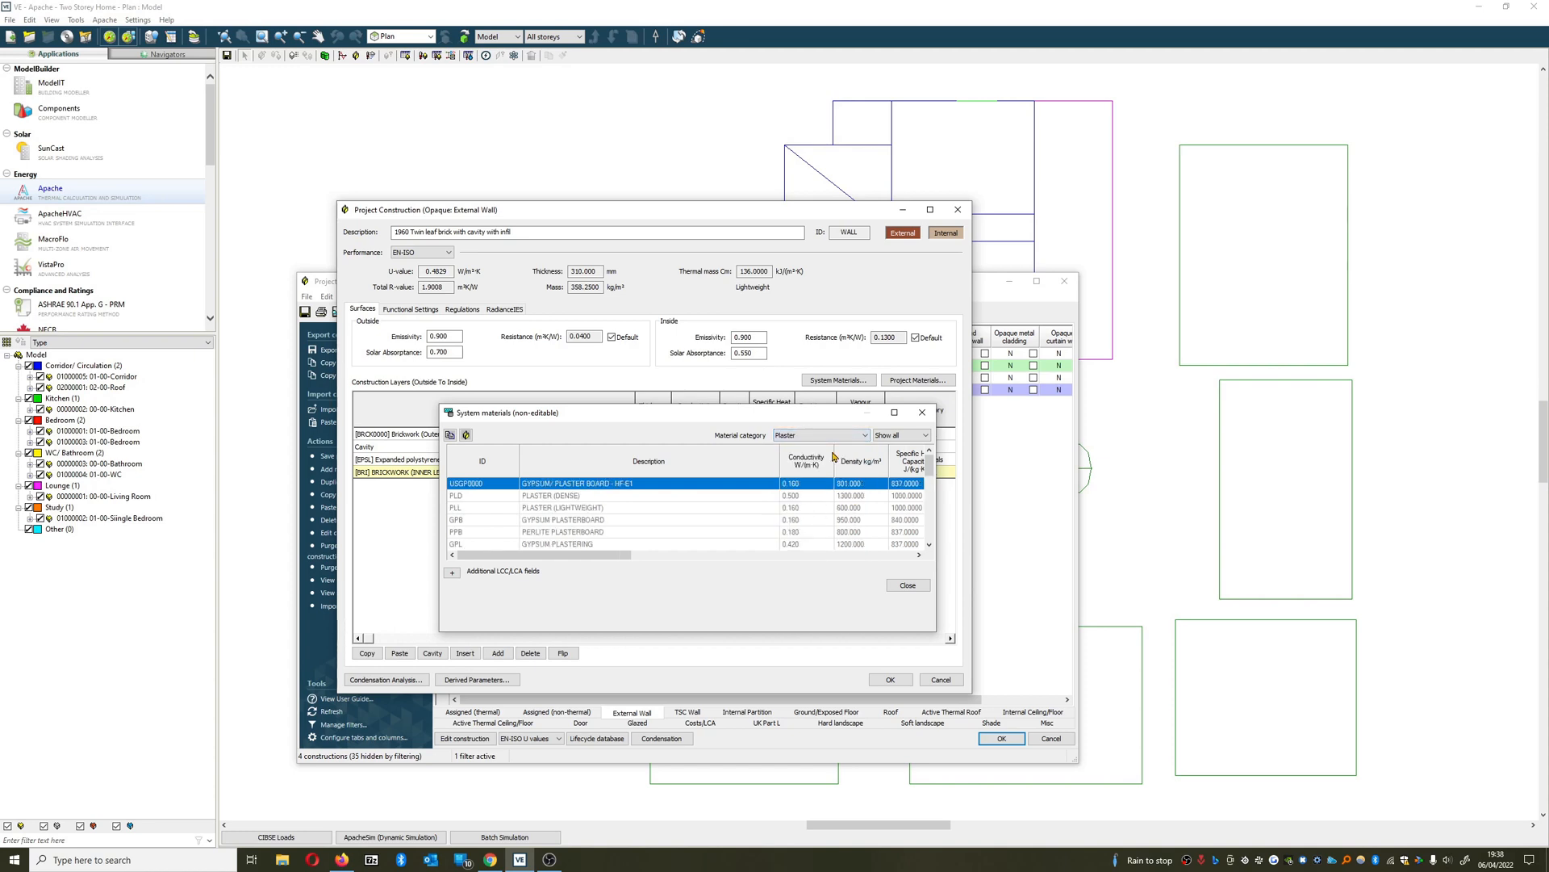
pyautogui.scroll(-3)
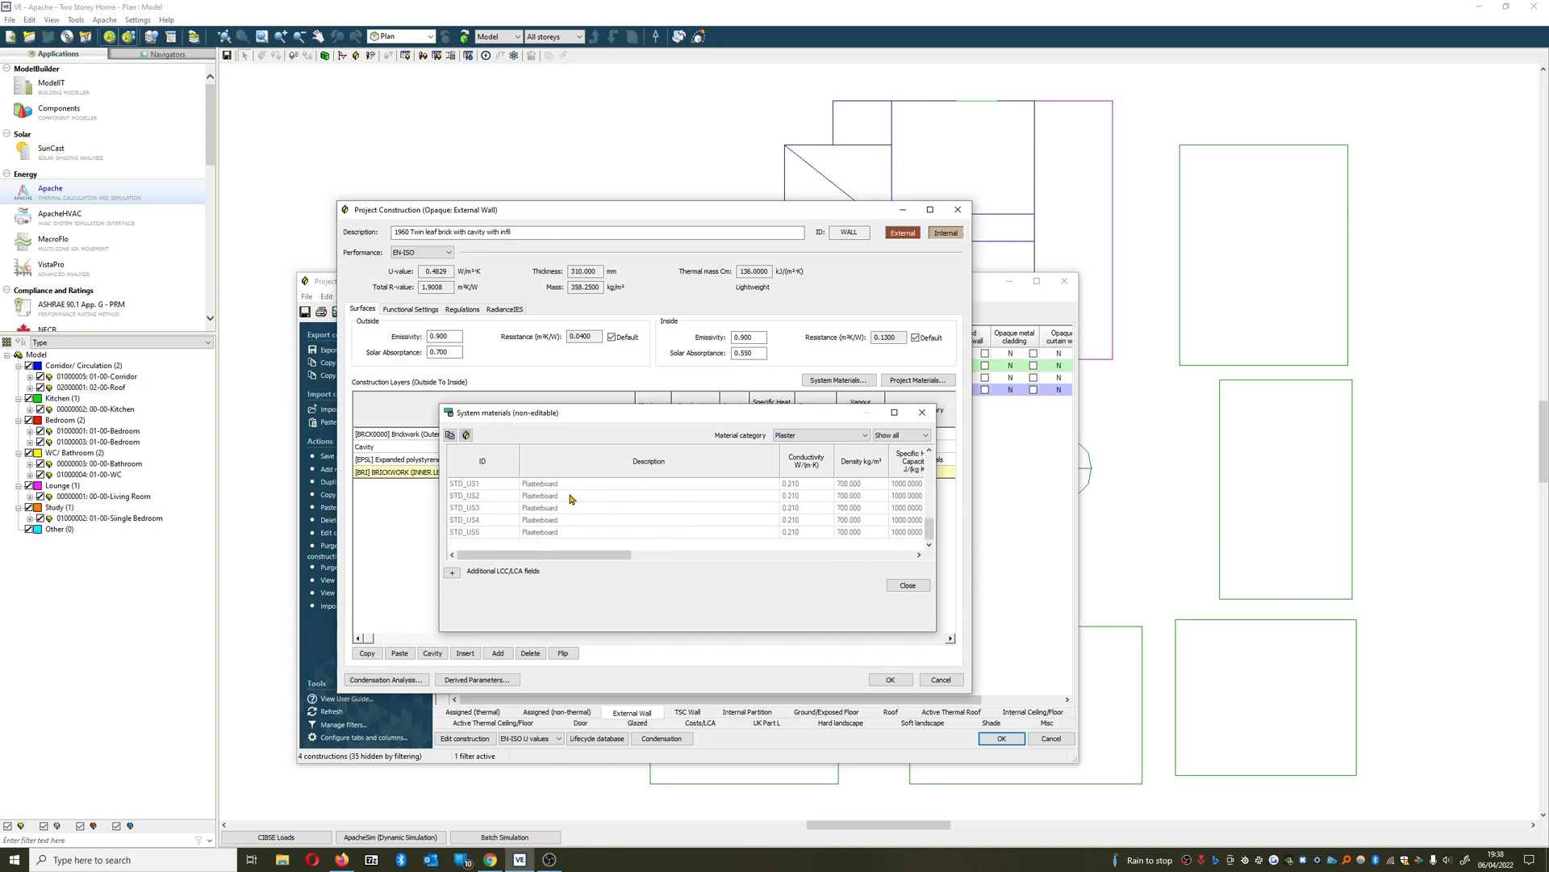
pyautogui.click(465, 482)
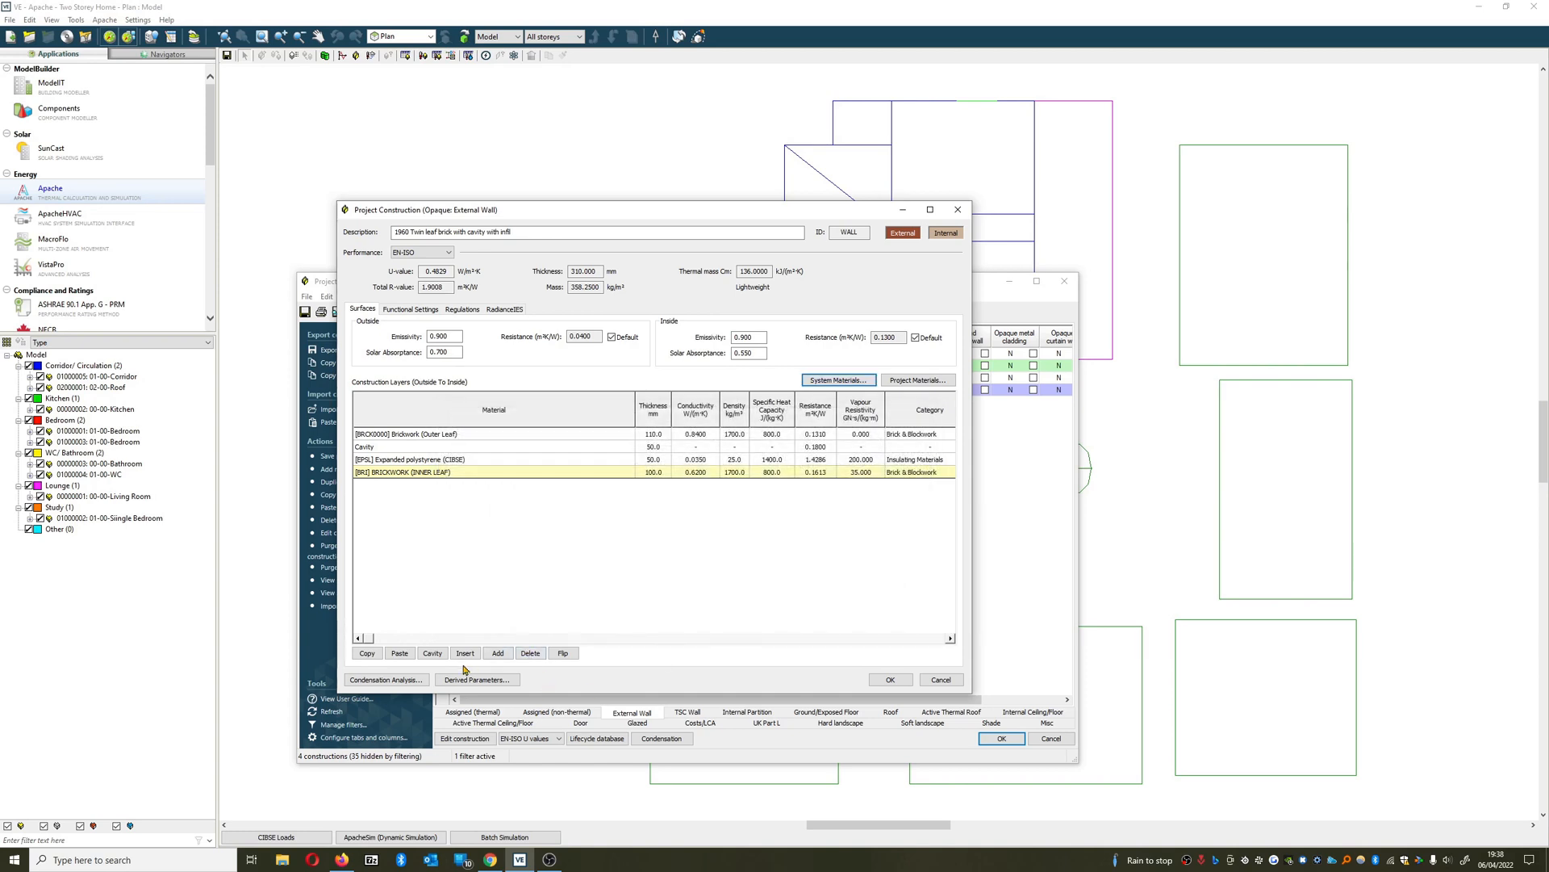
pyautogui.click(497, 652)
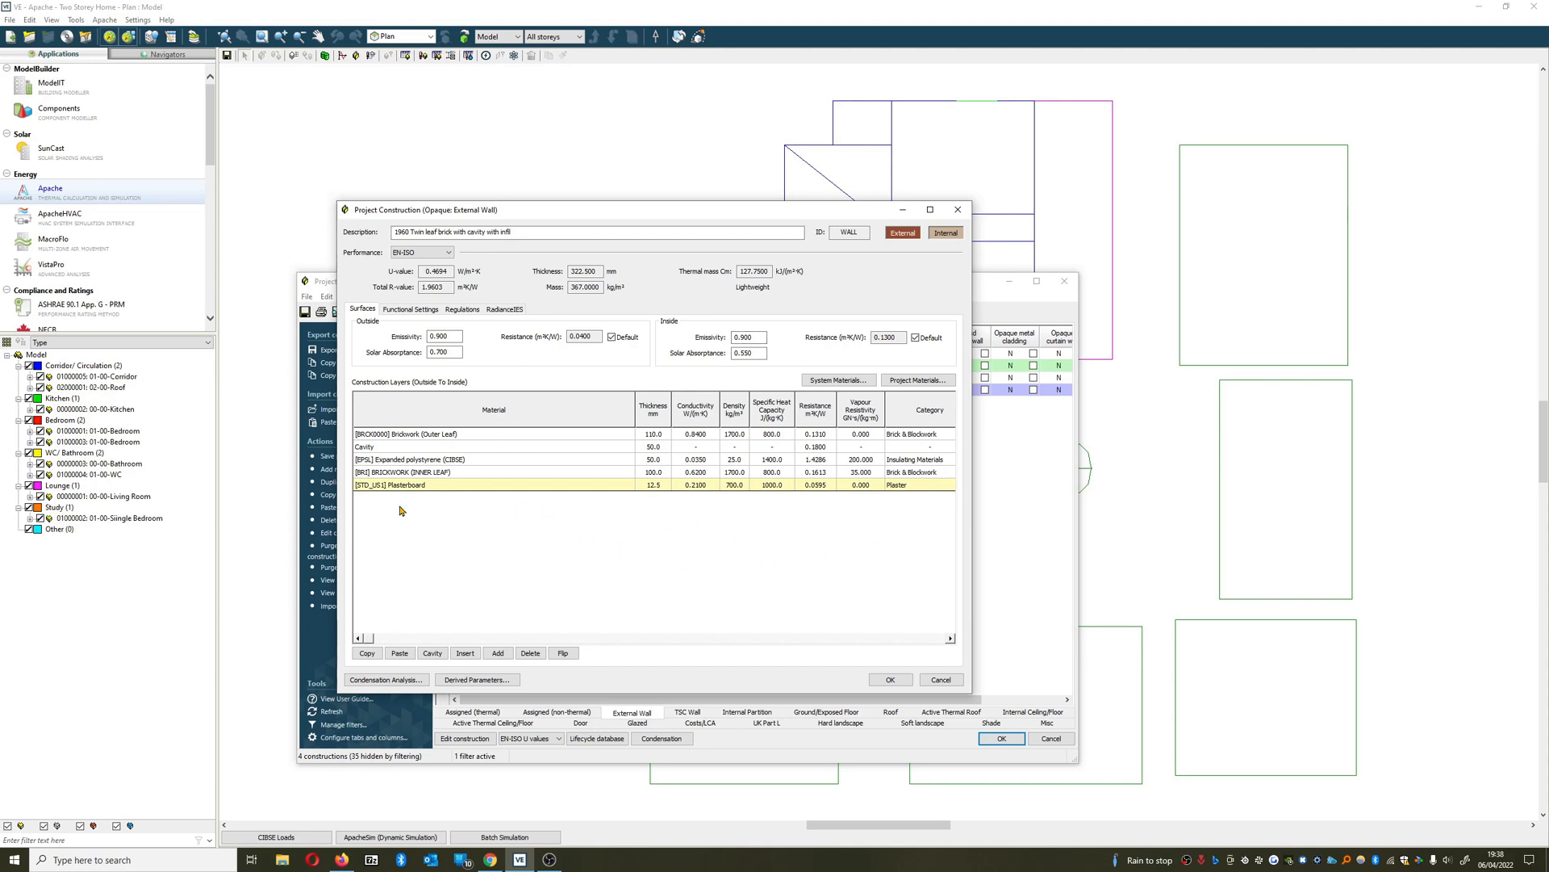
pyautogui.moveTo(535, 548)
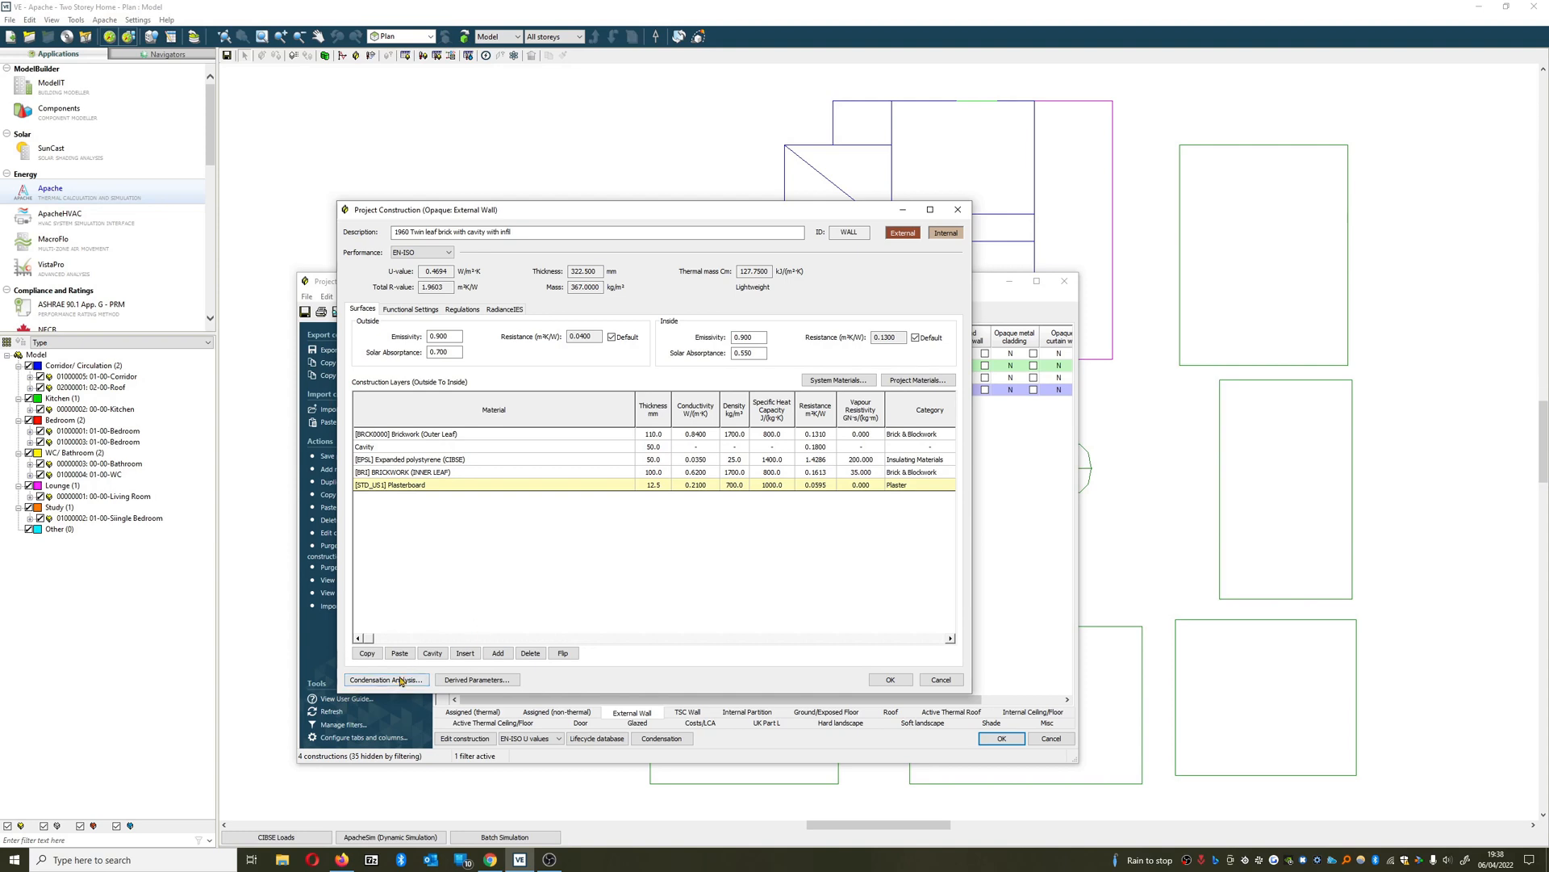
pyautogui.click(385, 679)
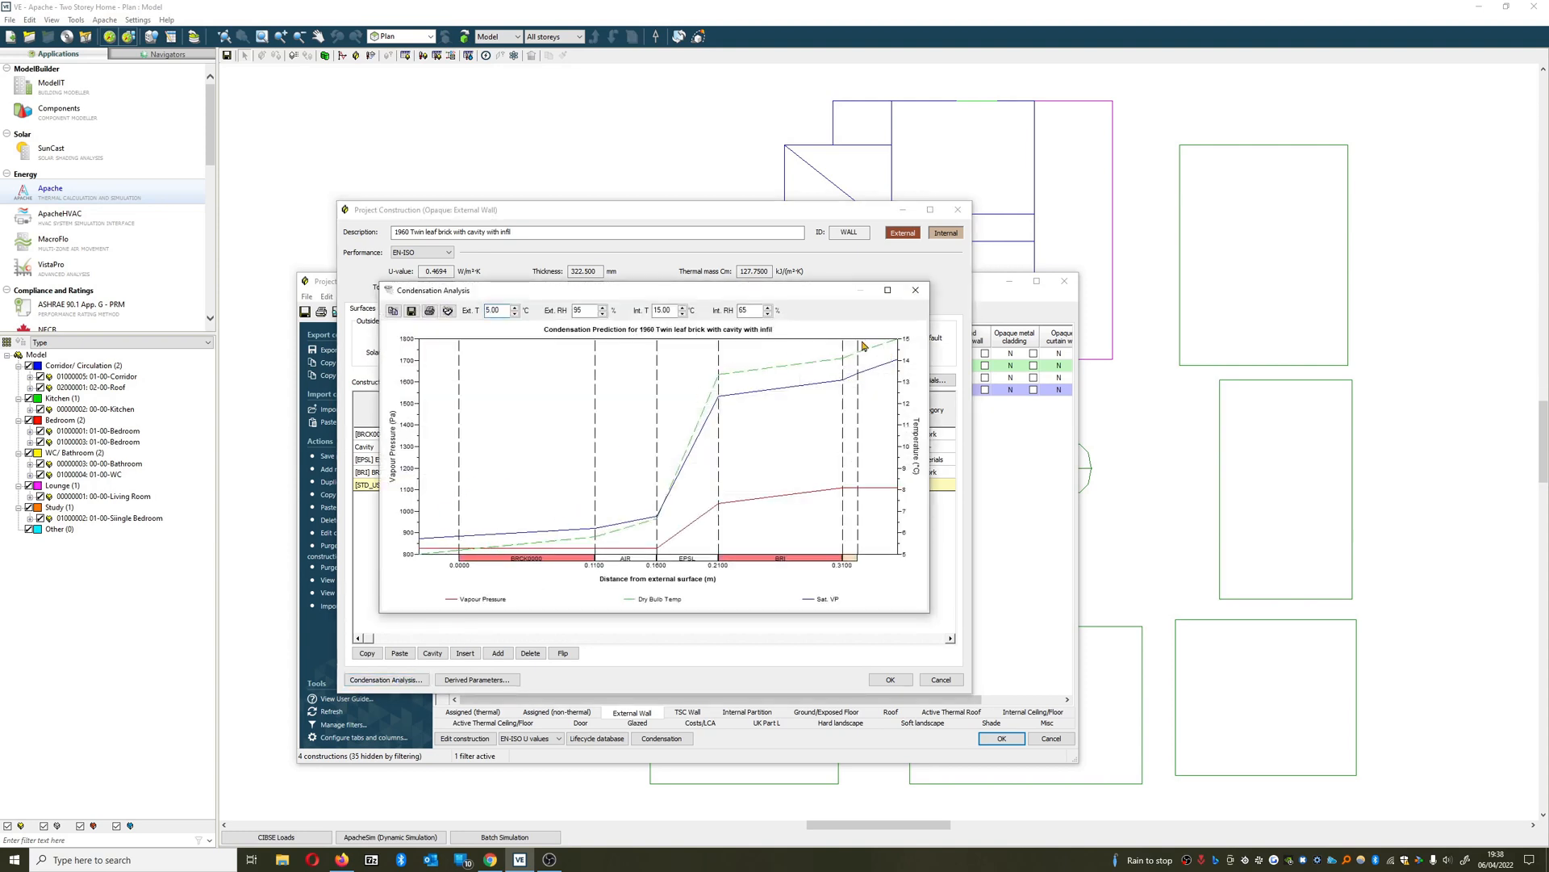
pyautogui.moveTo(505, 534)
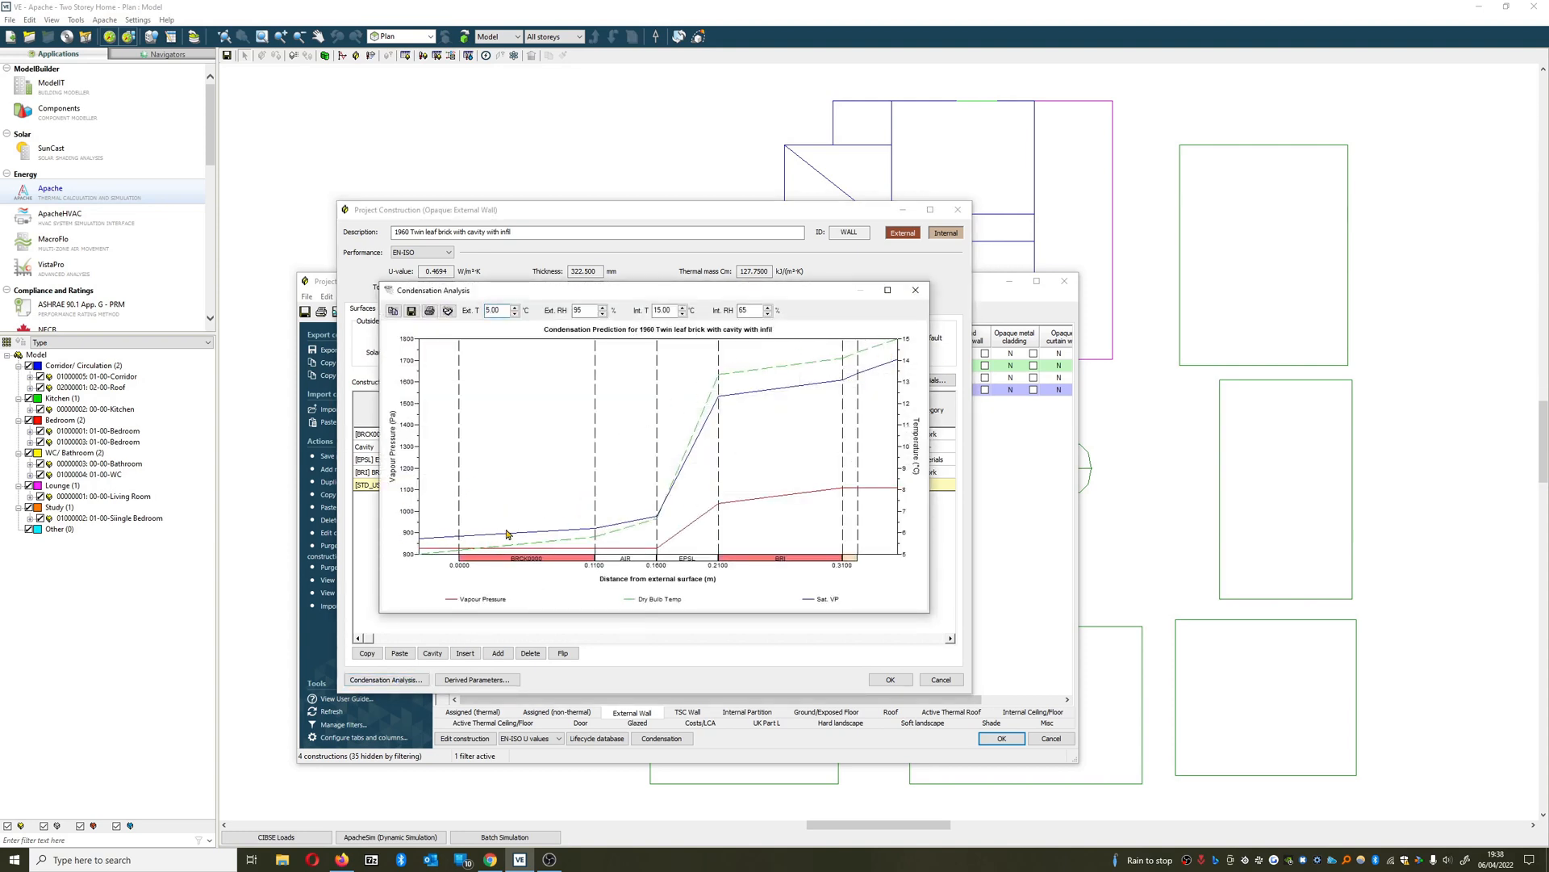
pyautogui.moveTo(490, 490)
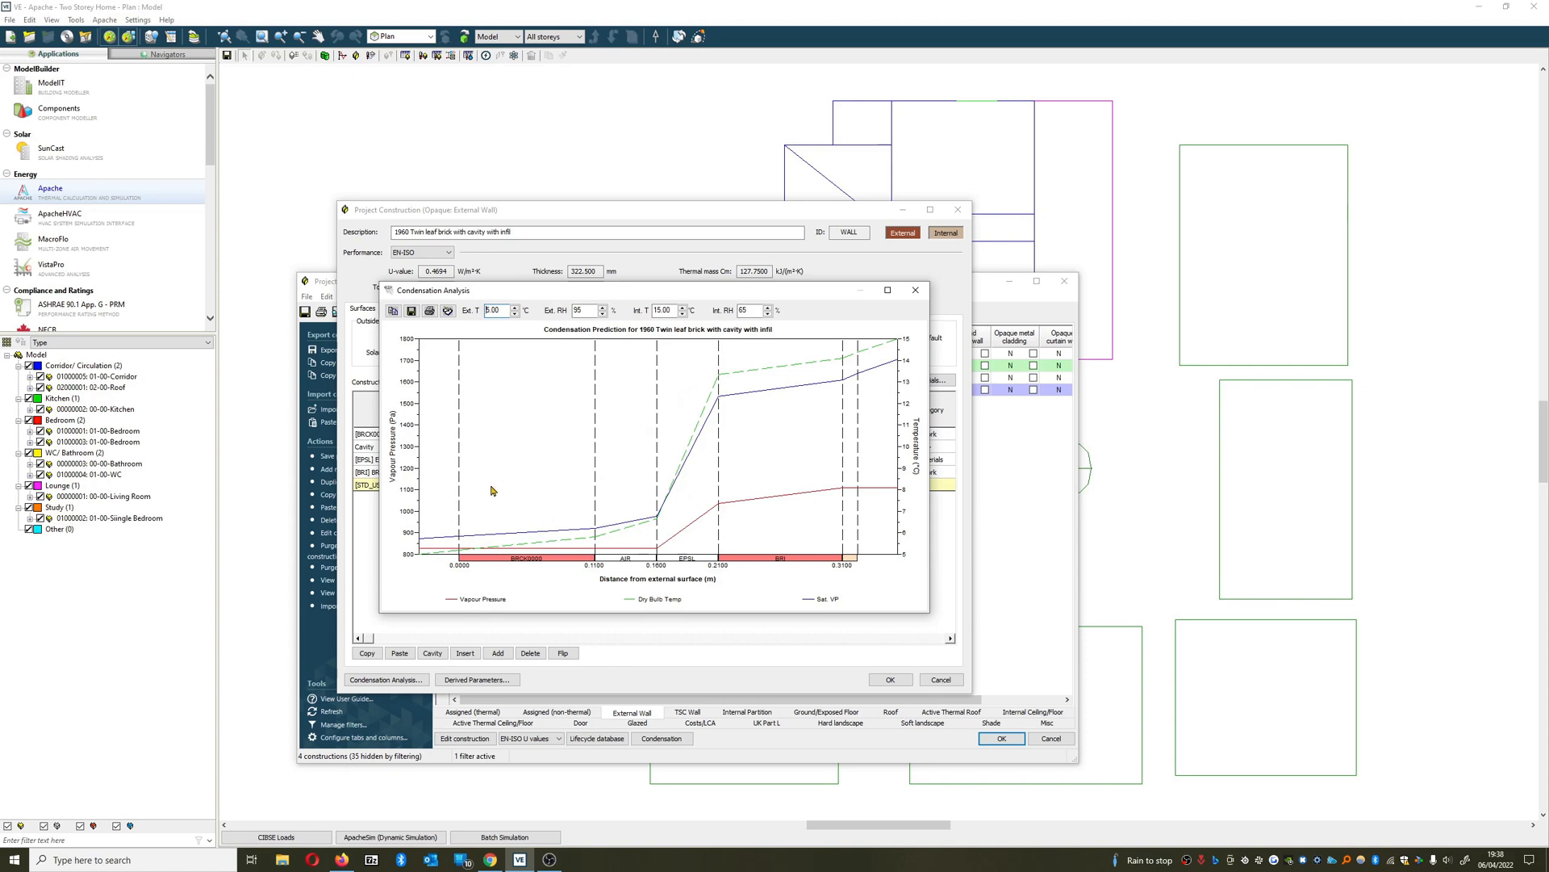
pyautogui.click(914, 289)
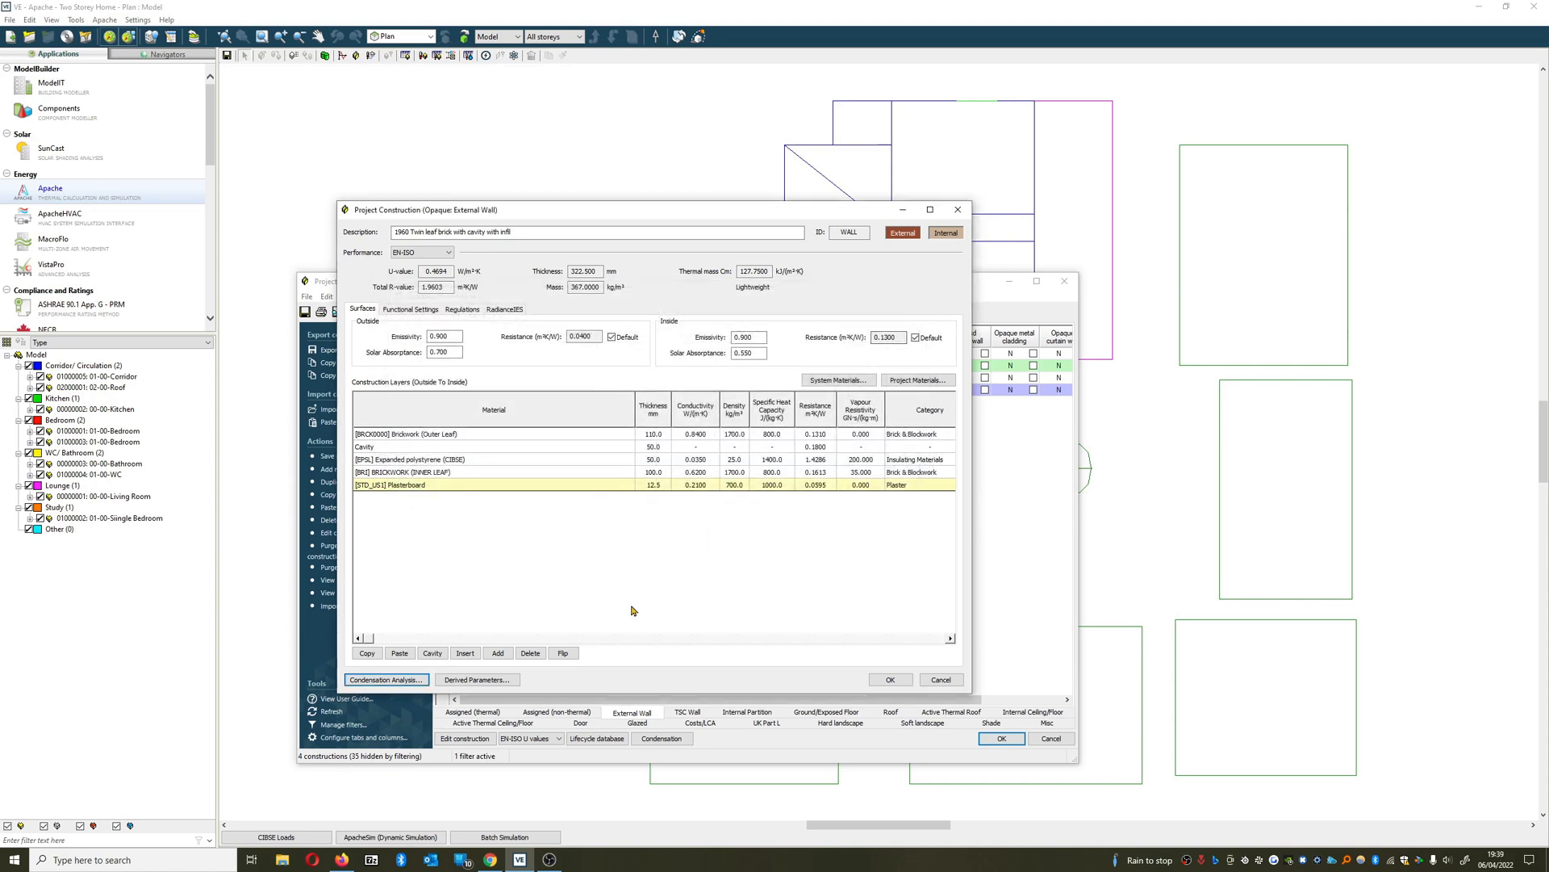
pyautogui.moveTo(618, 625)
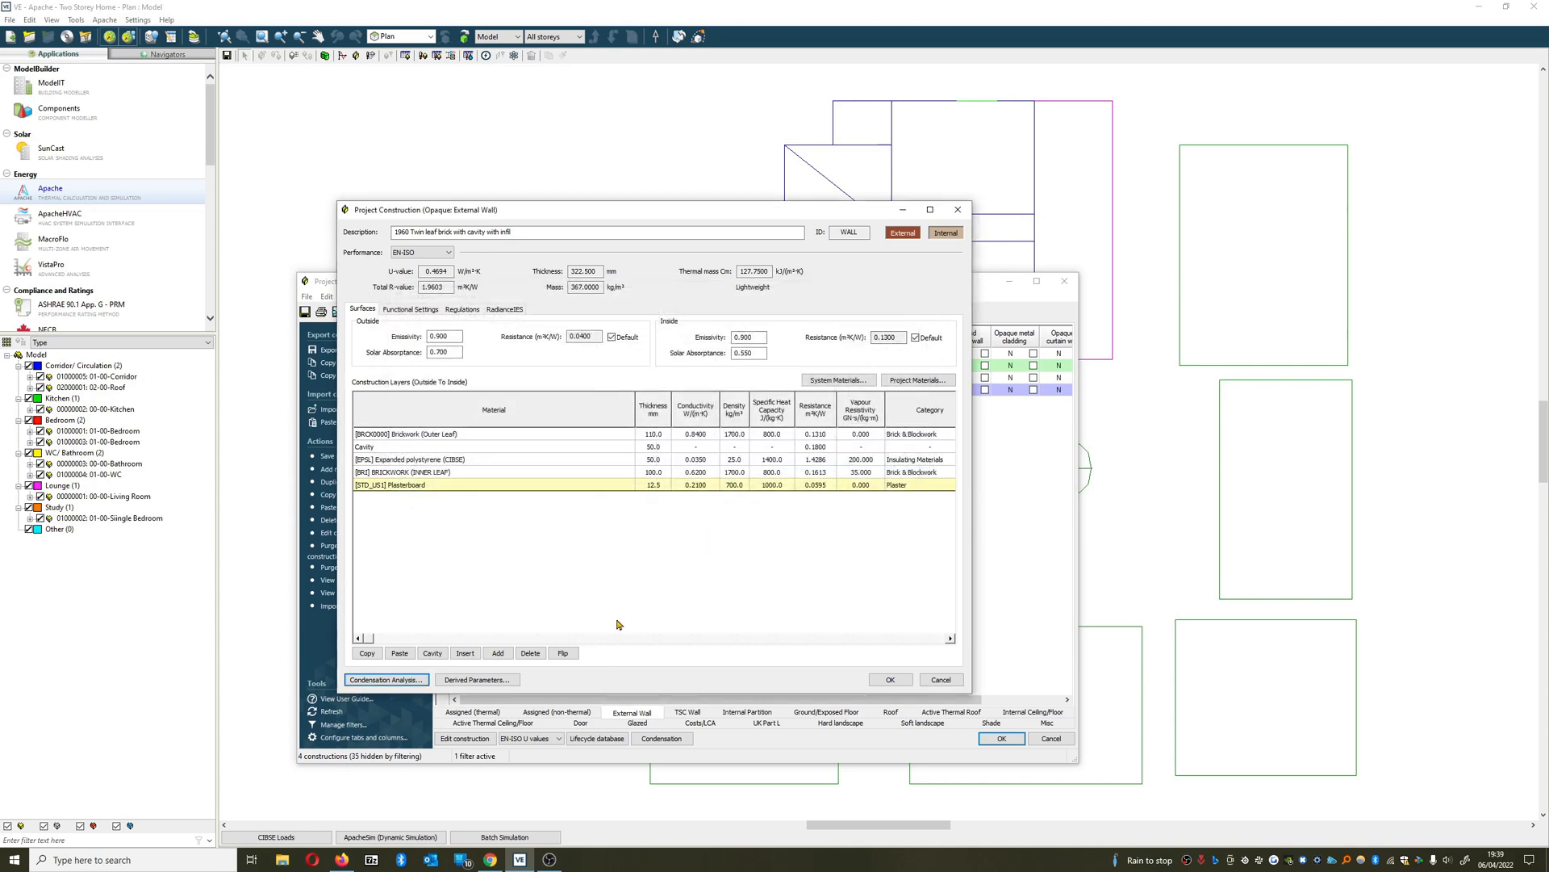
# Confirm the 1960 wall, close Project constructions and save the changes.
pyautogui.click(887, 680)
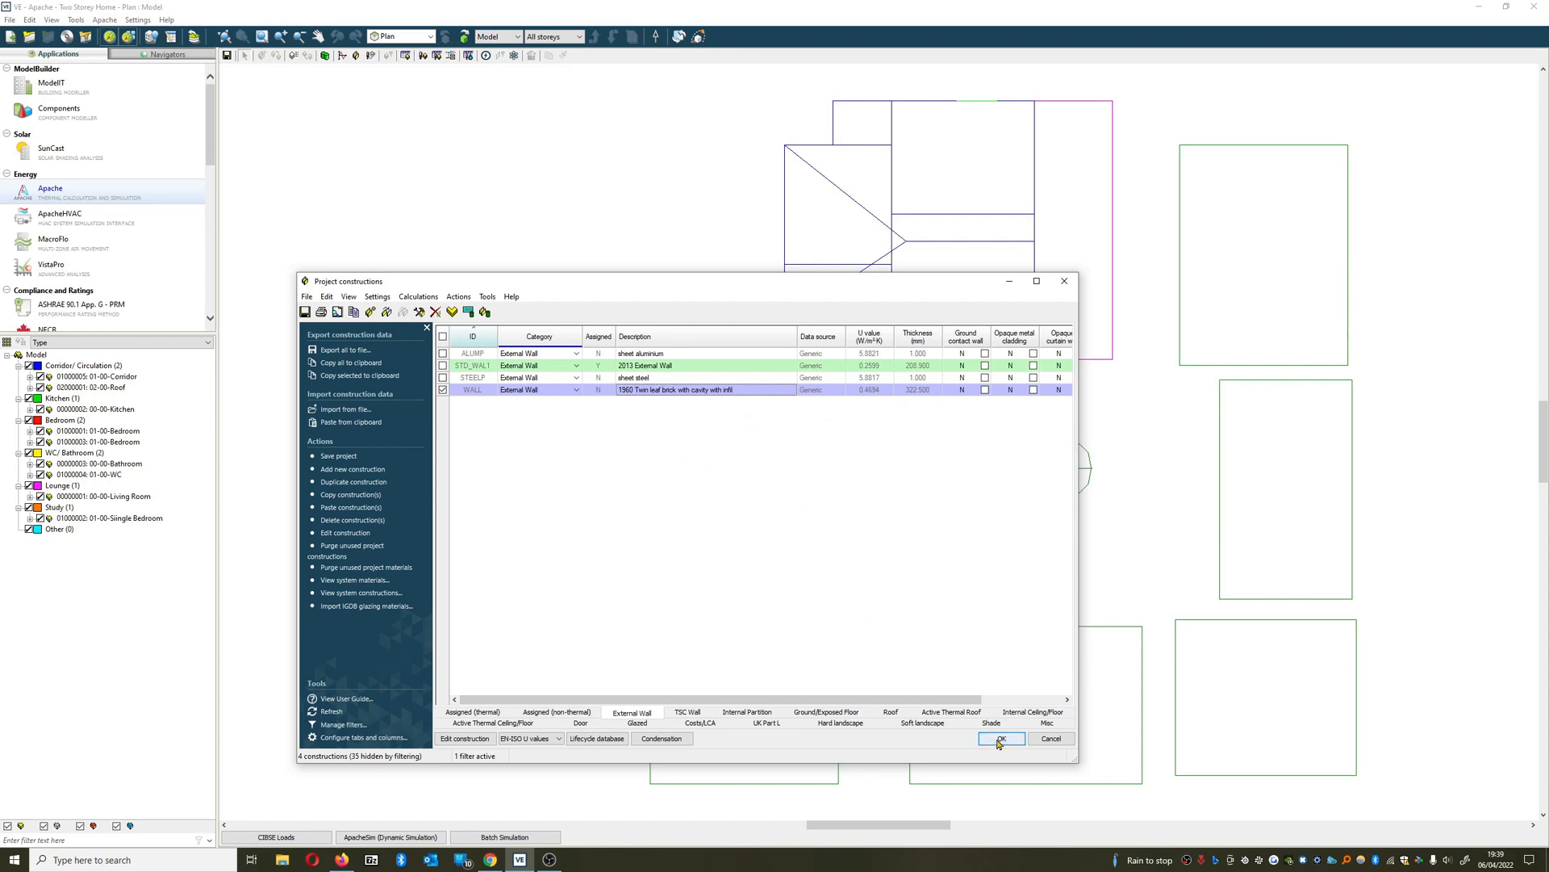
pyautogui.moveTo(1000, 738)
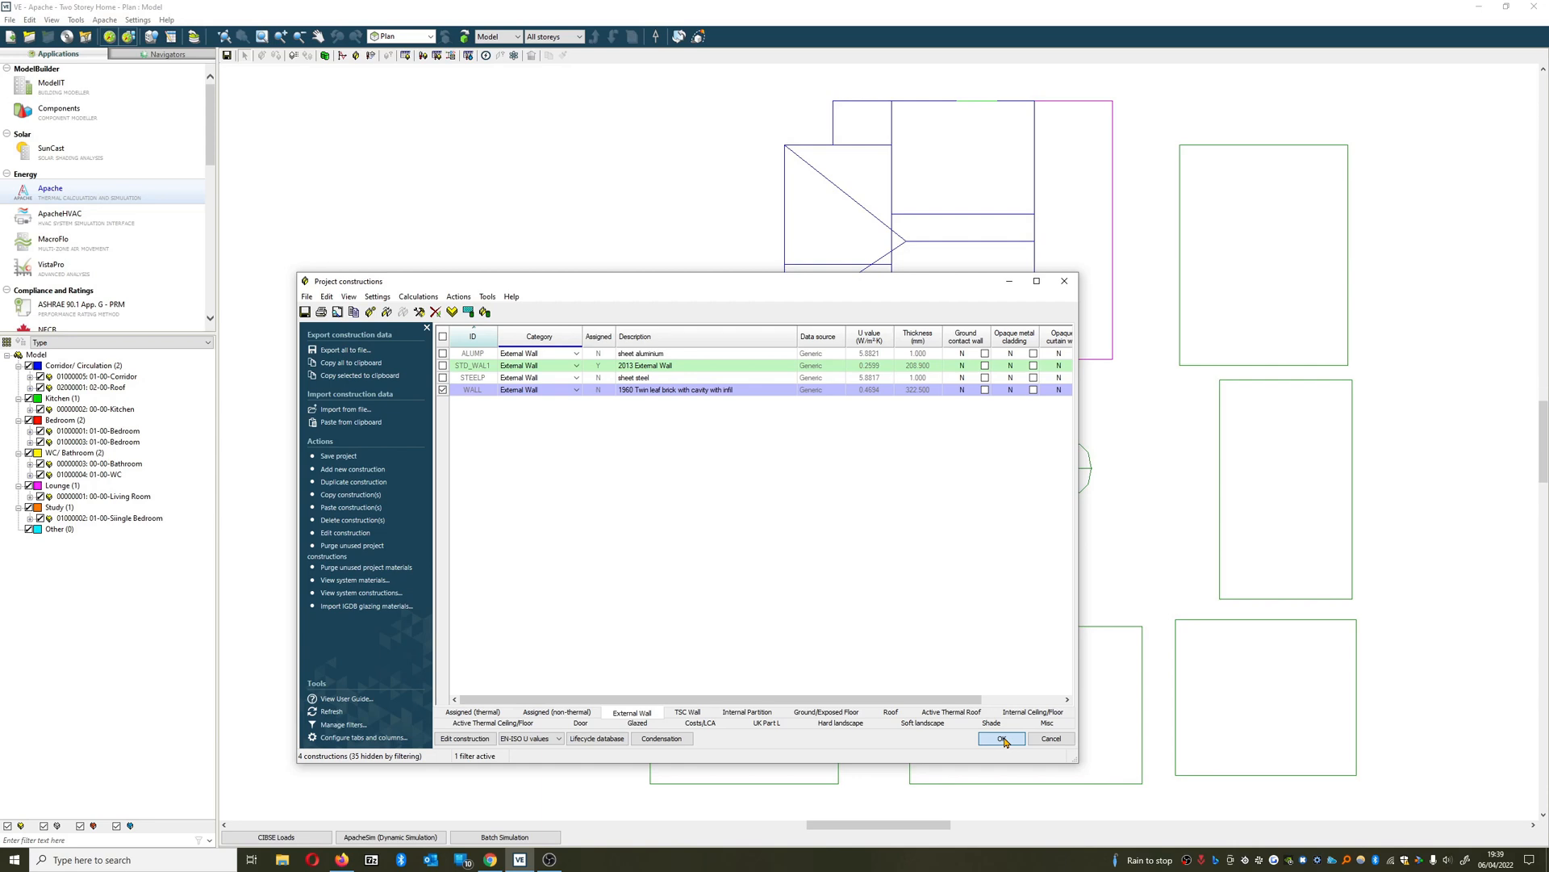
pyautogui.click(1000, 738)
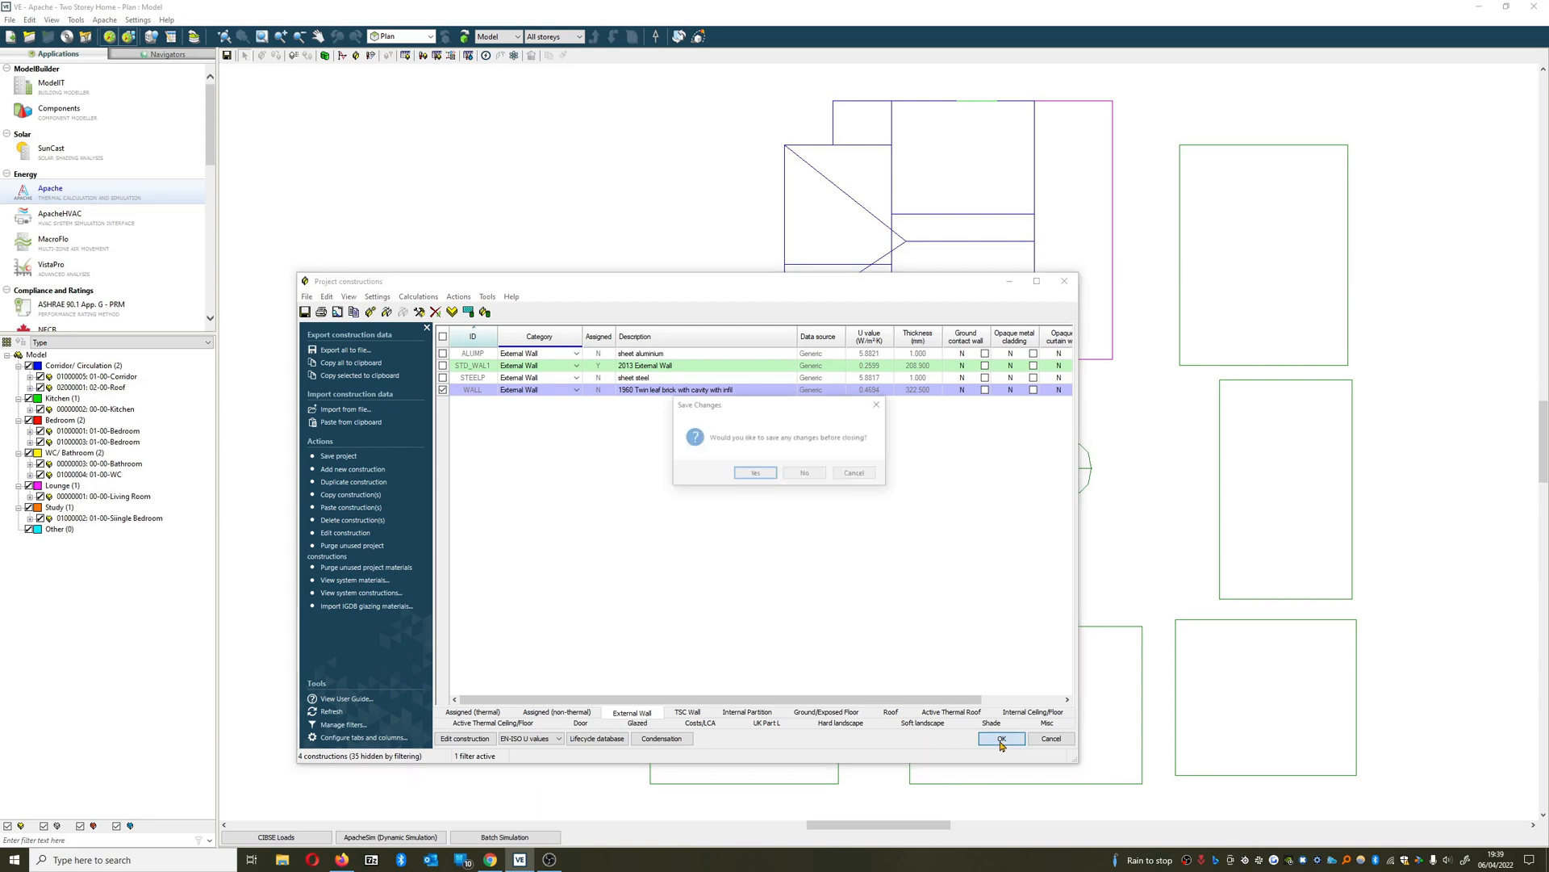
pyautogui.click(803, 473)
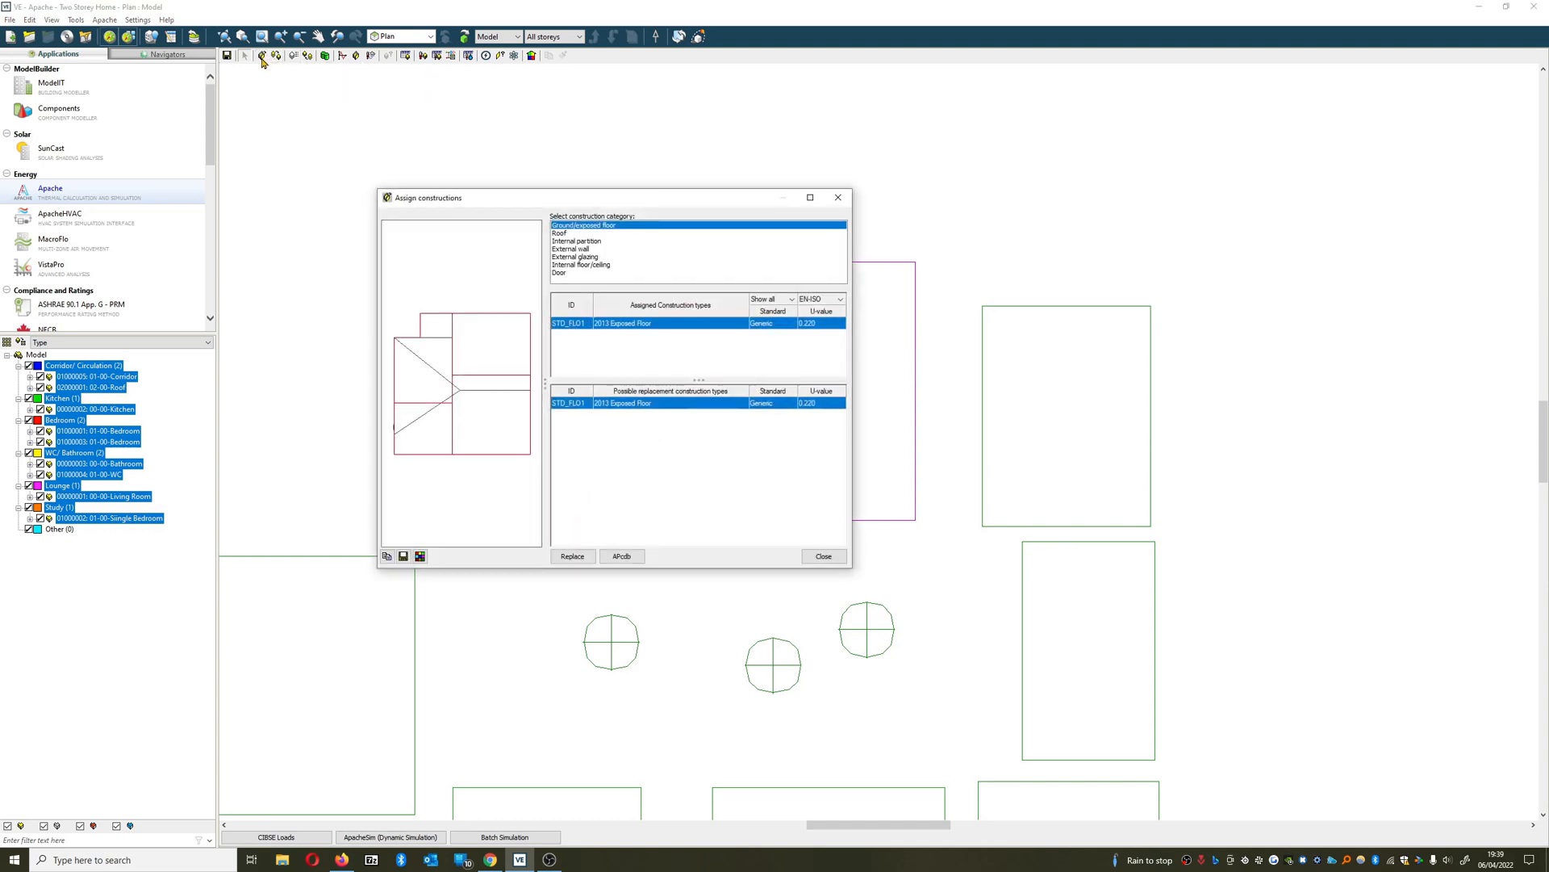
pyautogui.moveTo(578, 176)
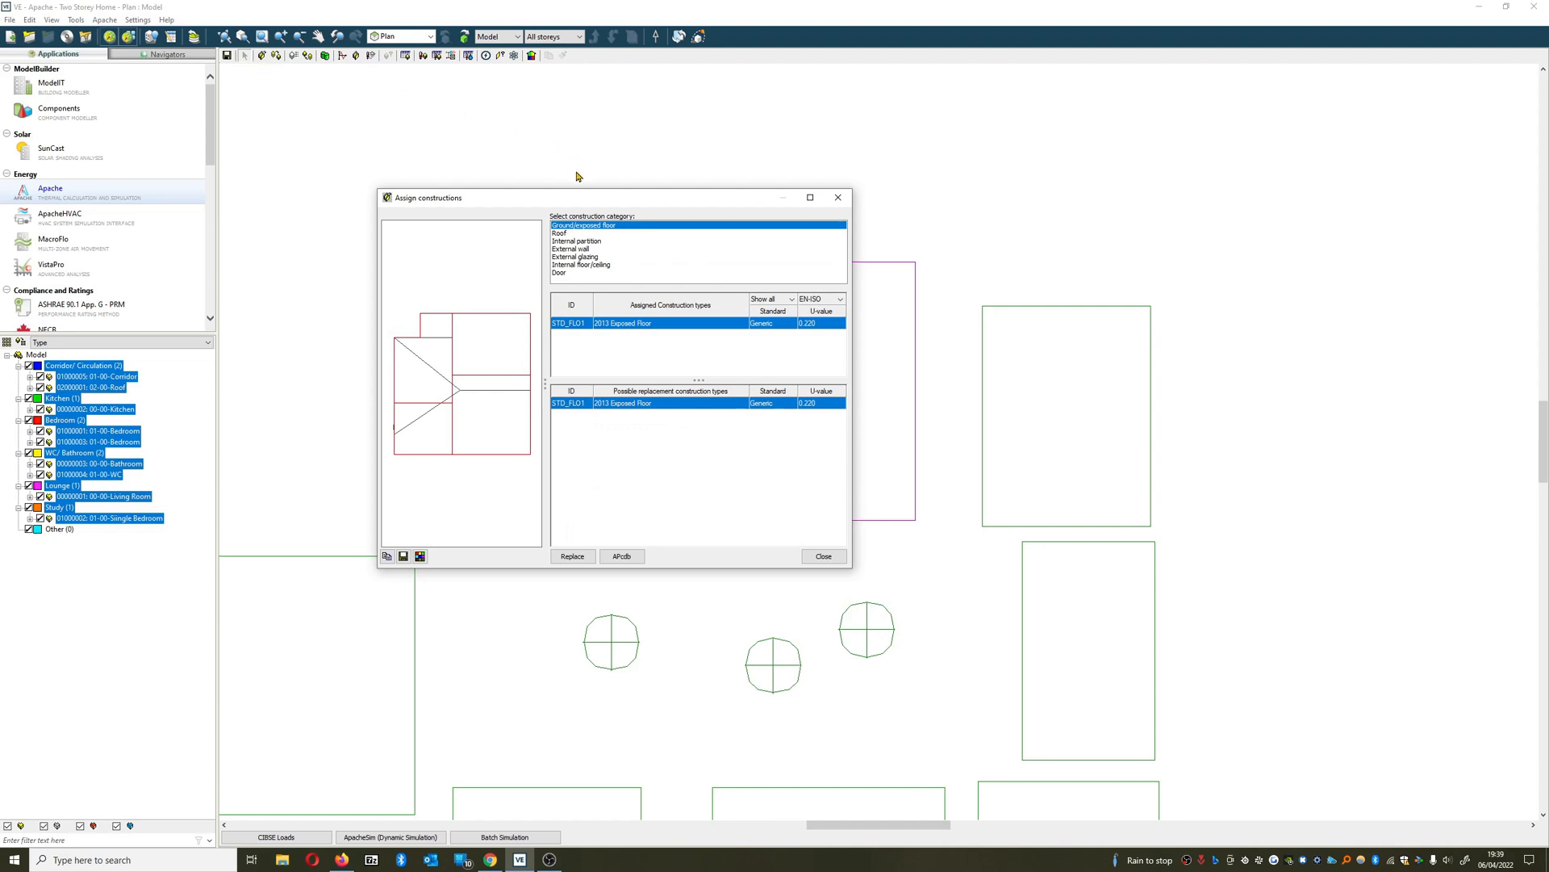
# Show the constructions assigned to the External wall category.
pyautogui.click(572, 248)
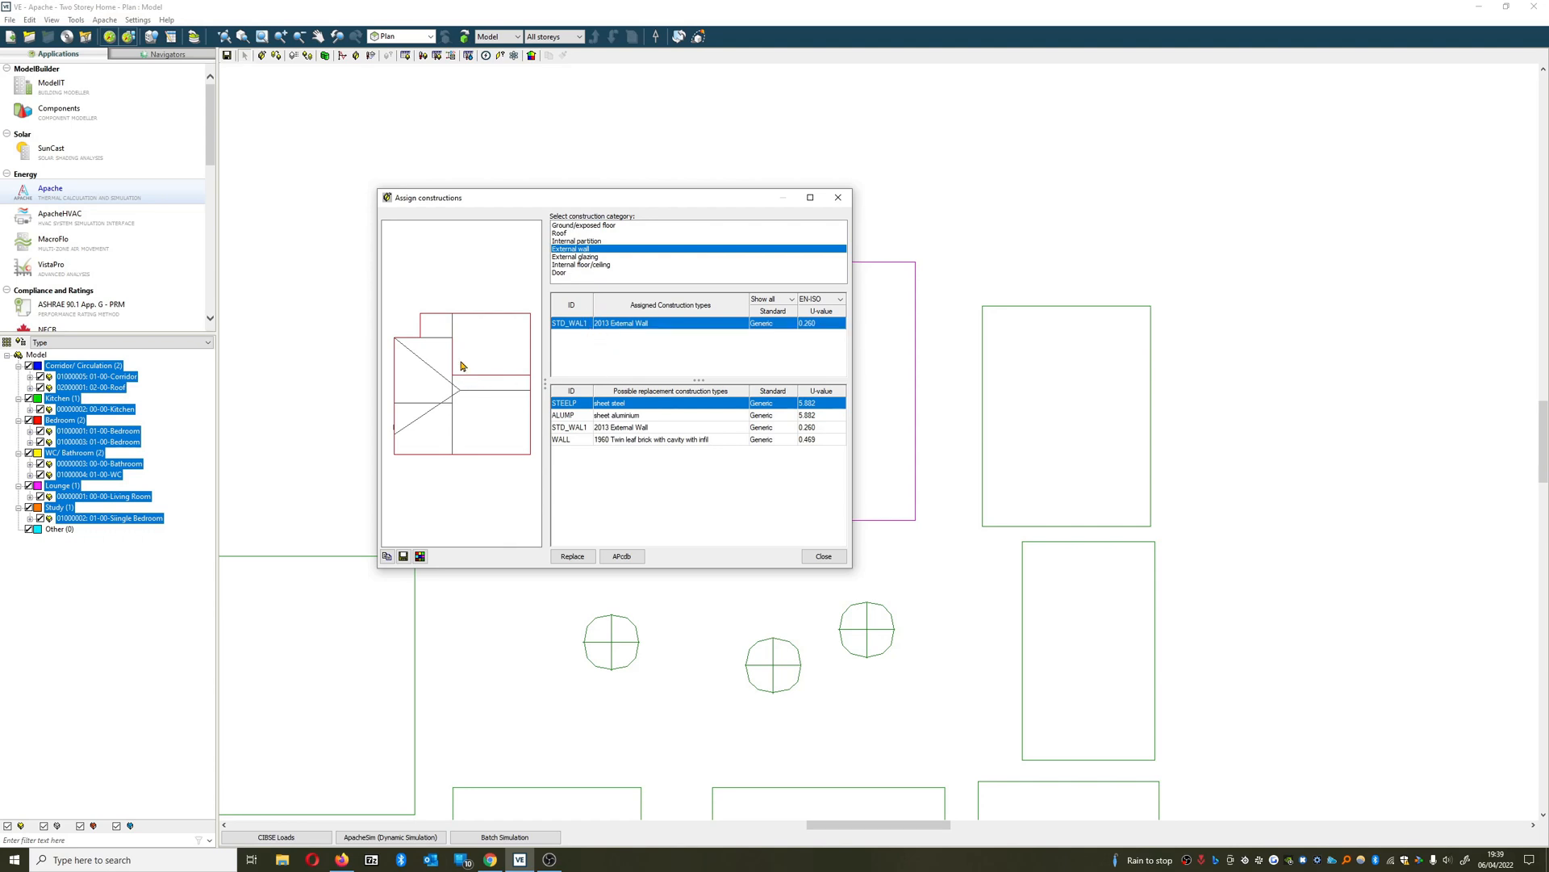
pyautogui.moveTo(452, 365)
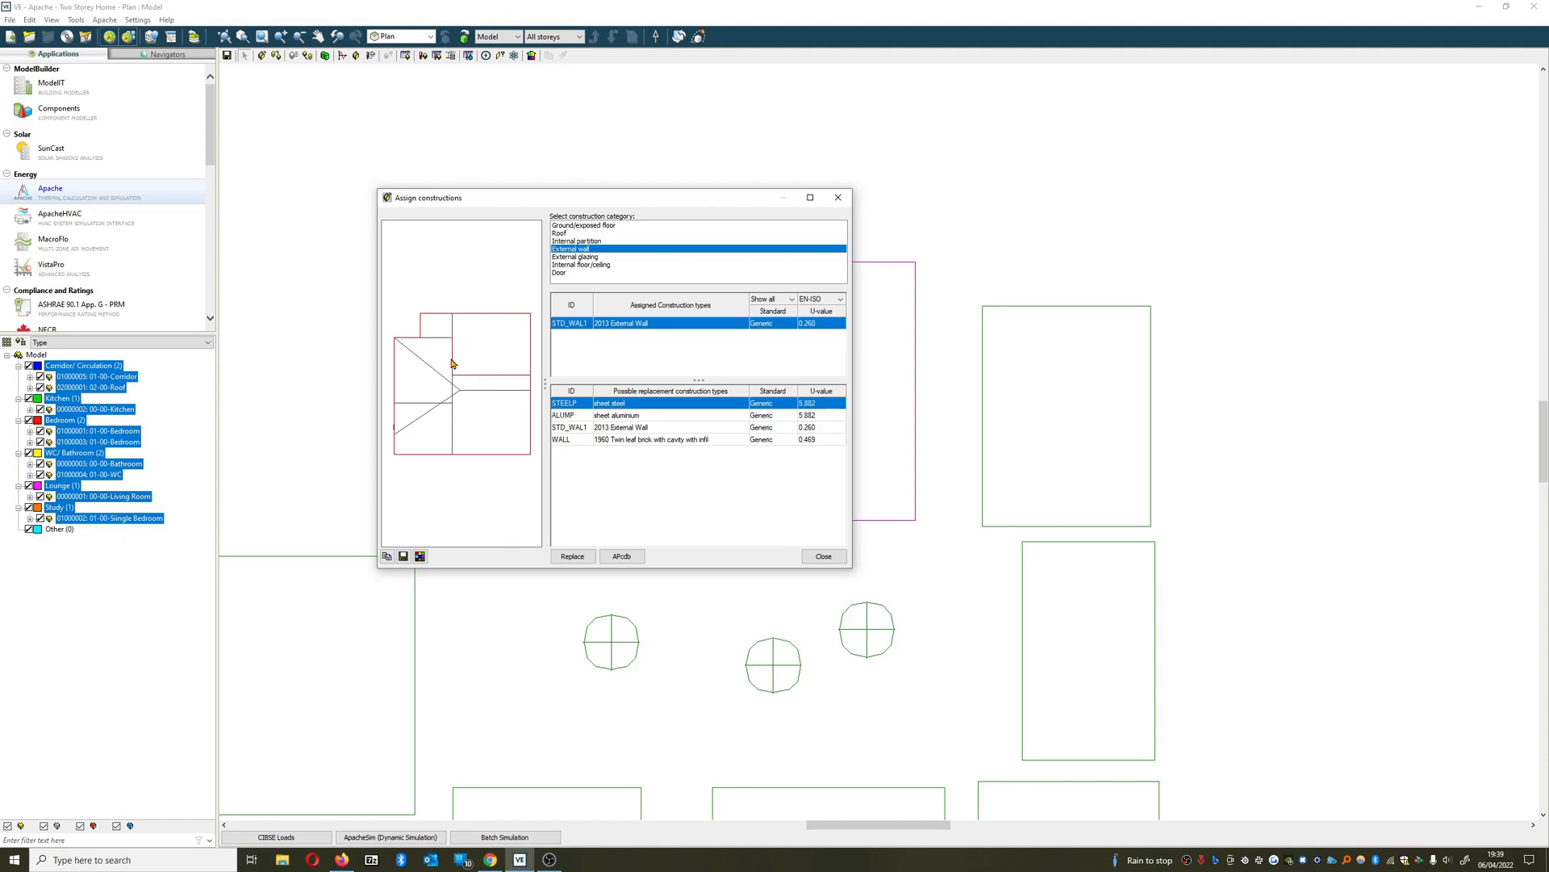
pyautogui.moveTo(476, 372)
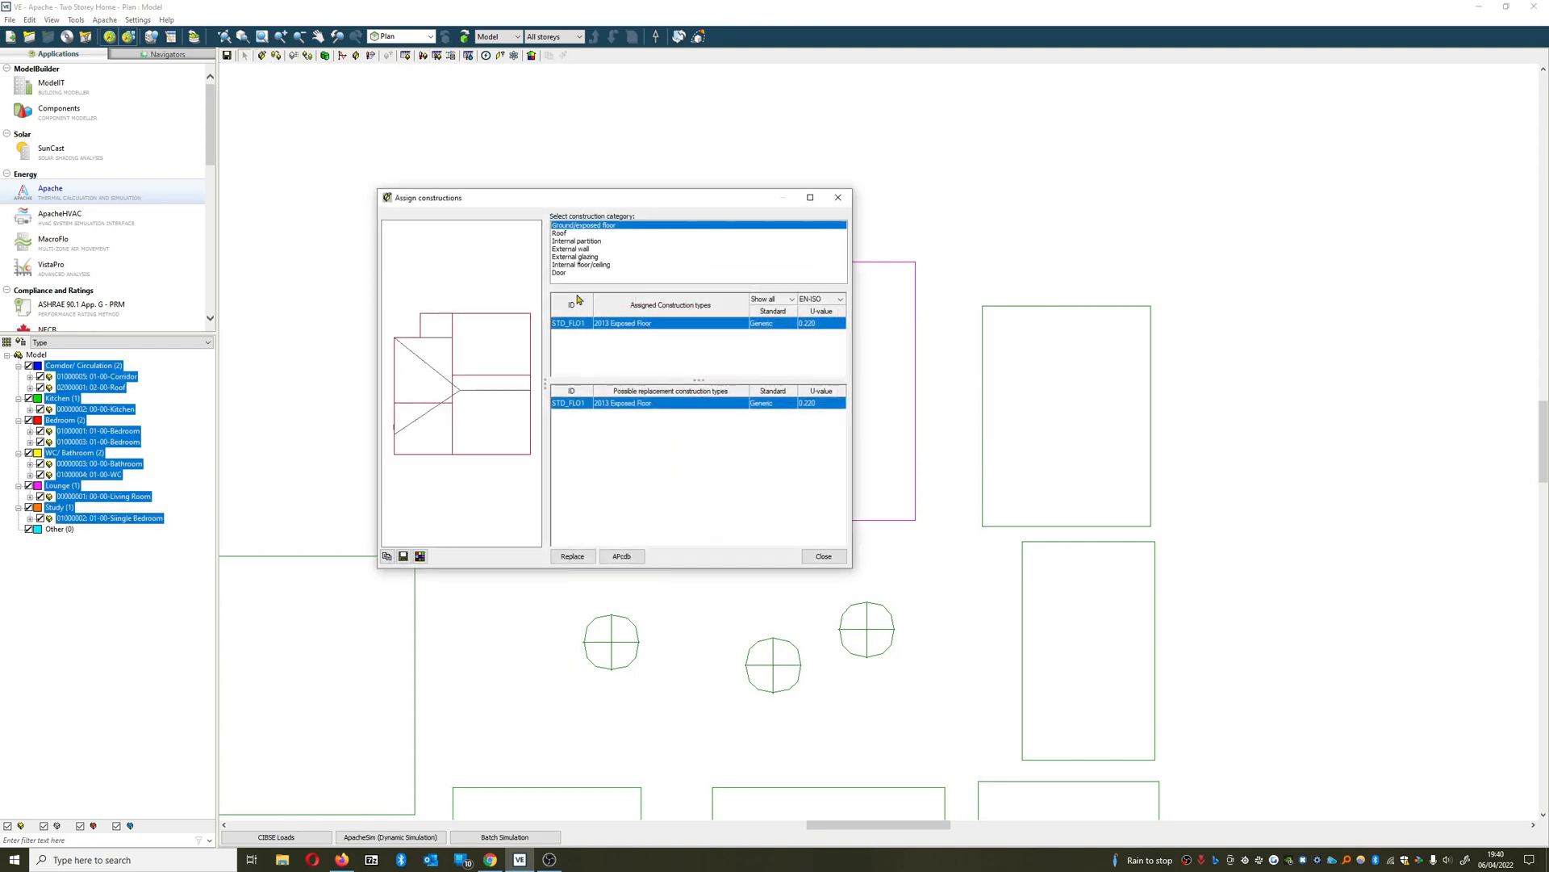
# Assign WALL 1960 Twin leaf brick to the external walls and close the assignment tool.
pyautogui.click(572, 248)
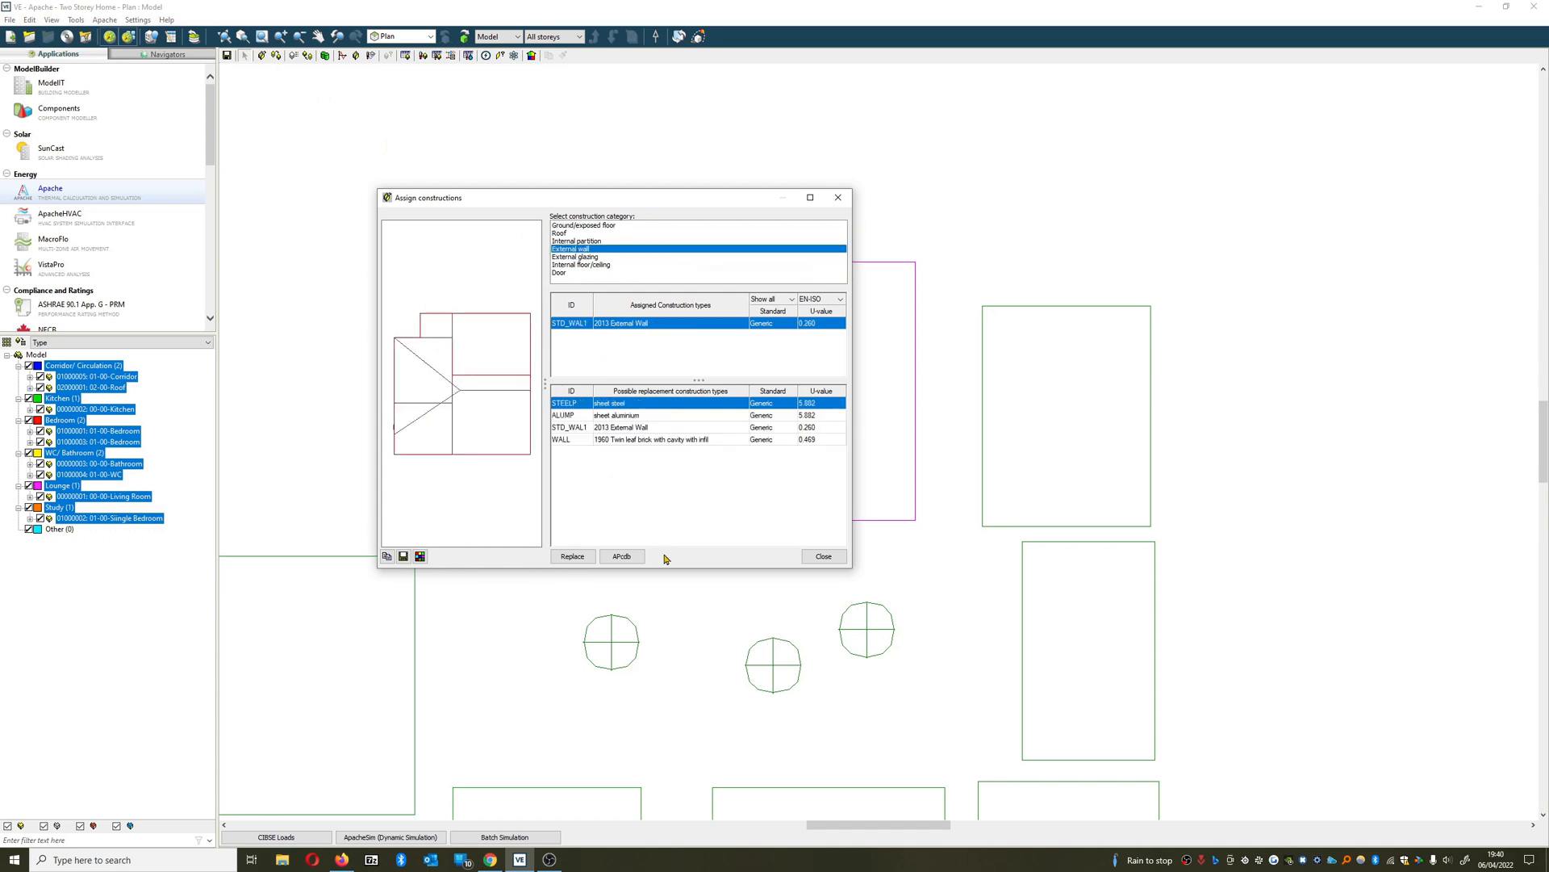
pyautogui.moveTo(631, 436)
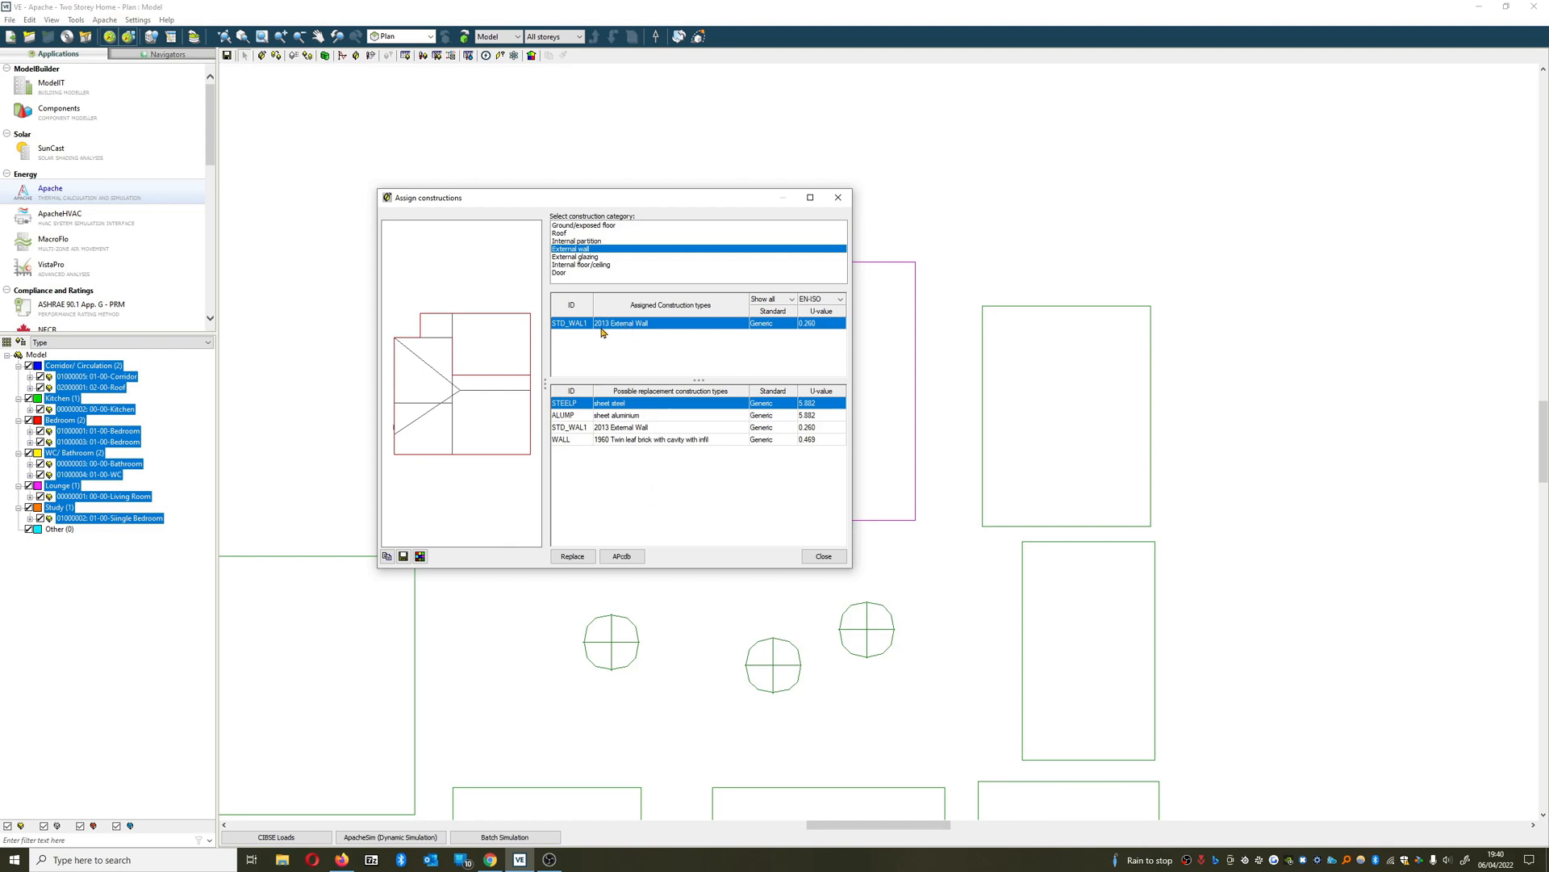
pyautogui.moveTo(828, 328)
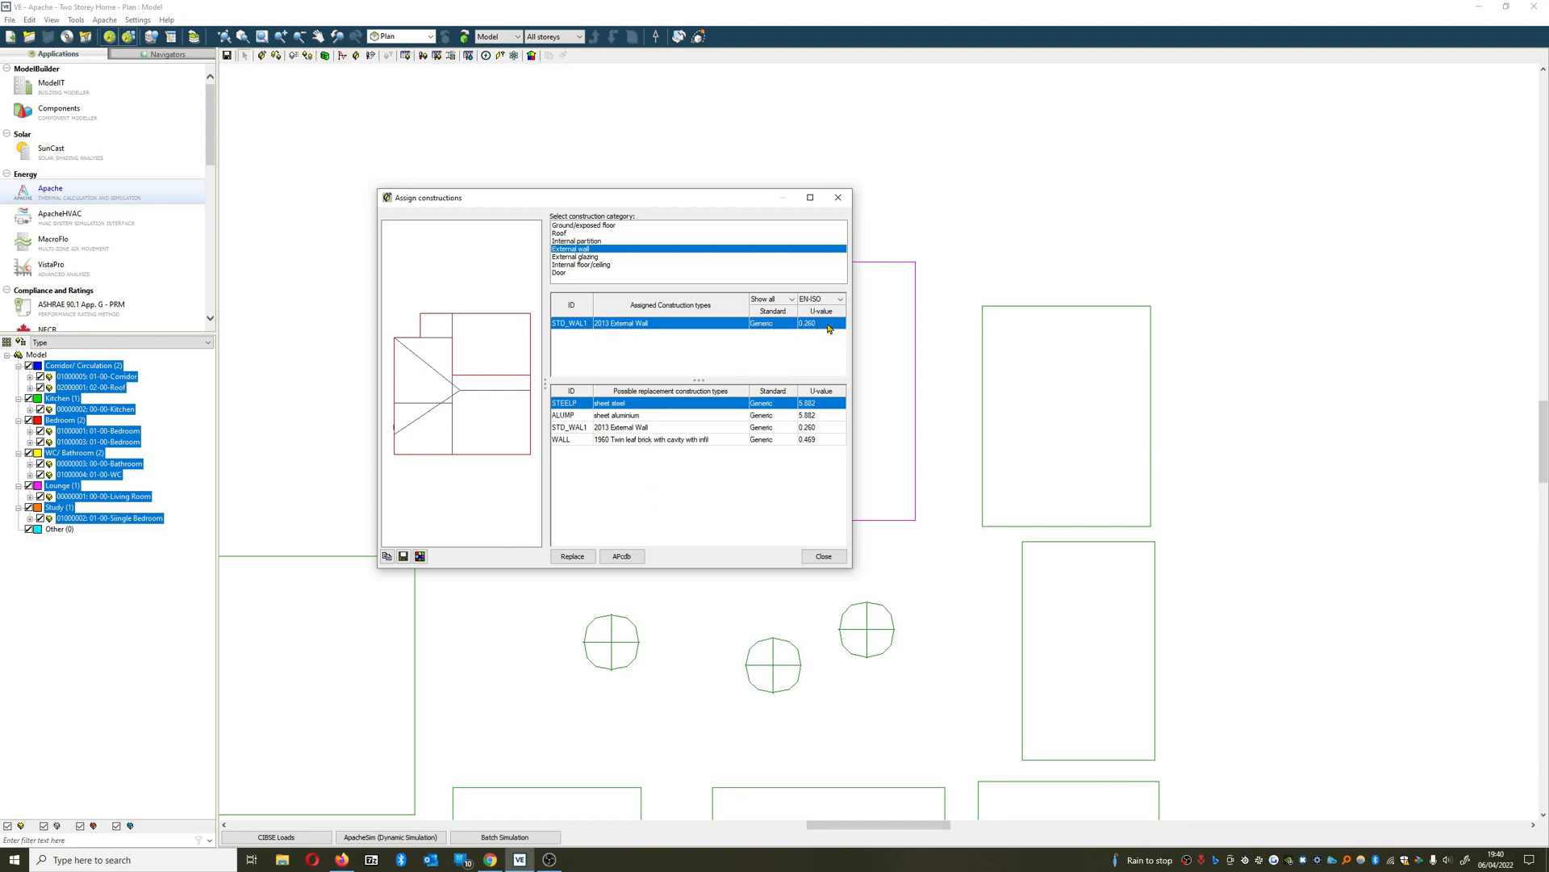
pyautogui.moveTo(644, 274)
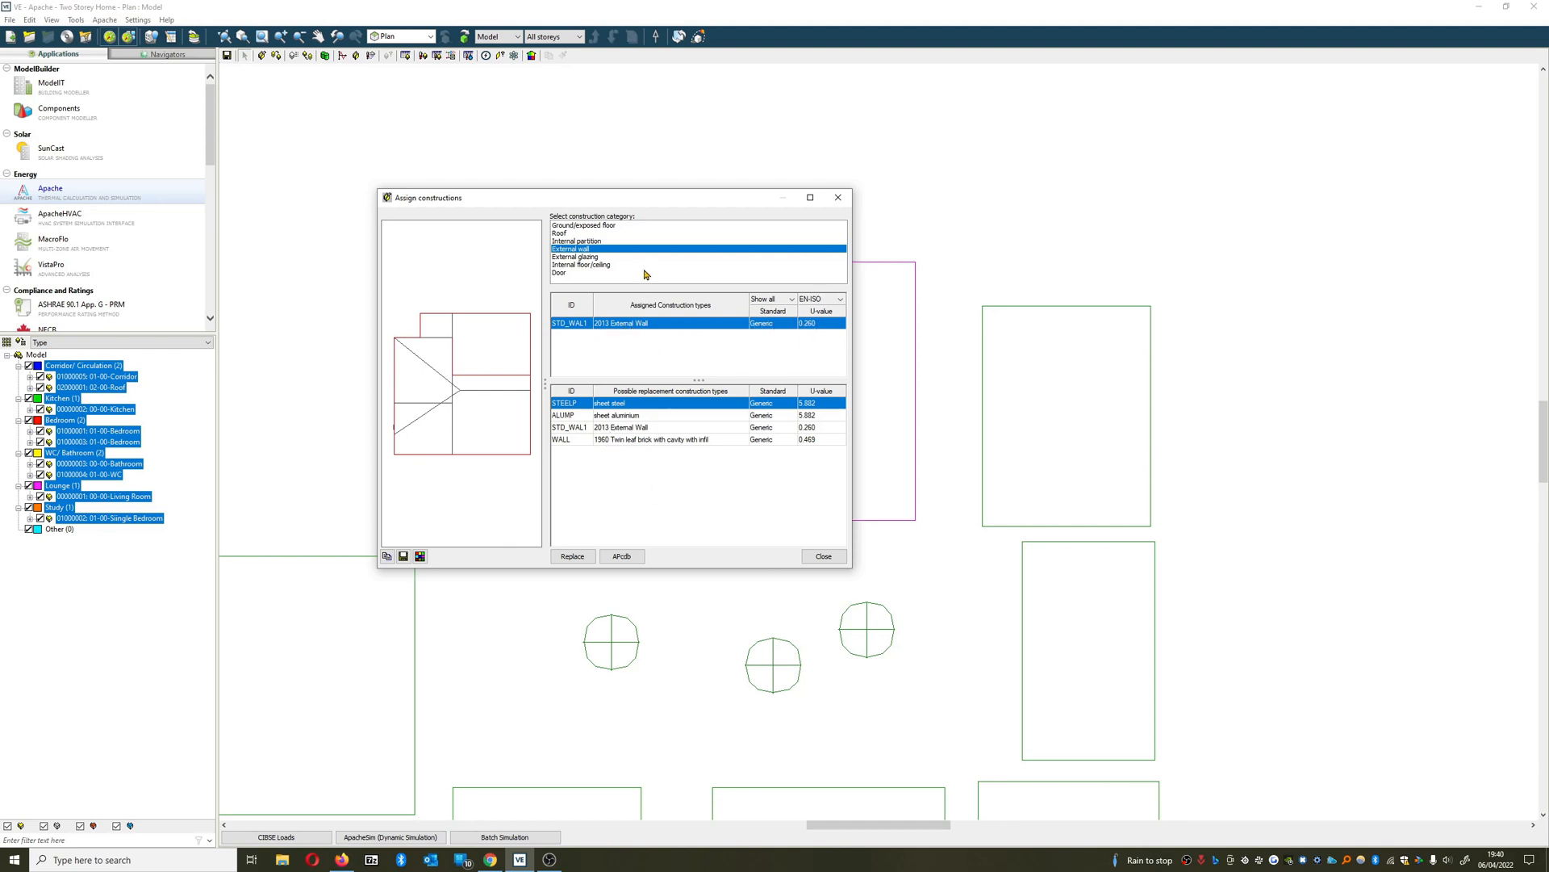
pyautogui.click(671, 439)
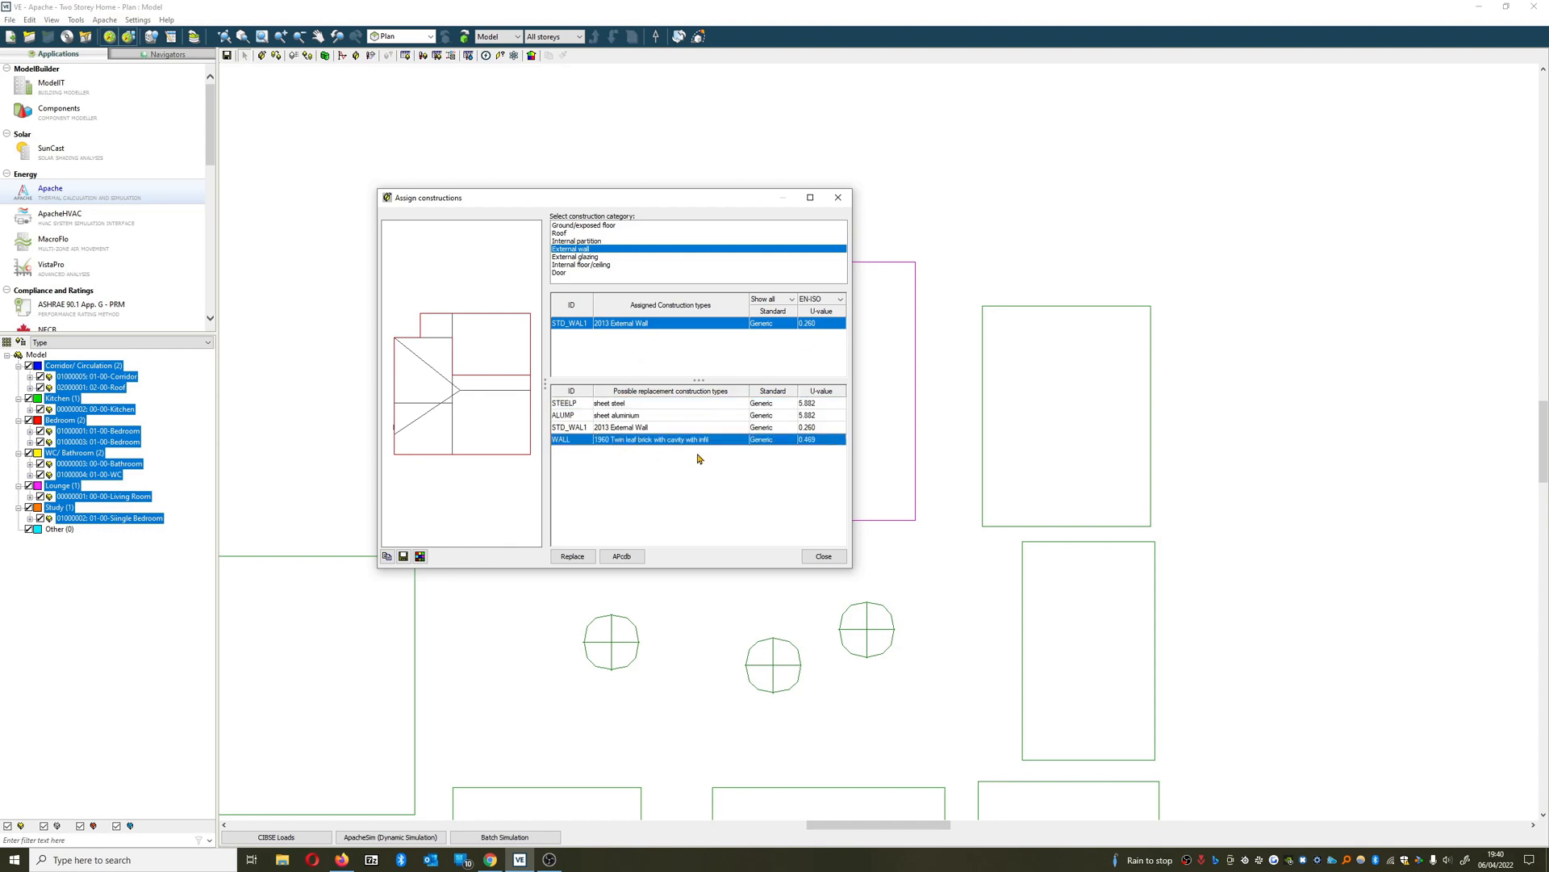
pyautogui.moveTo(597, 371)
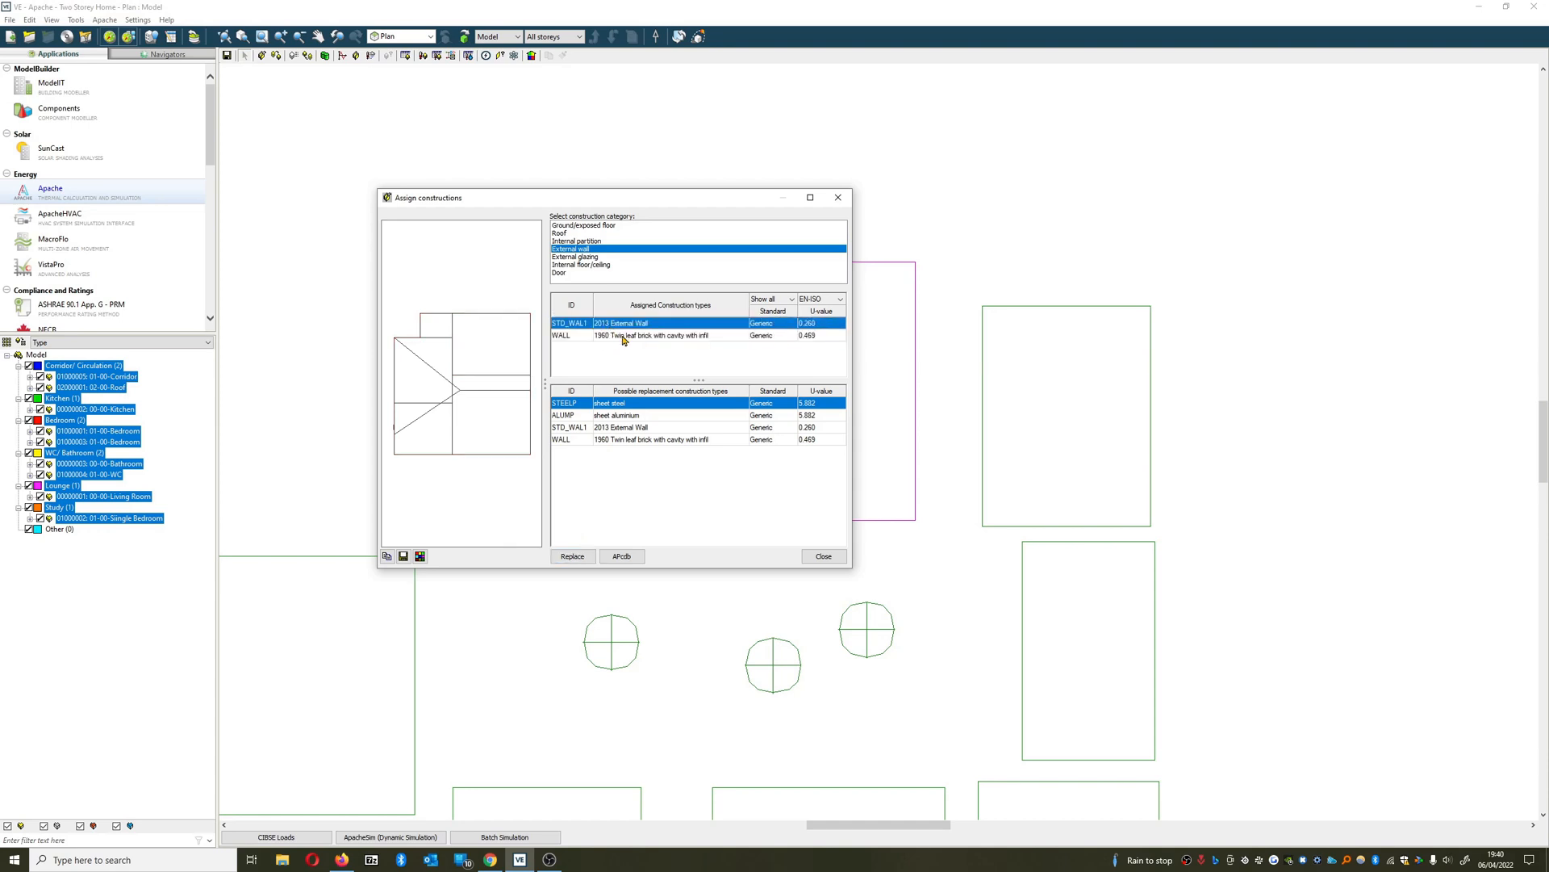
pyautogui.moveTo(626, 346)
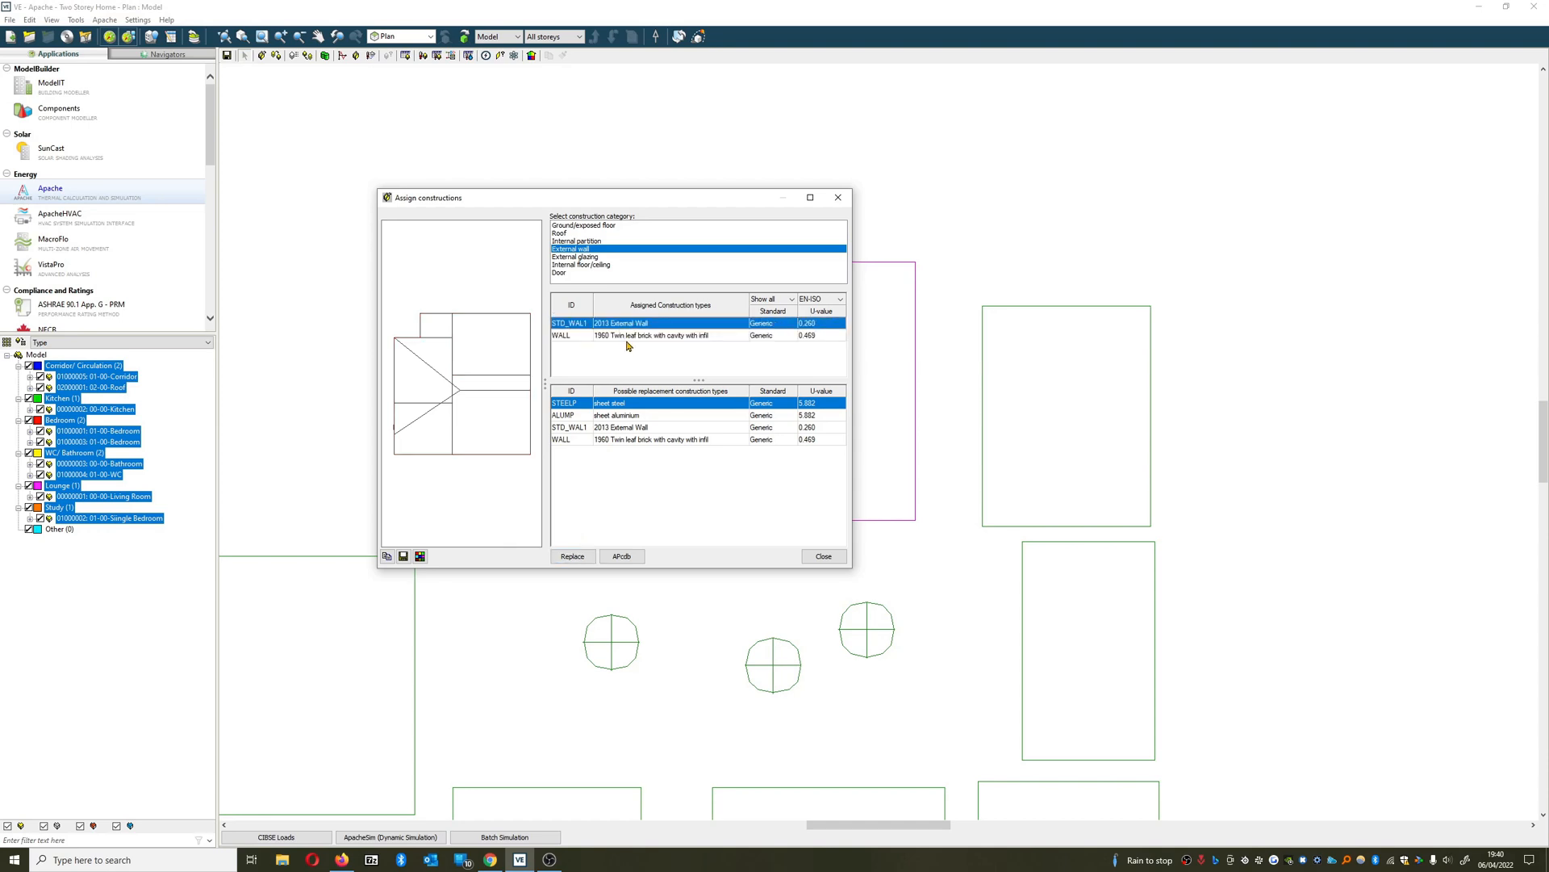
pyautogui.moveTo(628, 331)
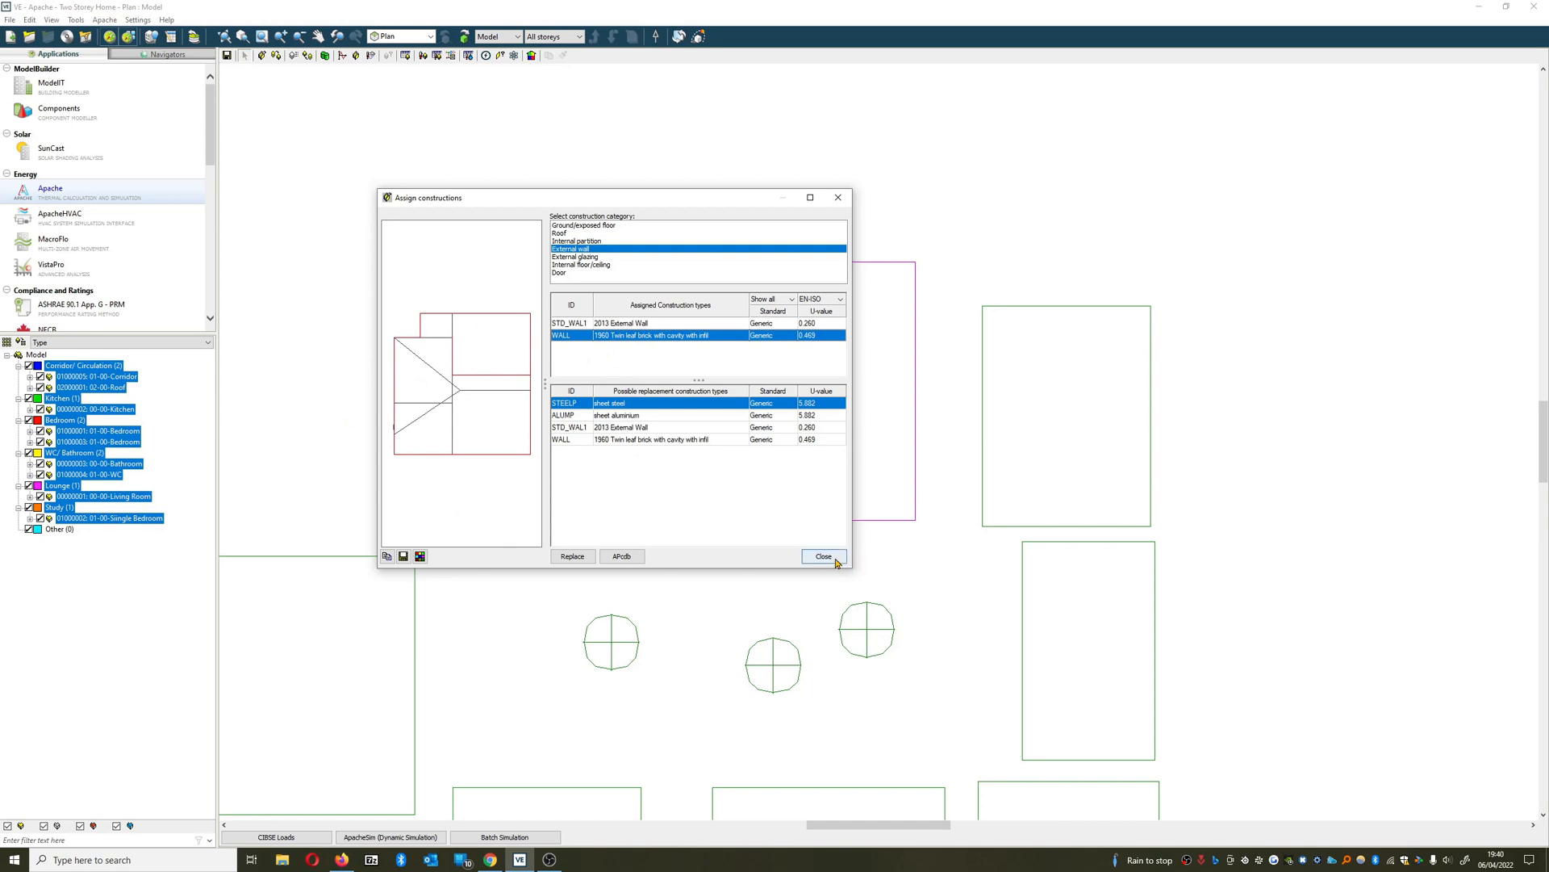
pyautogui.click(823, 555)
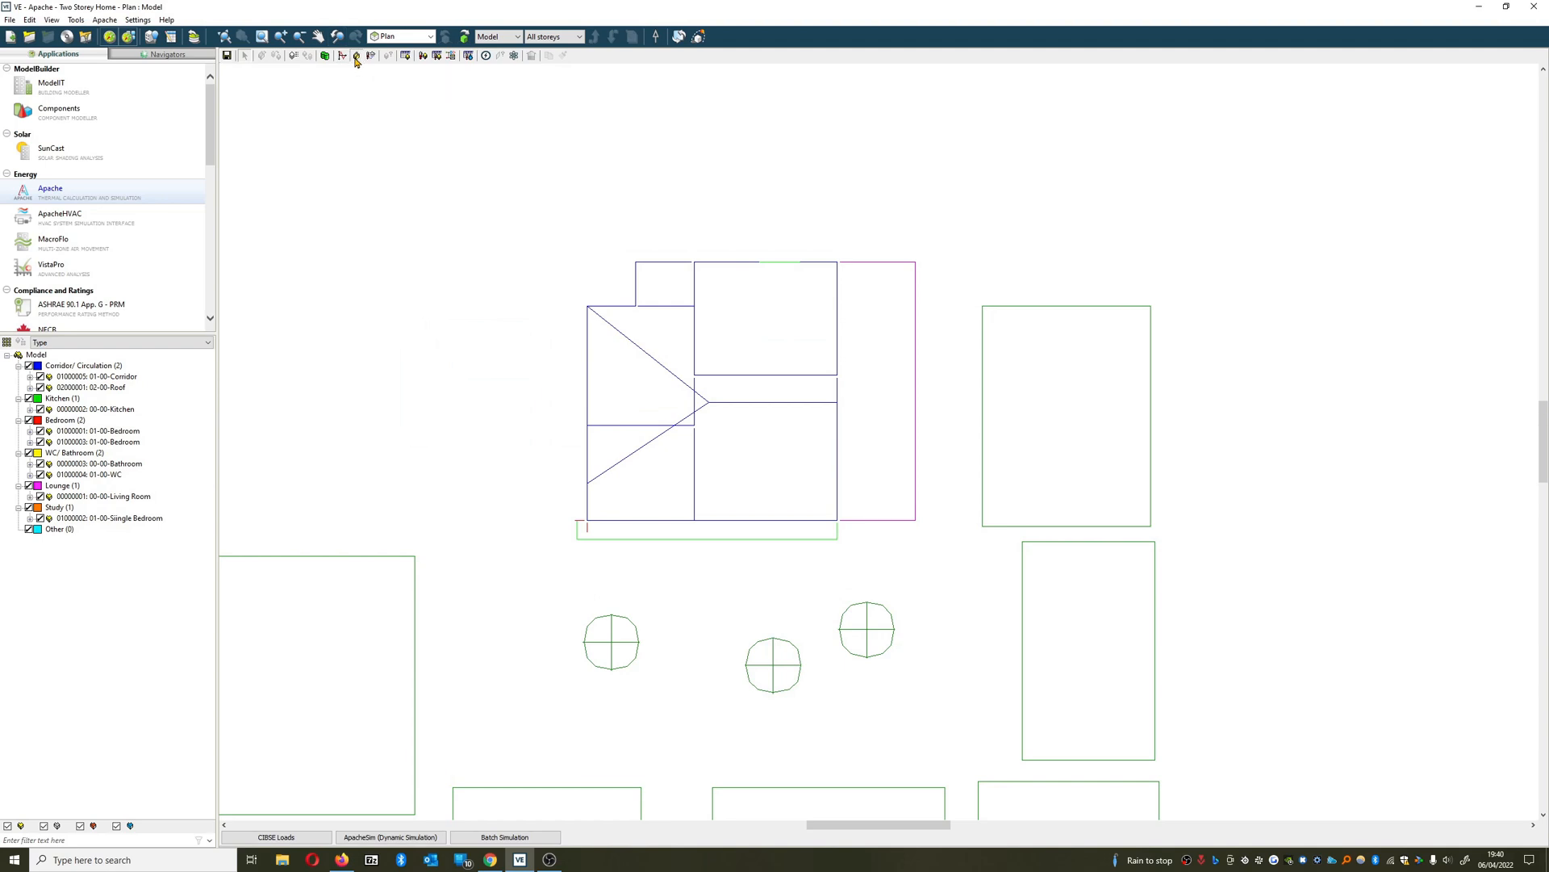
# From the External Wall list, start the Create target construction command on the 1960 brick wall row.
pyautogui.click(355, 55)
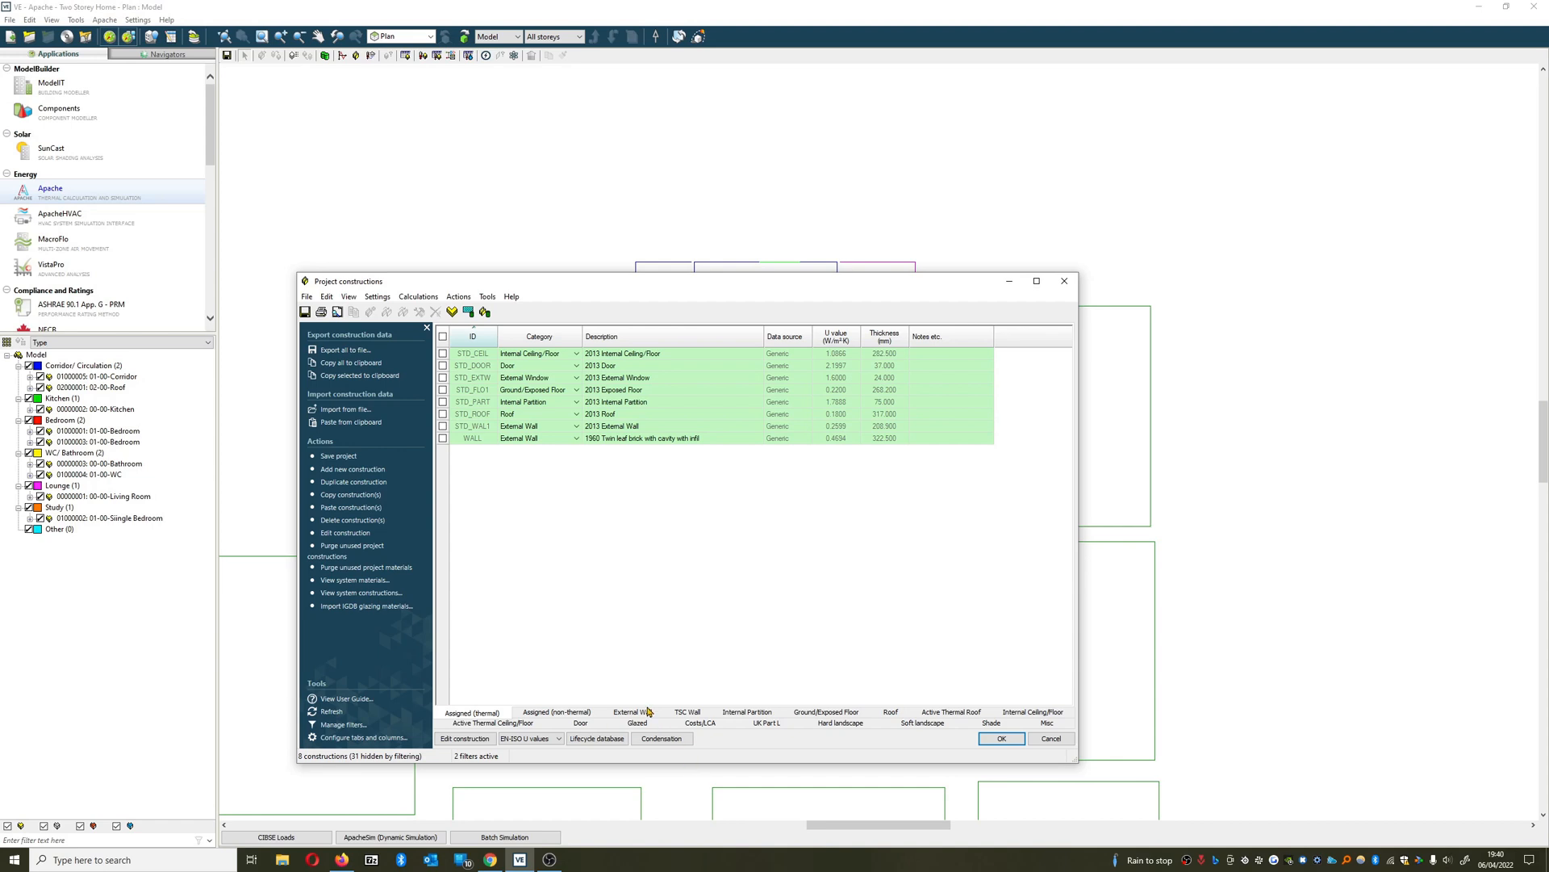
pyautogui.click(631, 712)
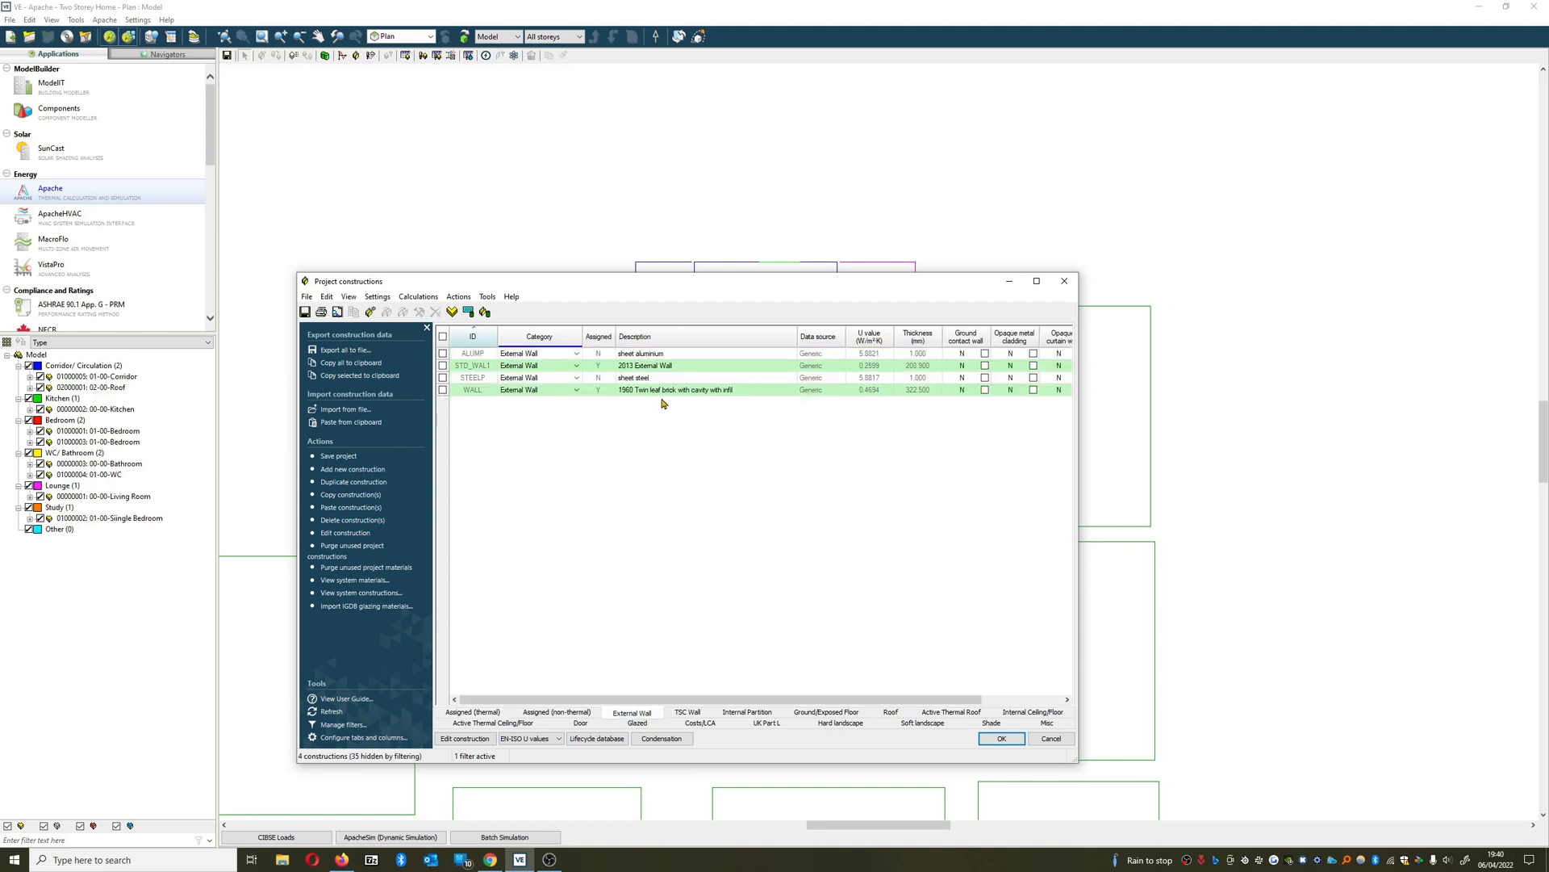
pyautogui.rightClick(675, 389)
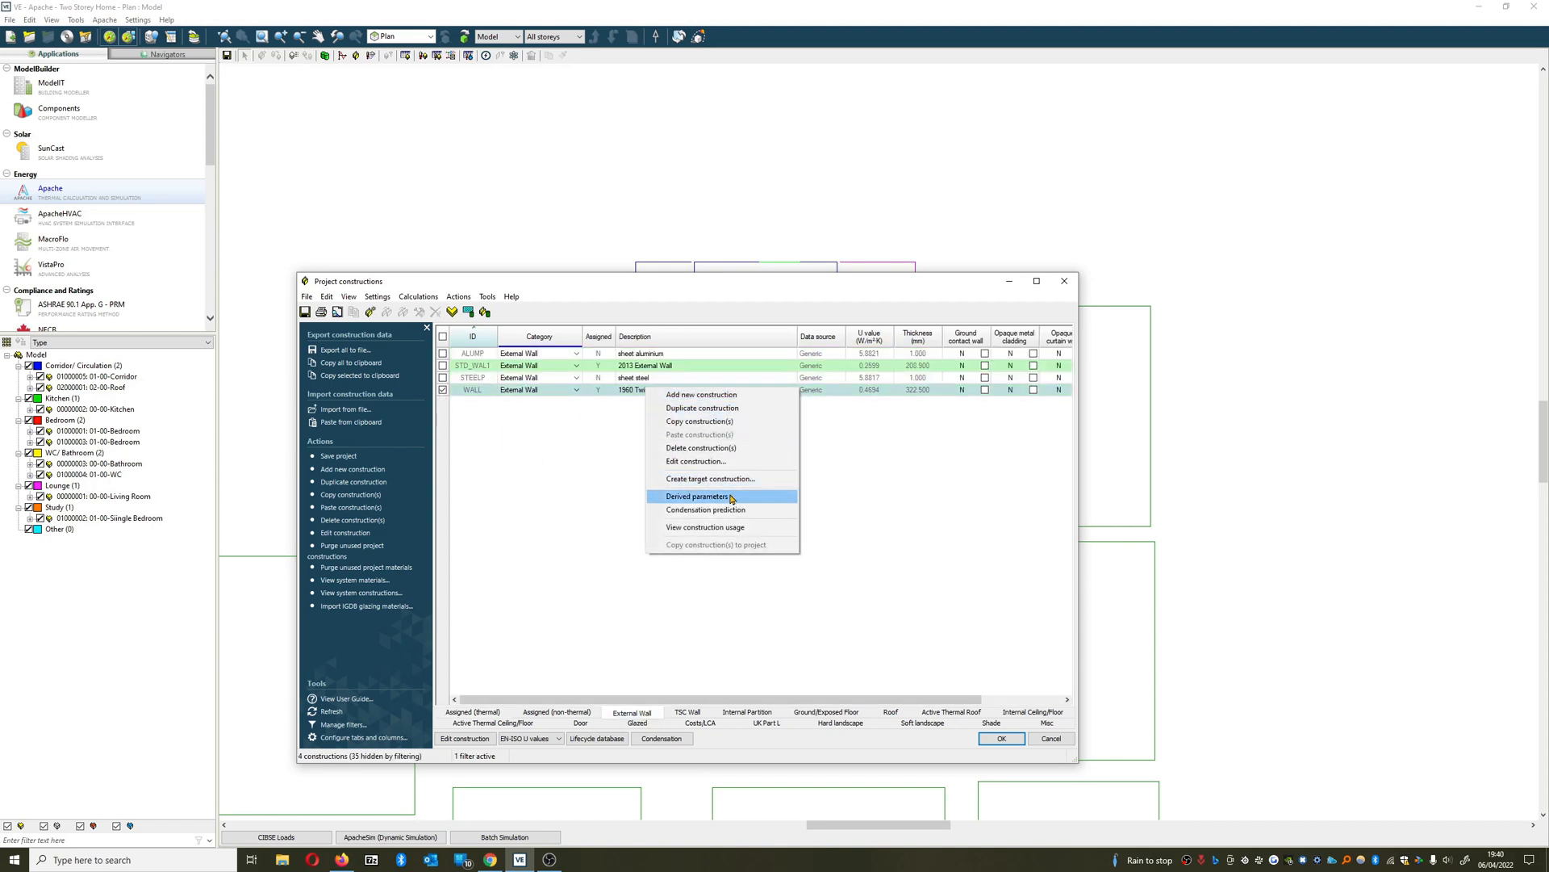
pyautogui.moveTo(716, 425)
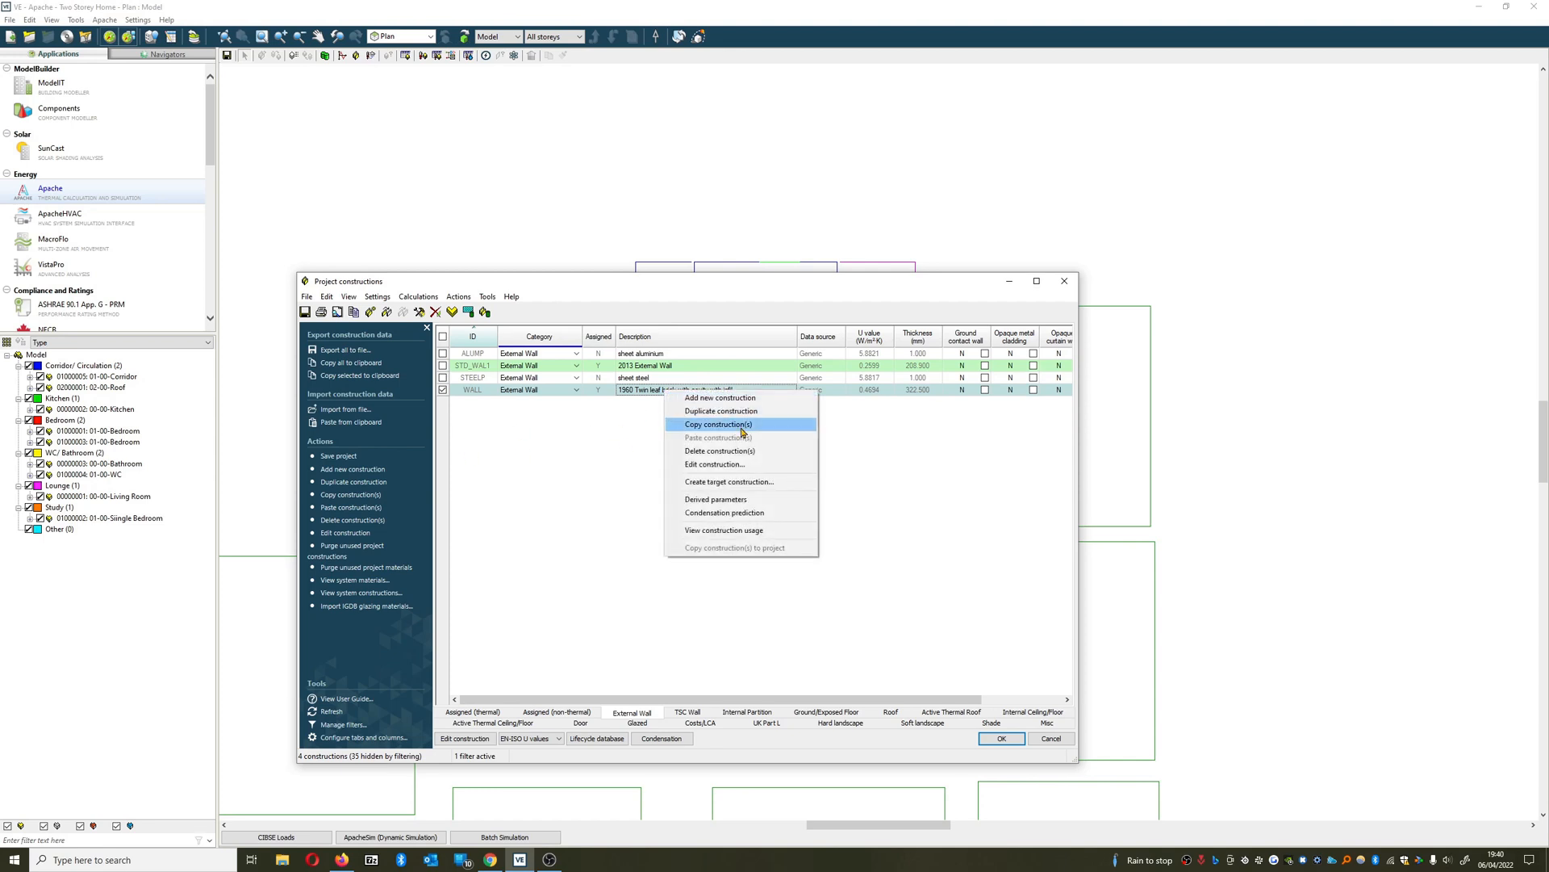
pyautogui.click(730, 481)
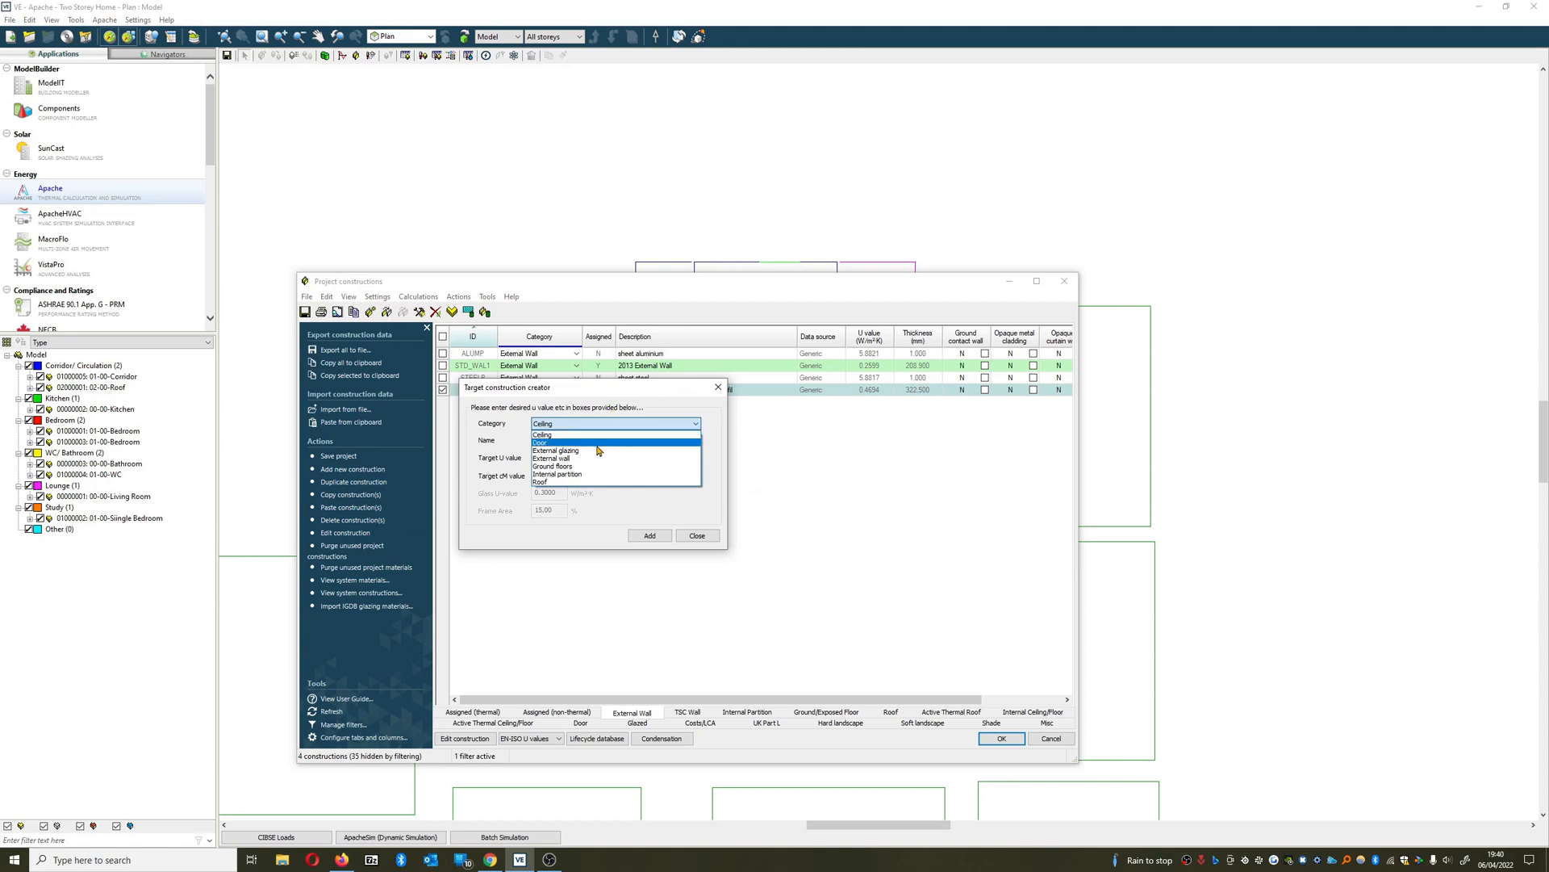
# Add an External wall construction named 'Target Wall - U-value 0.2' with target U-value 0.2.
pyautogui.click(551, 457)
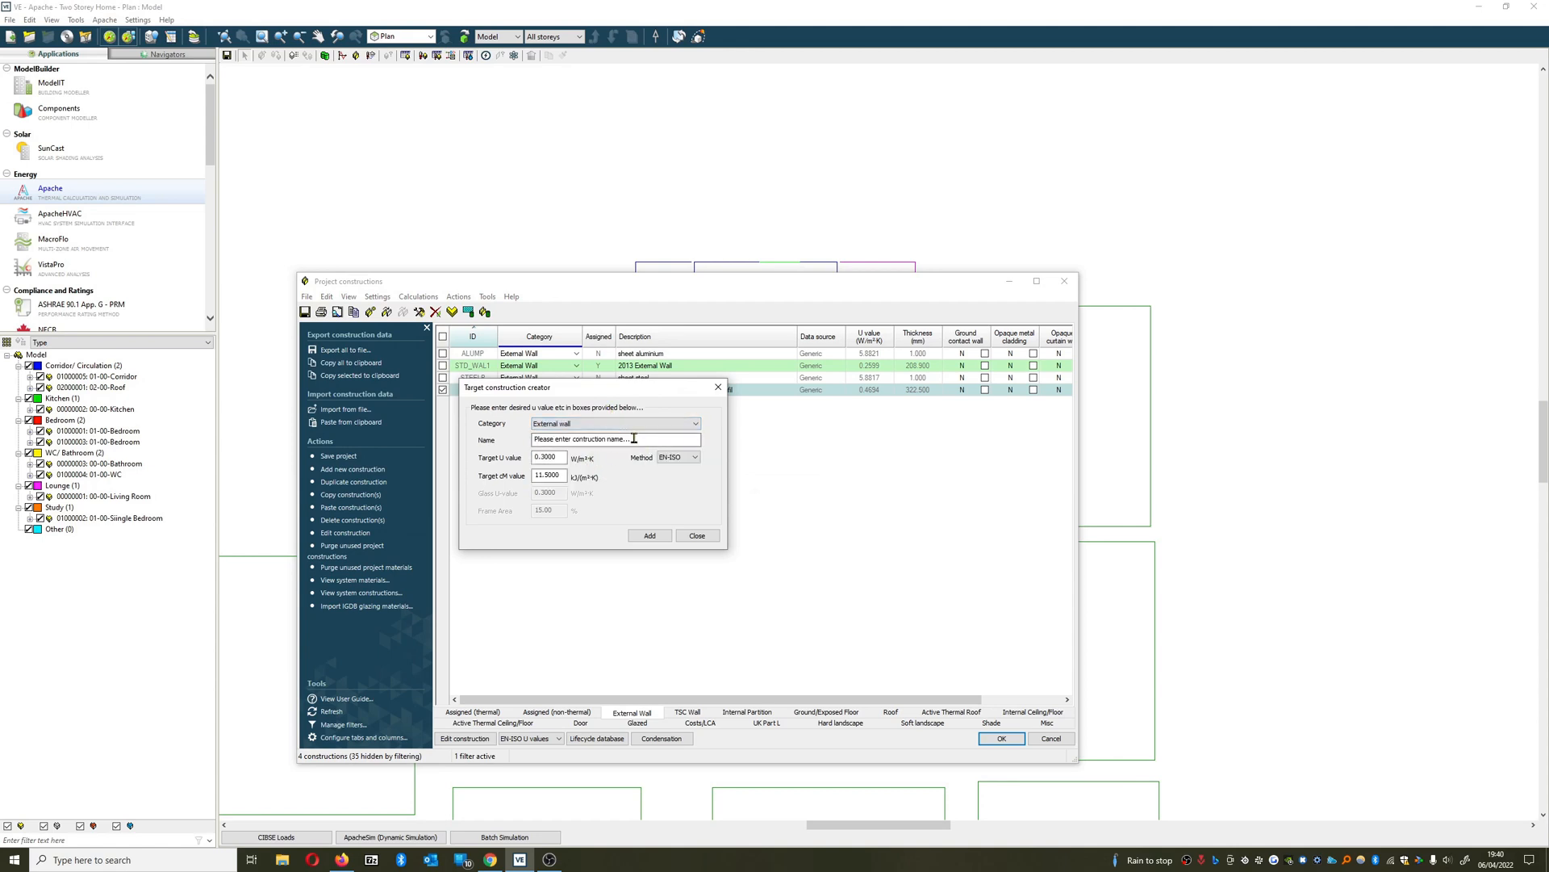
pyautogui.write('U')
pyautogui.write('Target Wall')
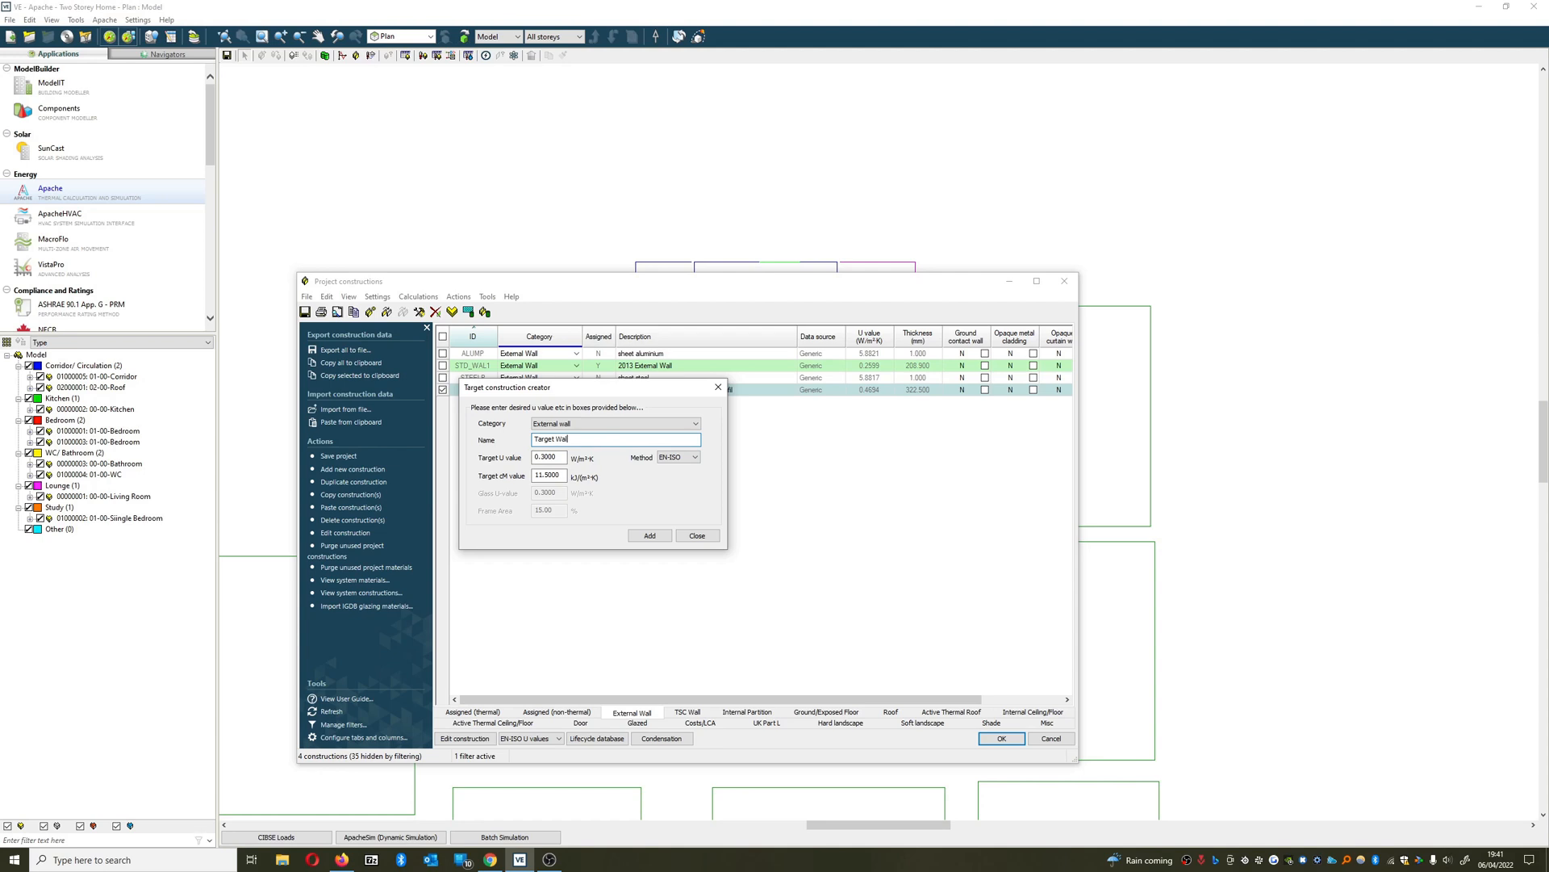
pyautogui.write('- U')
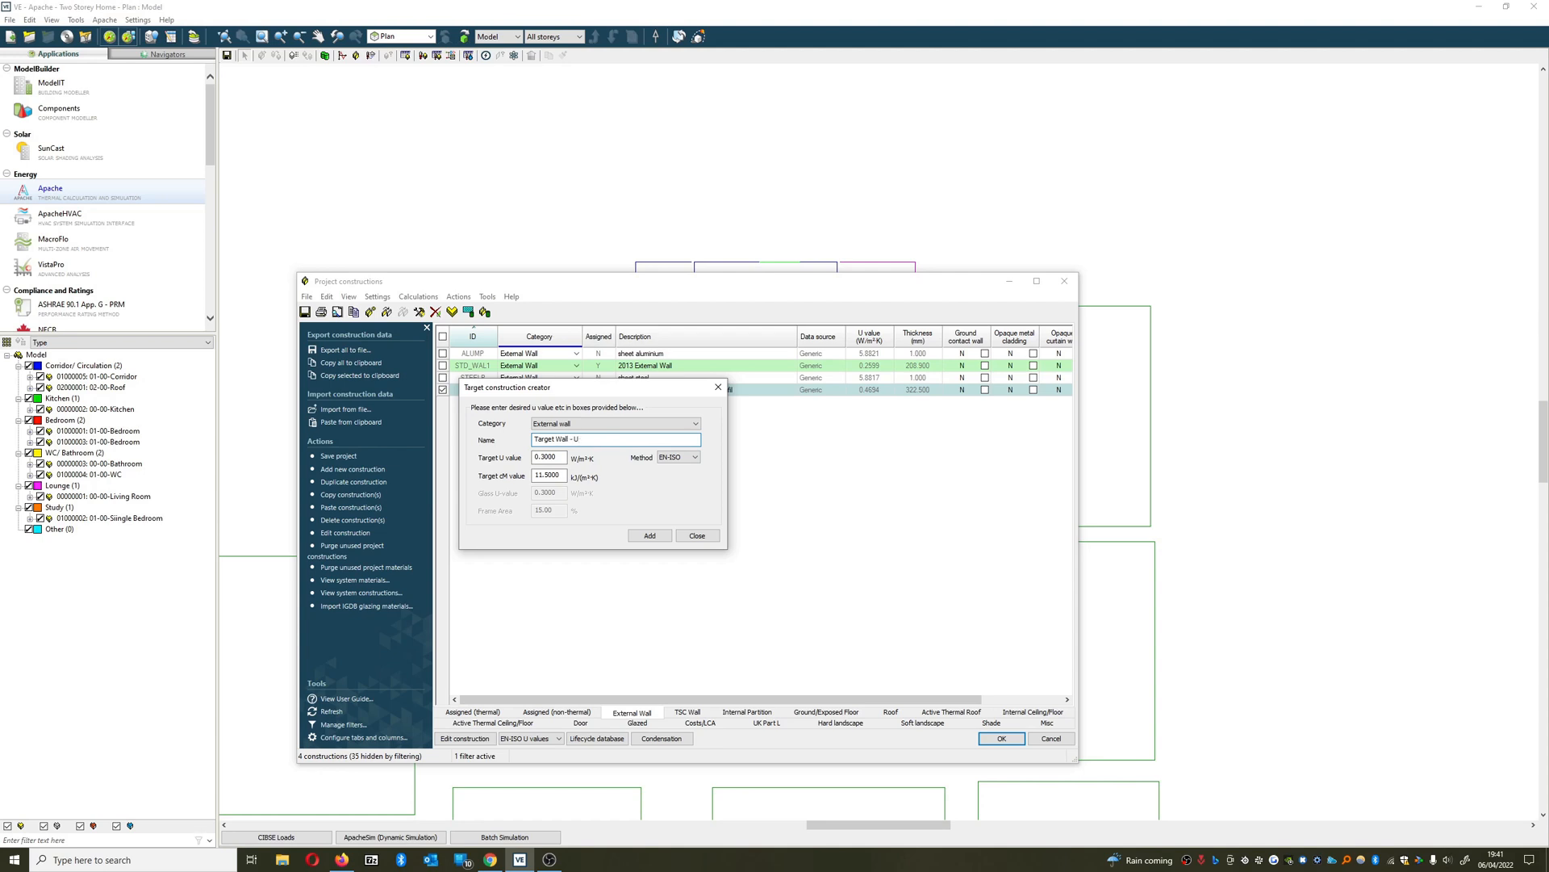
pyautogui.write('-value 0.2')
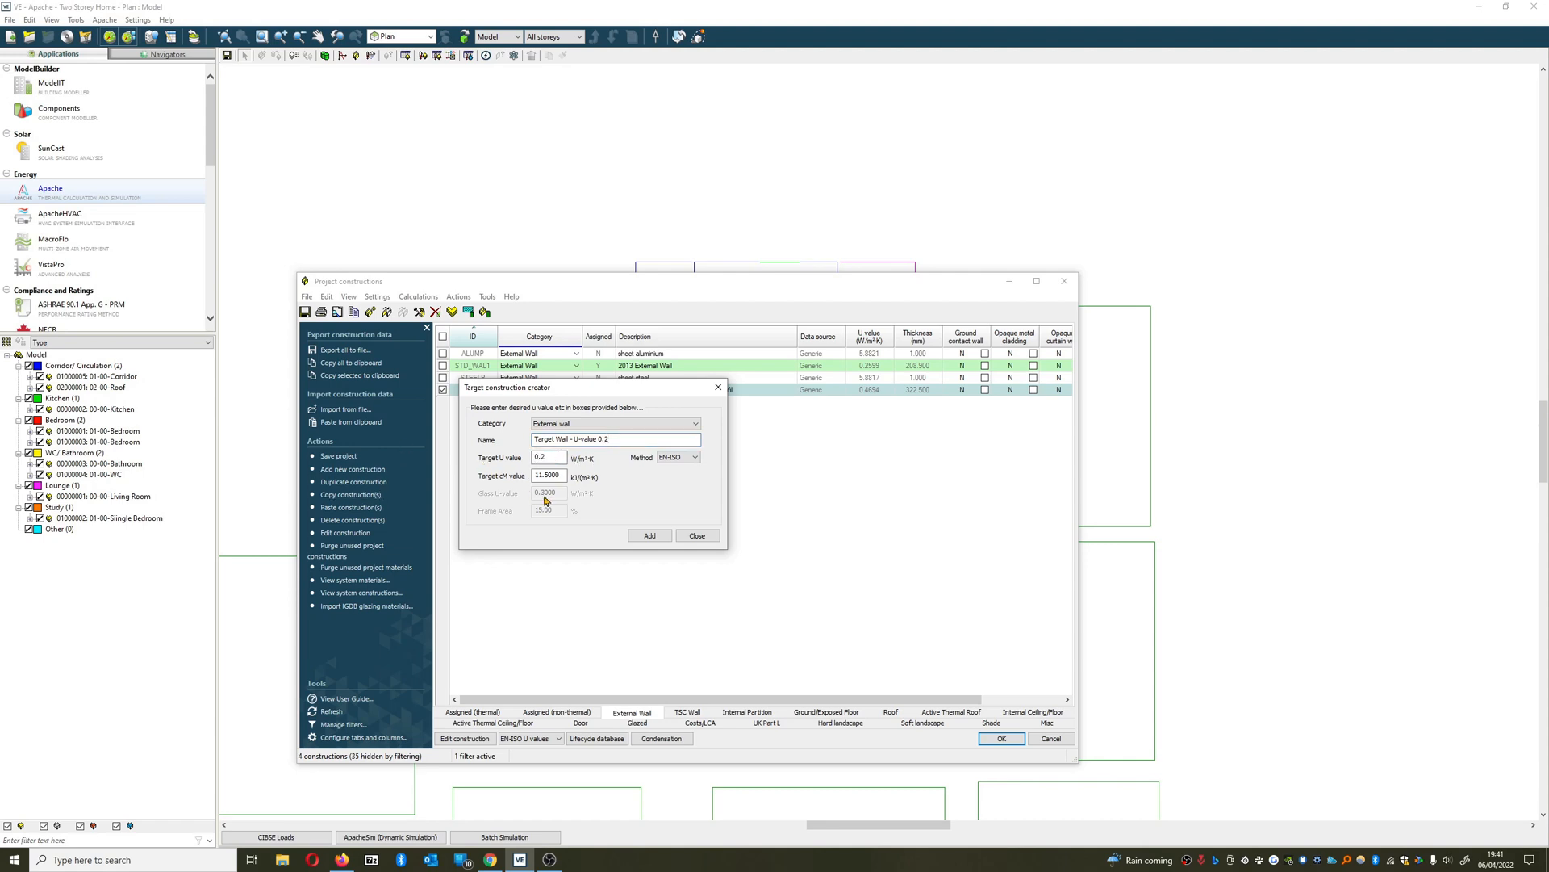
pyautogui.click(649, 535)
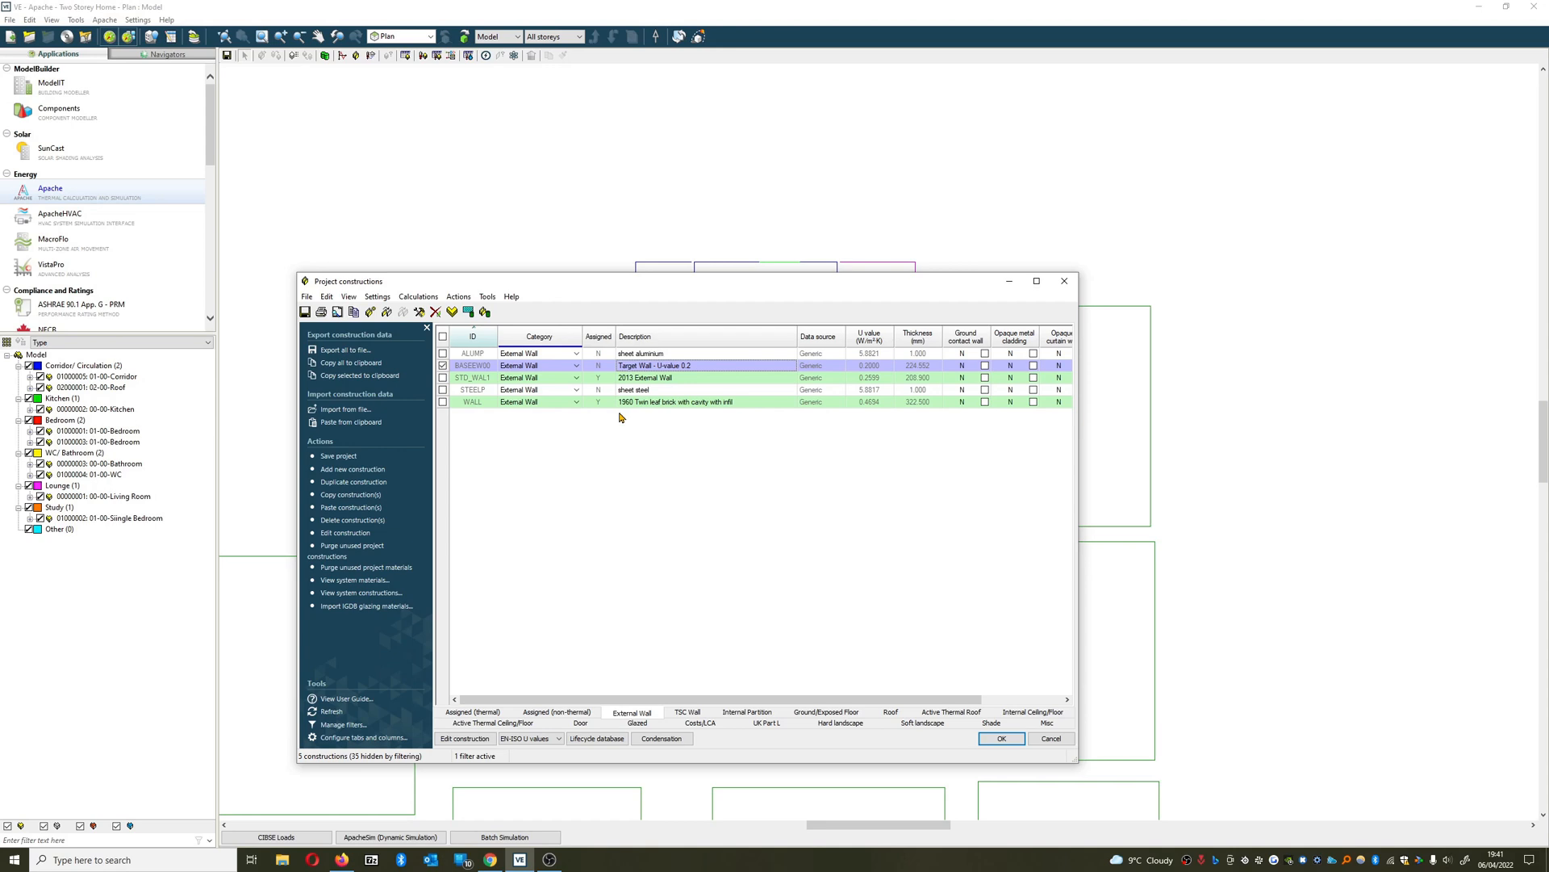
pyautogui.moveTo(997, 755)
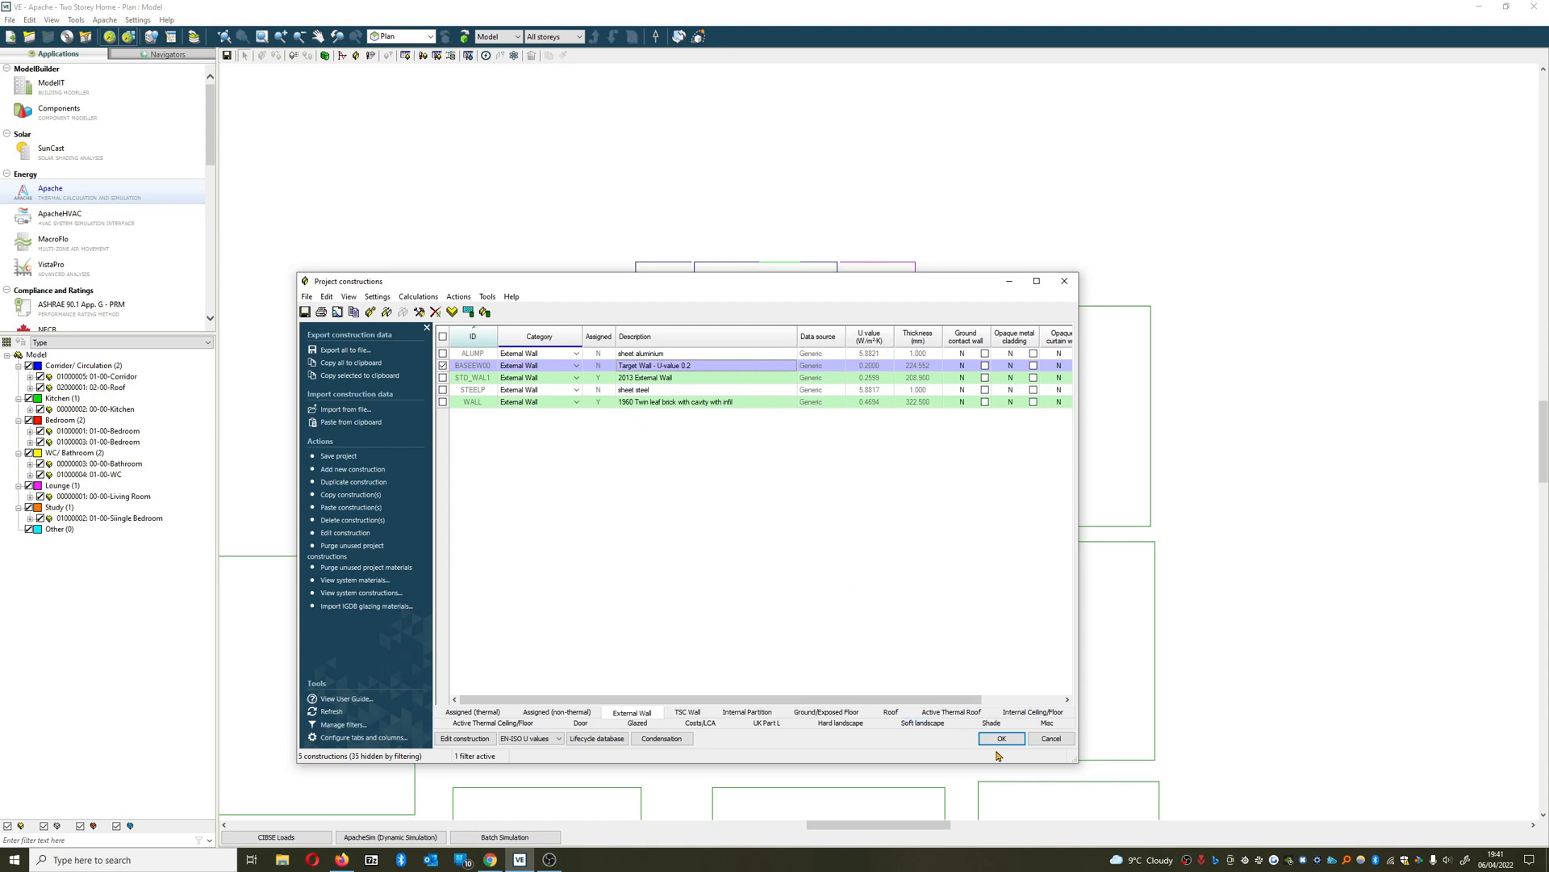
pyautogui.moveTo(886, 732)
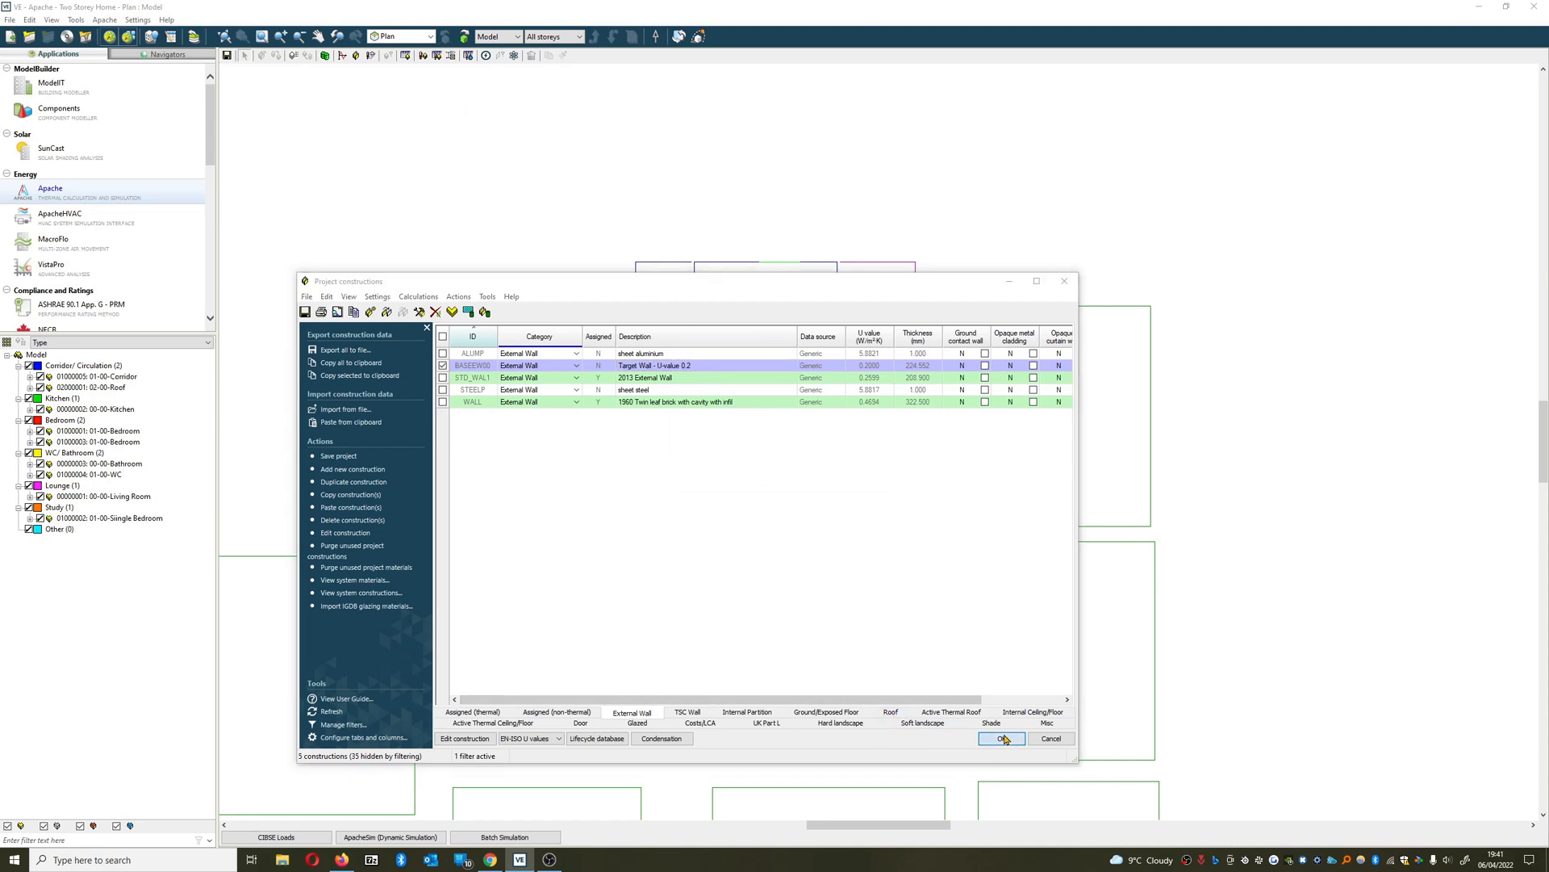
# Confirm the Project constructions dialog with OK, keeping the new target wall.
pyautogui.click(1001, 738)
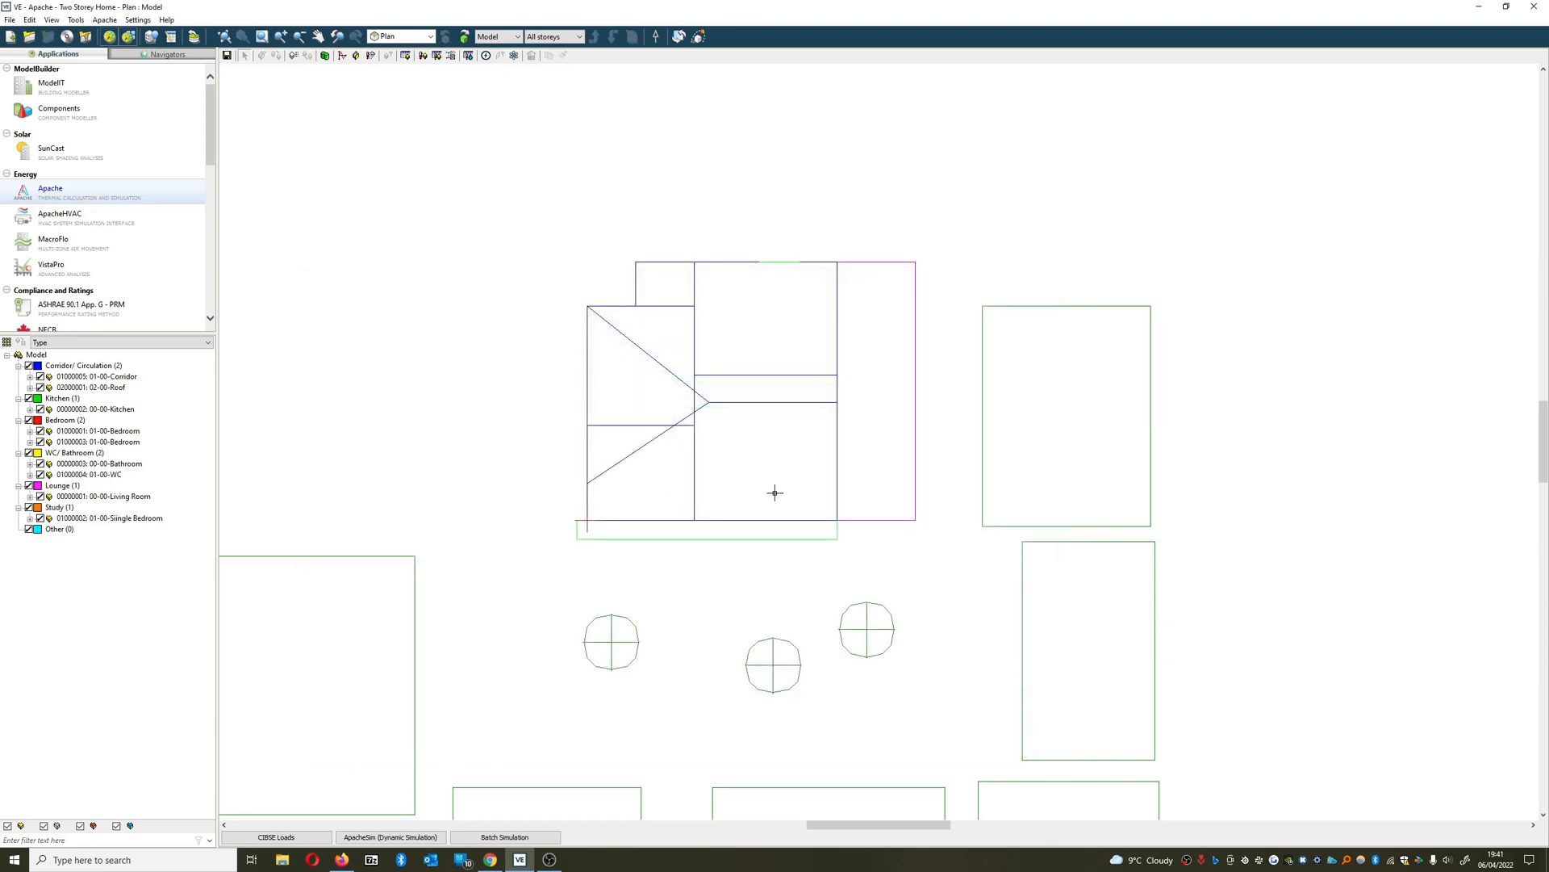